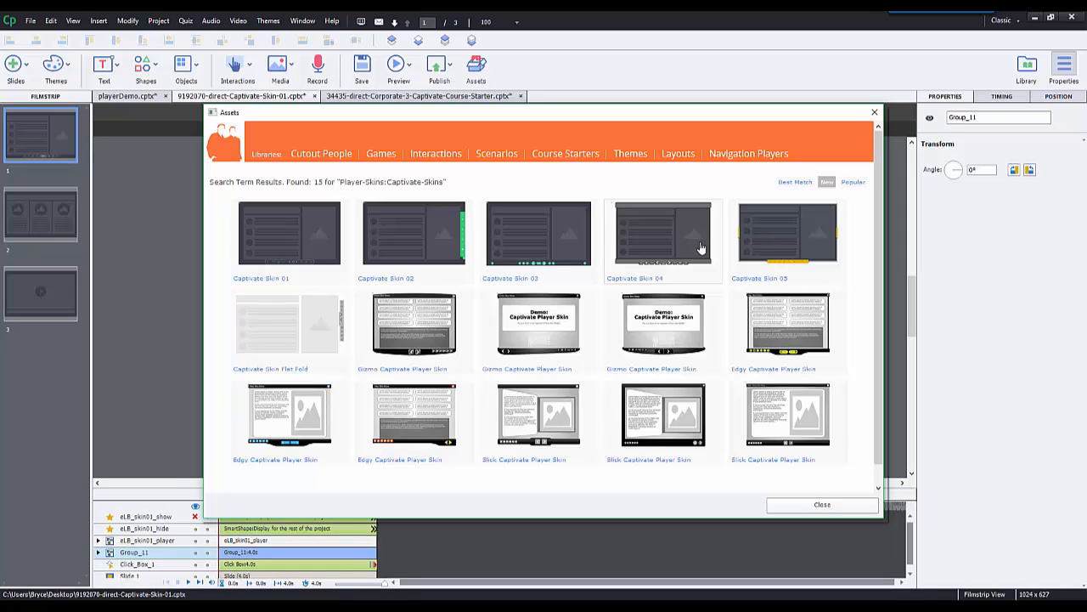
mouse_move(582, 246)
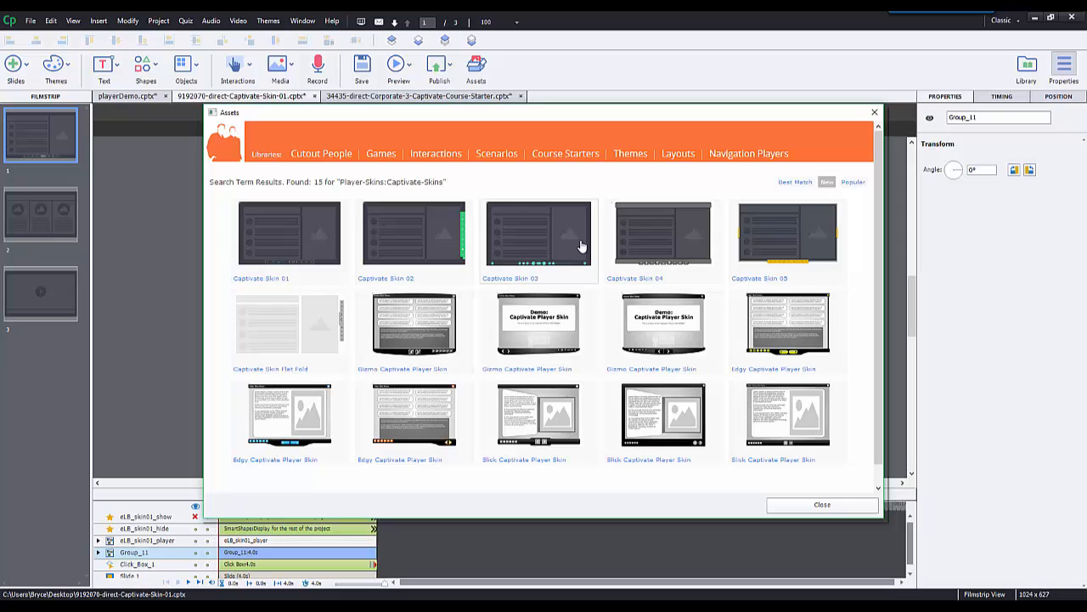
mouse_move(412, 346)
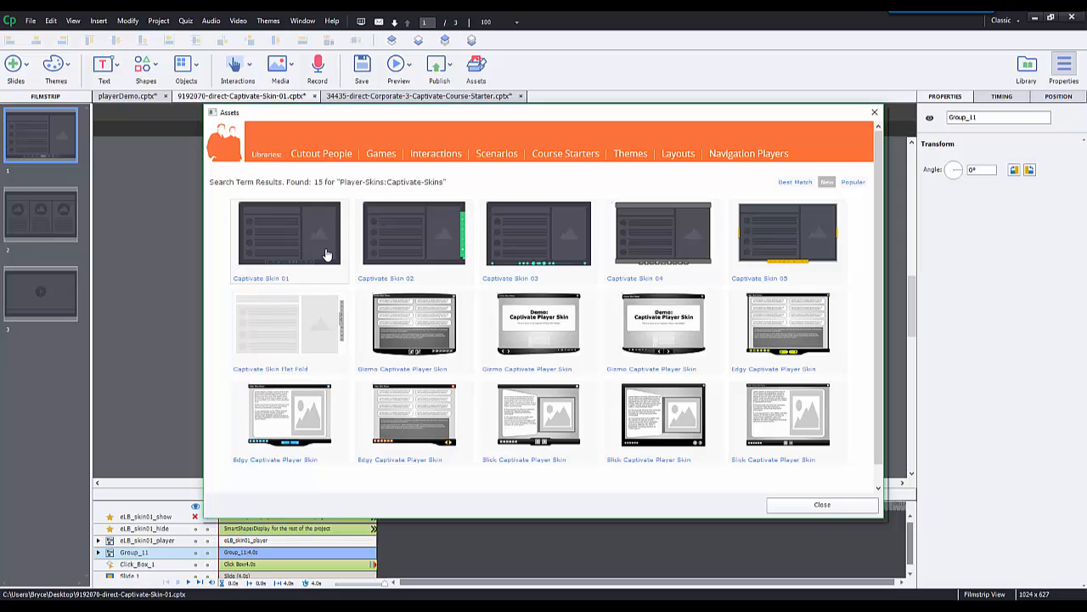
mouse_move(321, 262)
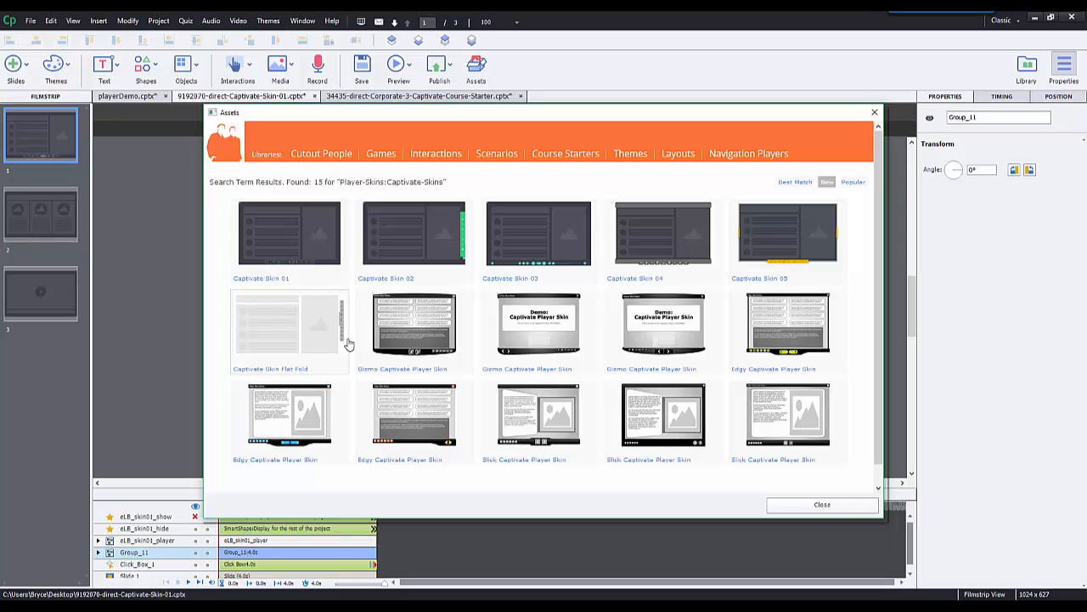
mouse_move(333, 324)
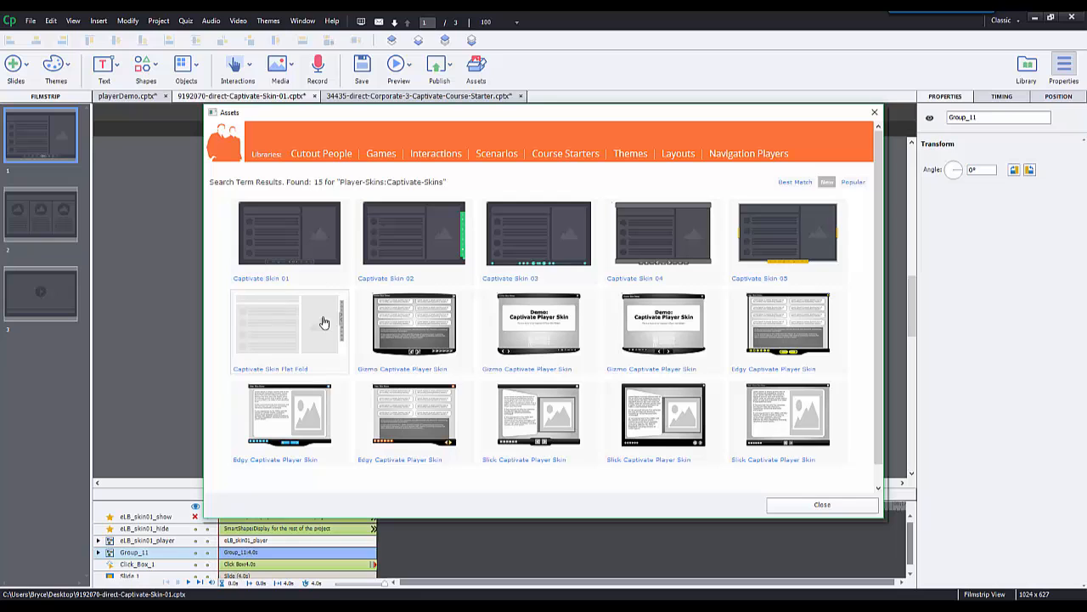
Copy slide 1, the player-skin slide, from the skin project's Filmstrip
click(820, 503)
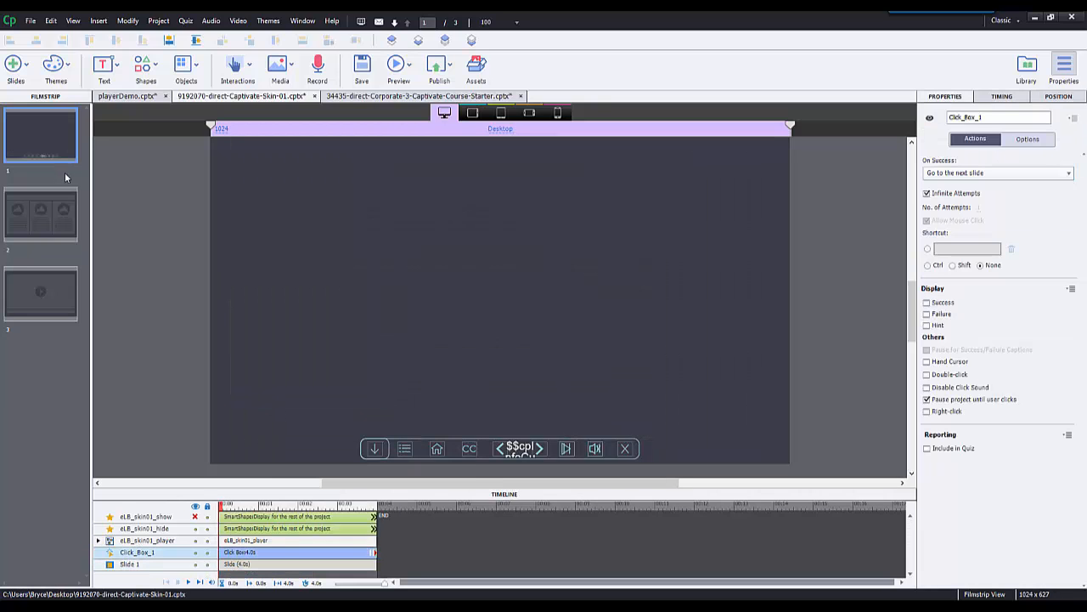
right_click(41, 134)
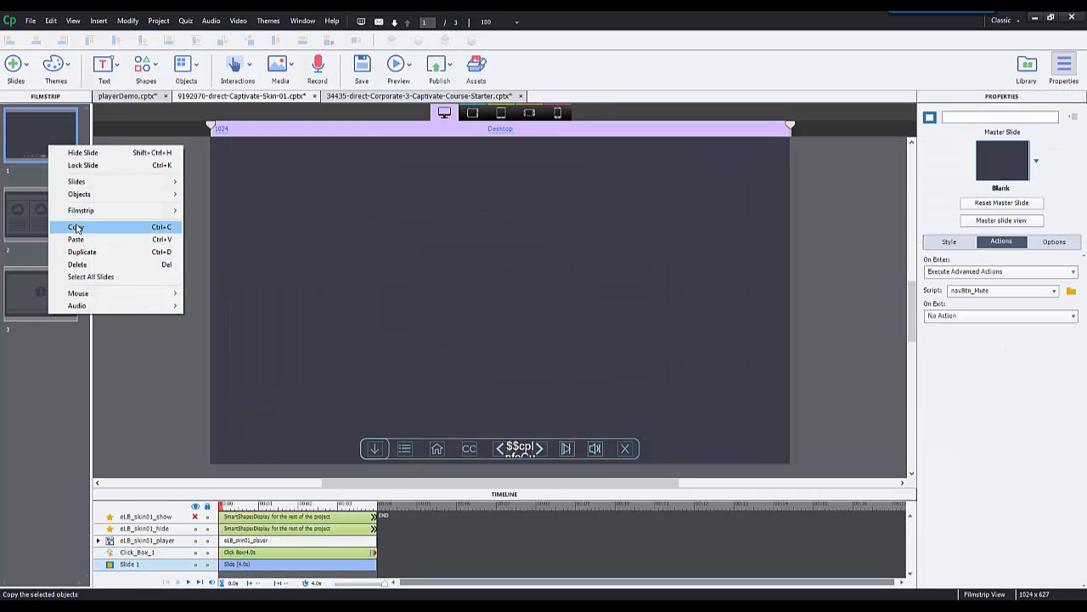
click(76, 228)
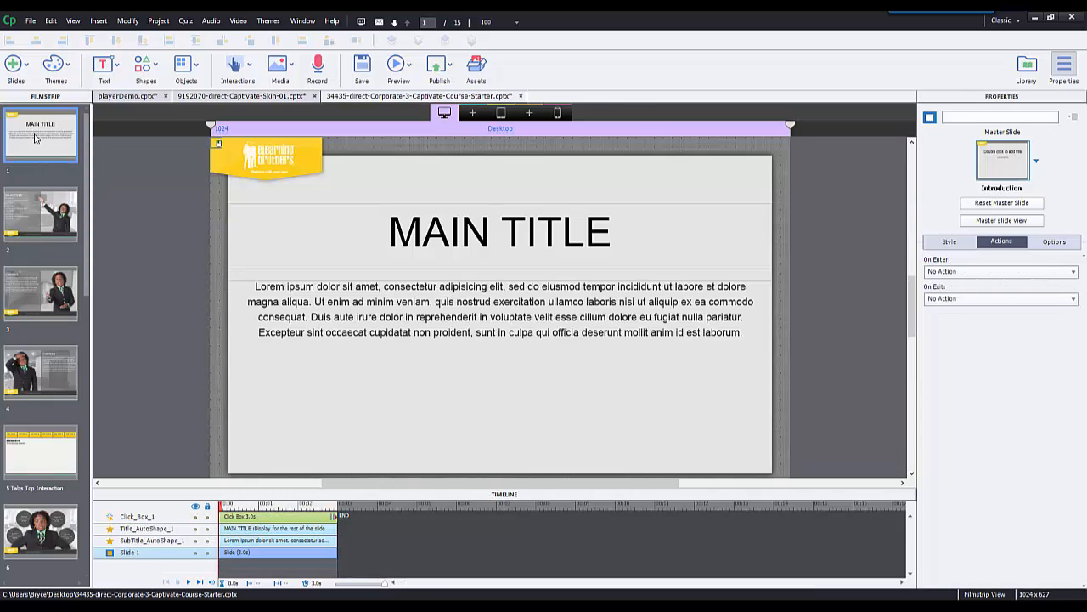
Paste the copied skin slide into the Corporate starter course's Filmstrip
right_click(41, 136)
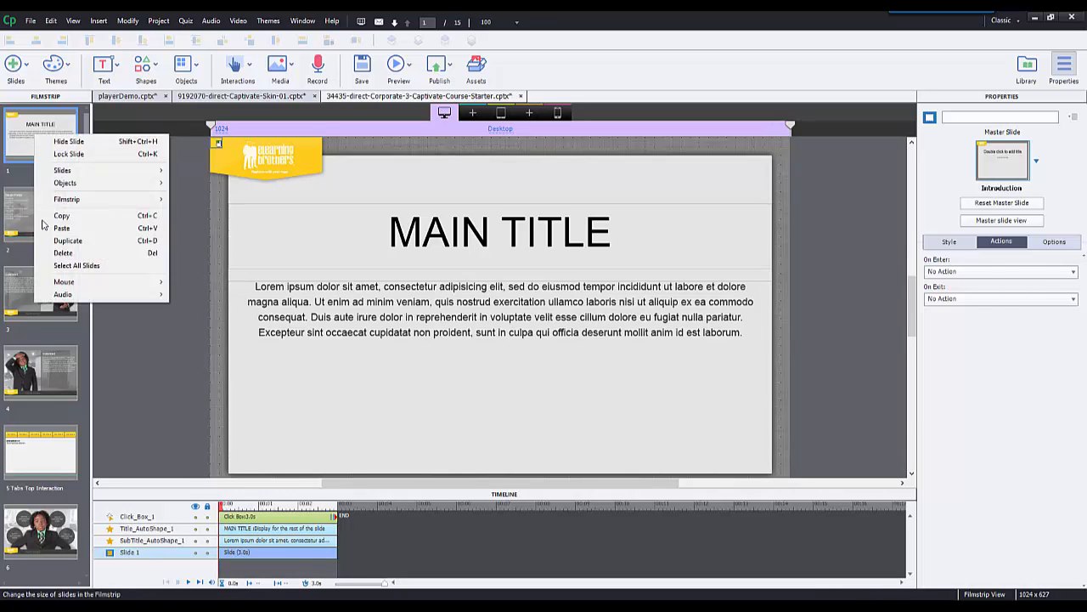
click(61, 228)
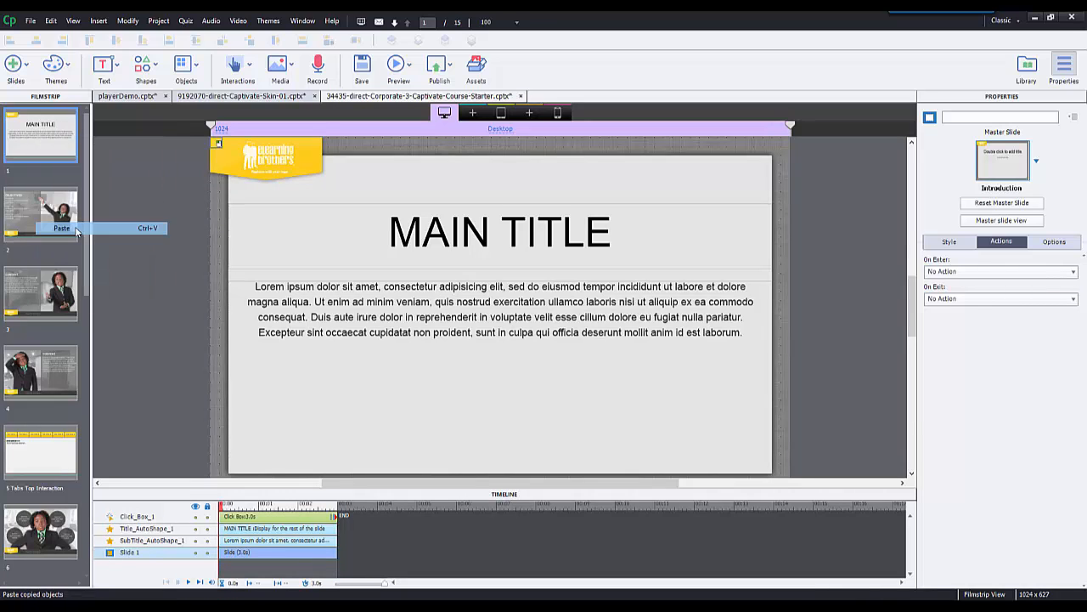
click(61, 228)
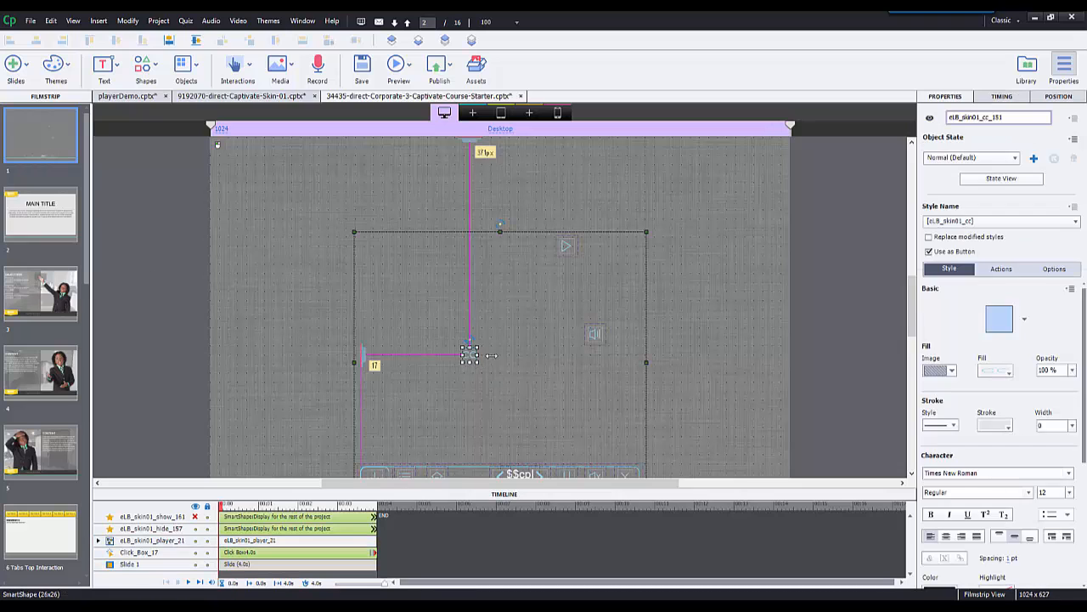
click(1003, 95)
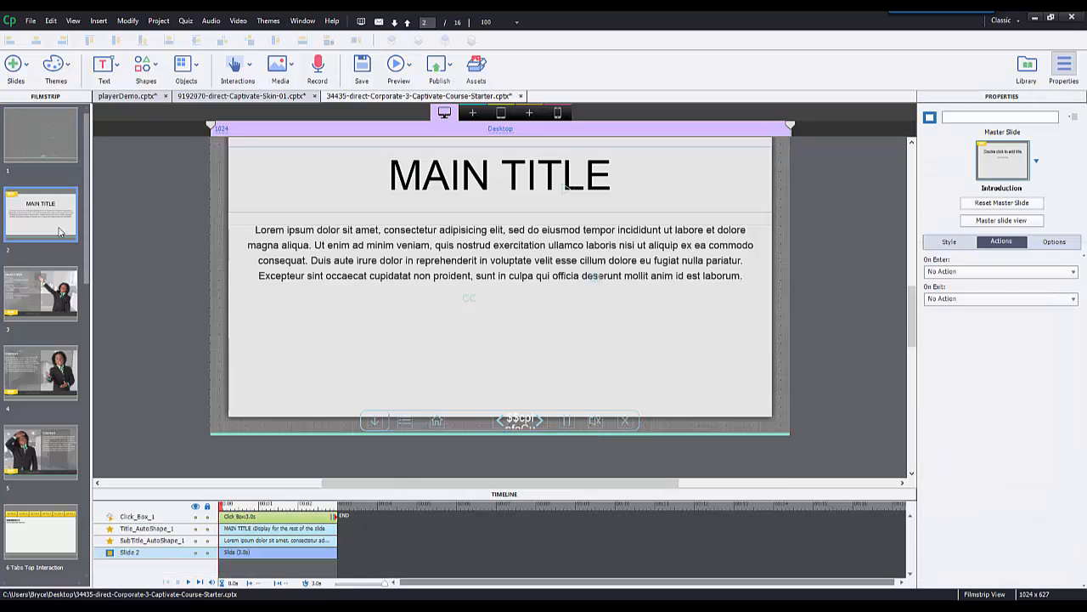
click(41, 295)
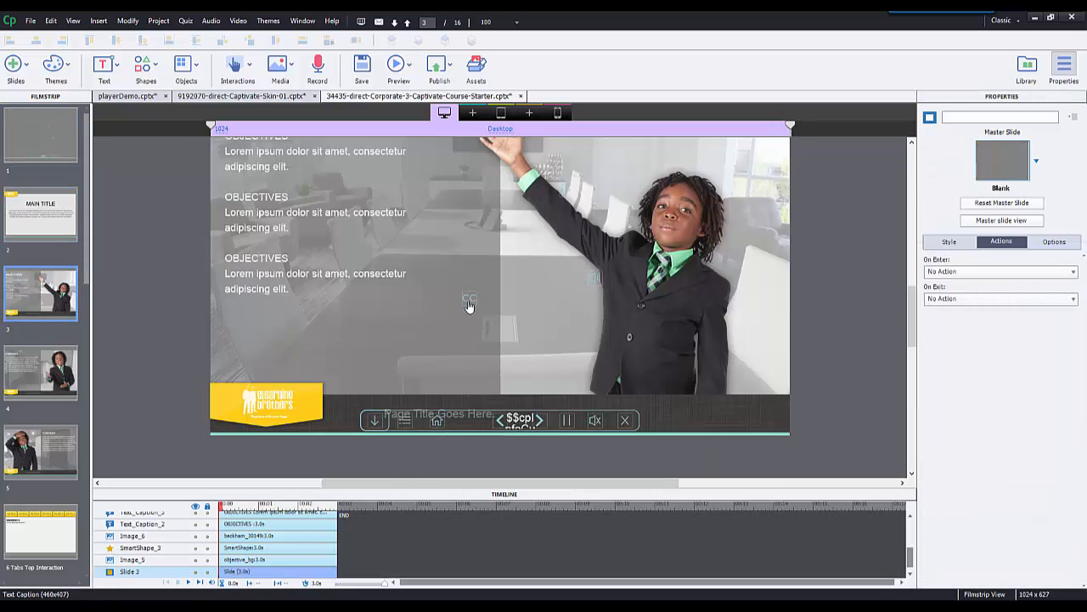
click(40, 136)
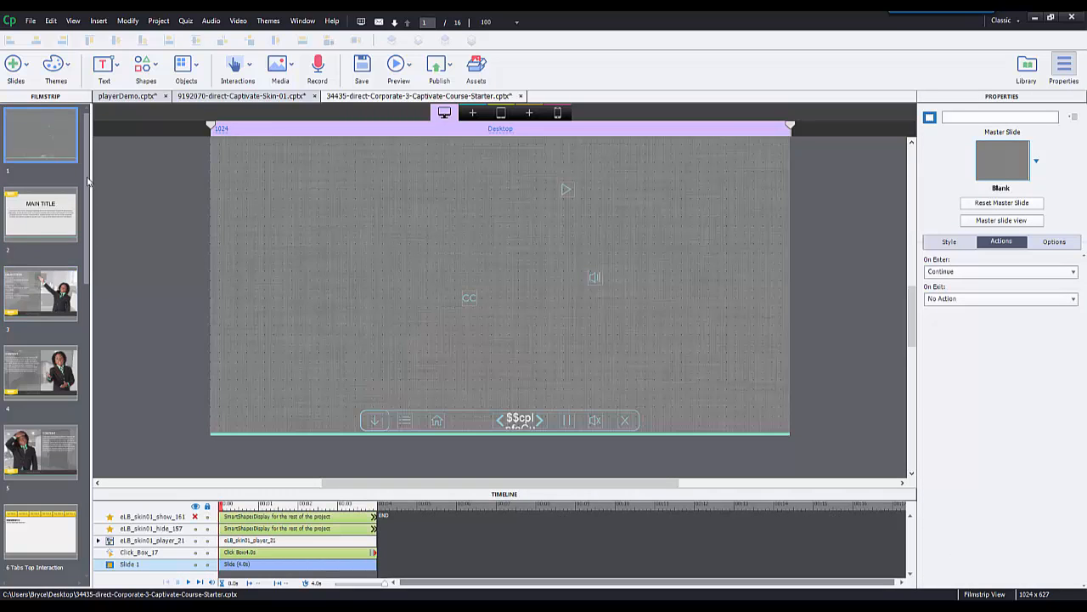
mouse_move(455, 331)
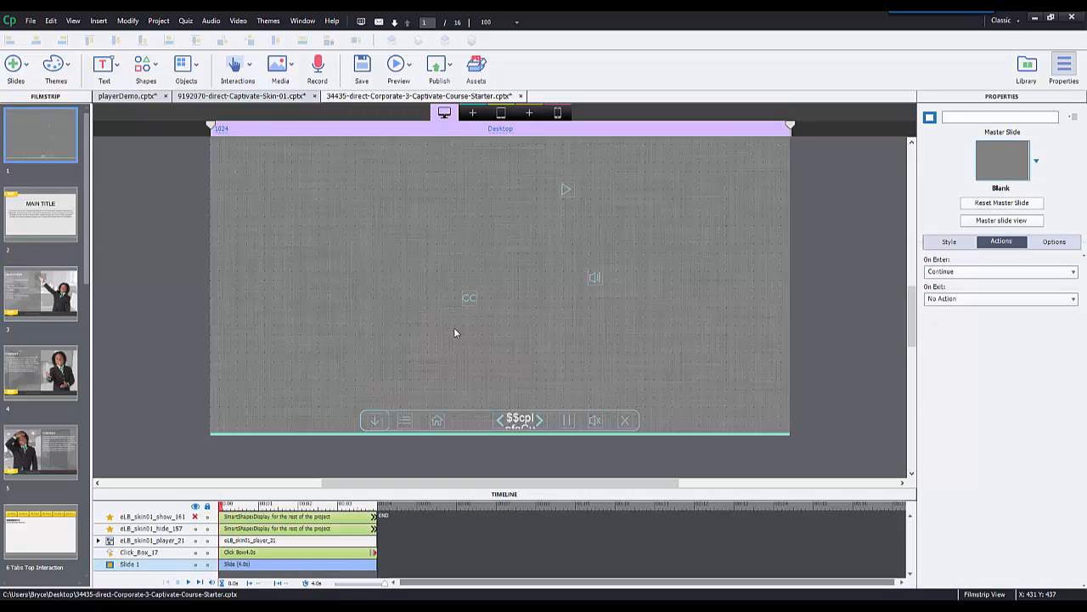
mouse_move(530, 353)
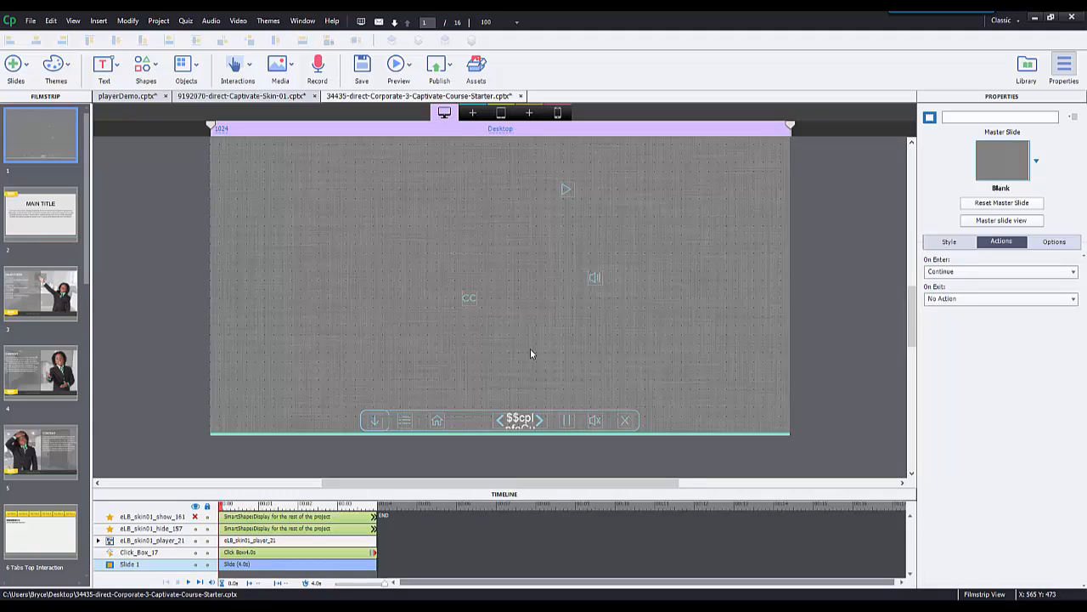
mouse_move(534, 311)
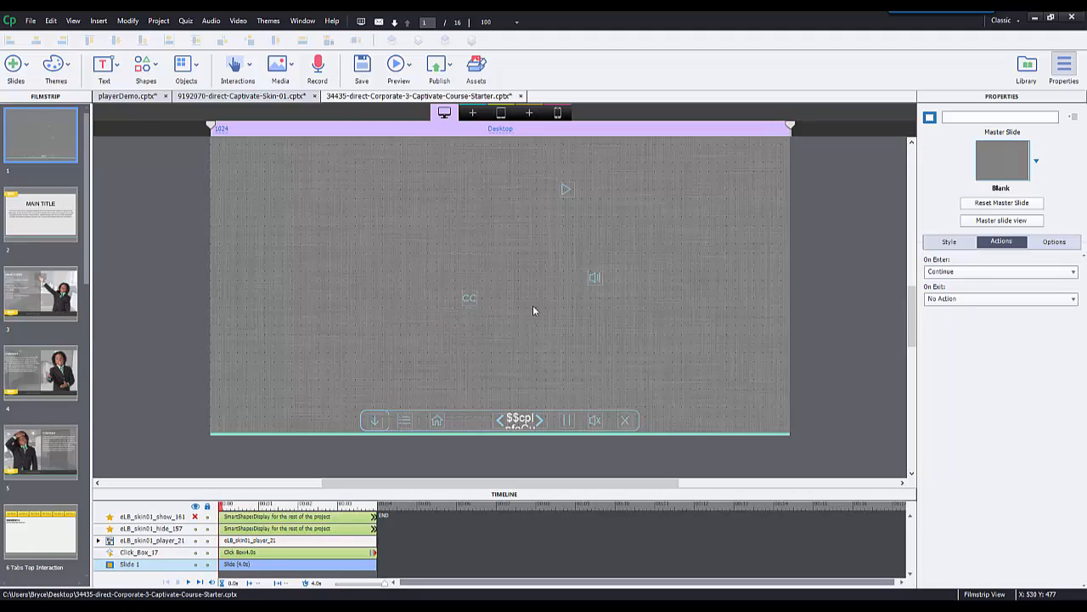
mouse_move(432, 397)
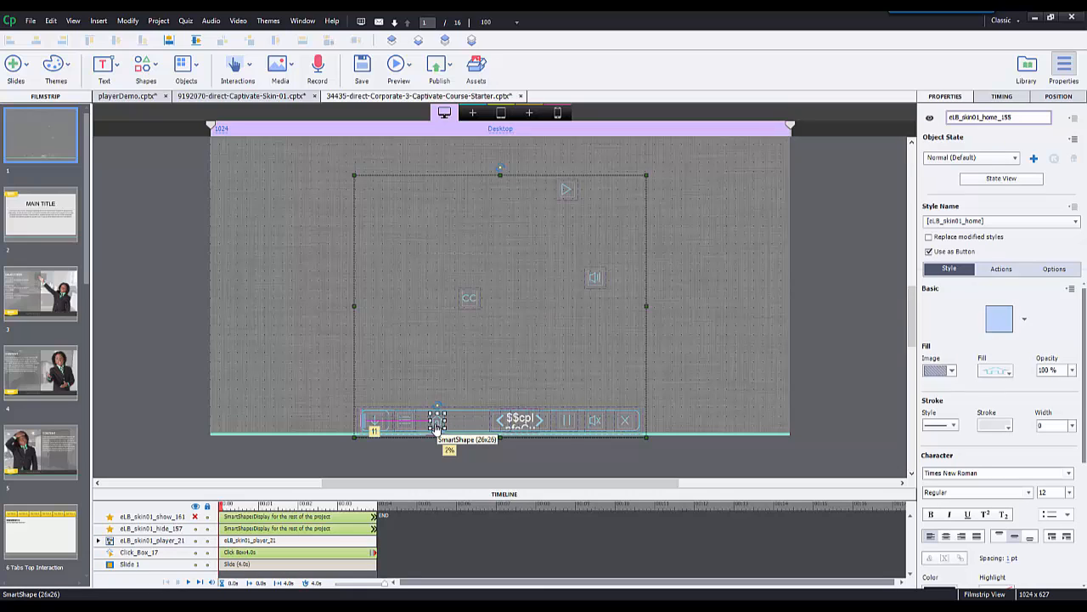
mouse_move(473, 313)
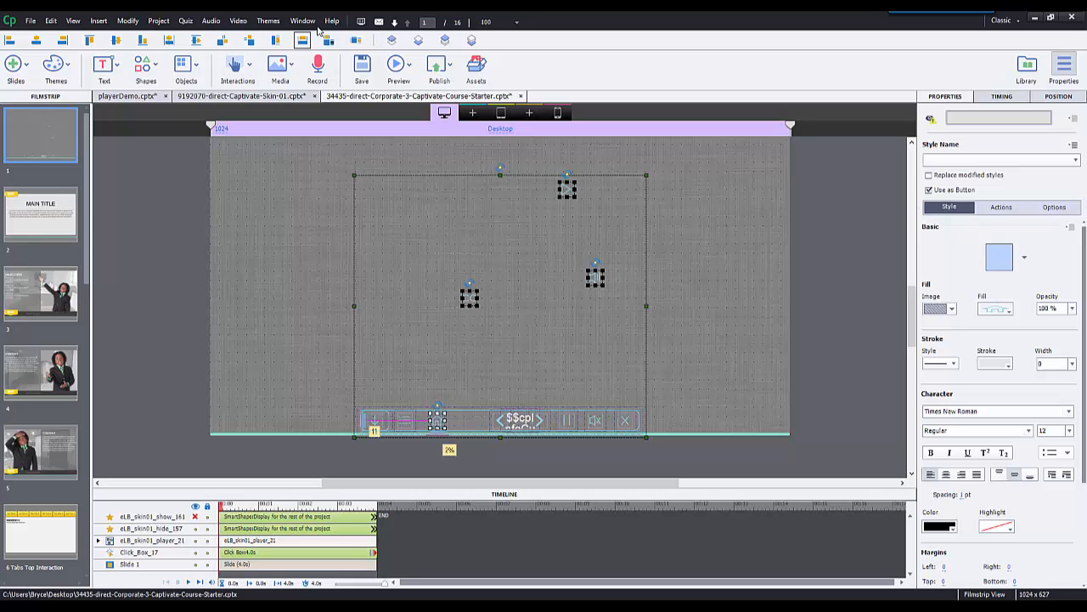
Show the Align toolbar from the Window menu to line up the navigation buttons
click(302, 20)
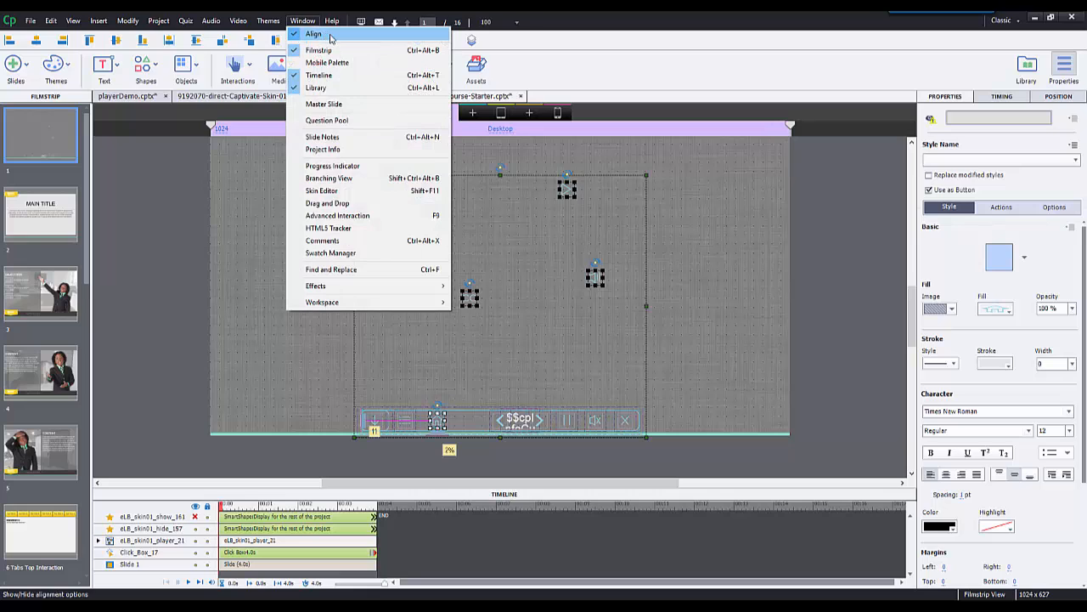
click(510, 46)
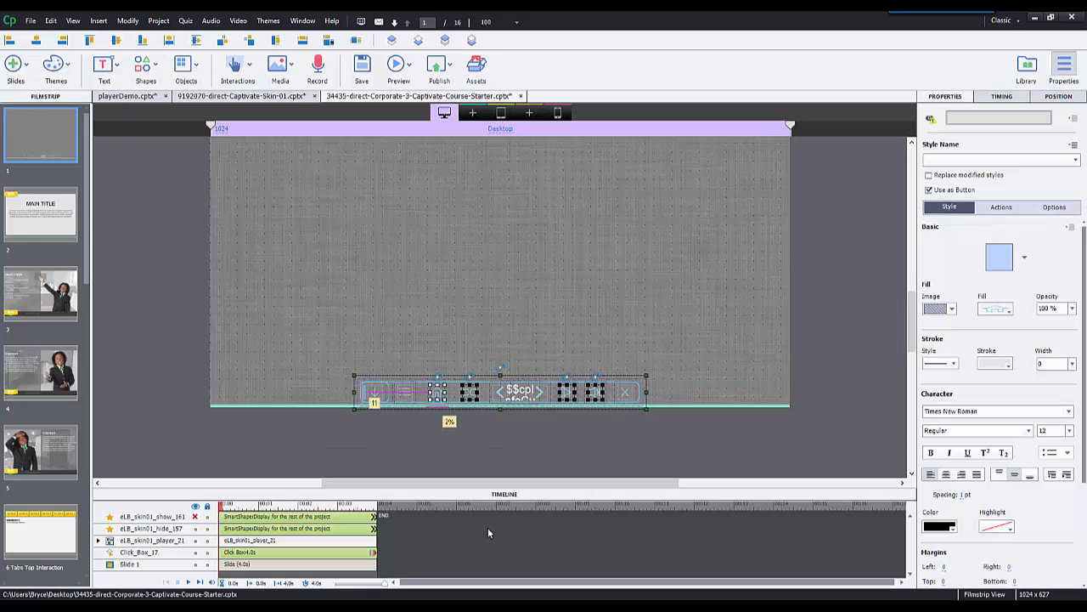
mouse_move(180, 319)
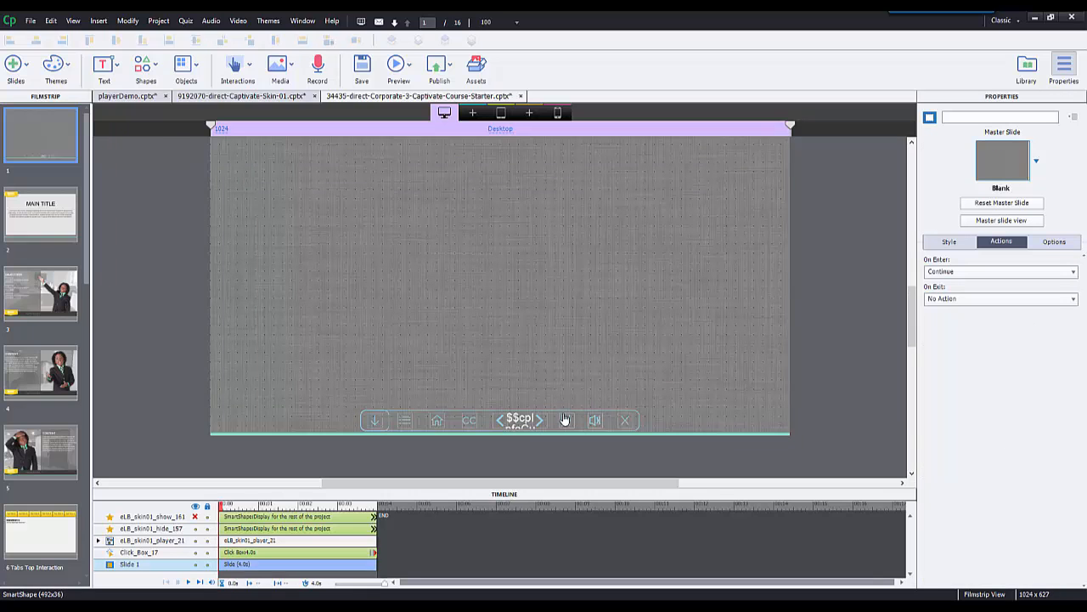
Check the Tablet Portrait breakpoint, return to Desktop, and preview the project in the browser
click(500, 112)
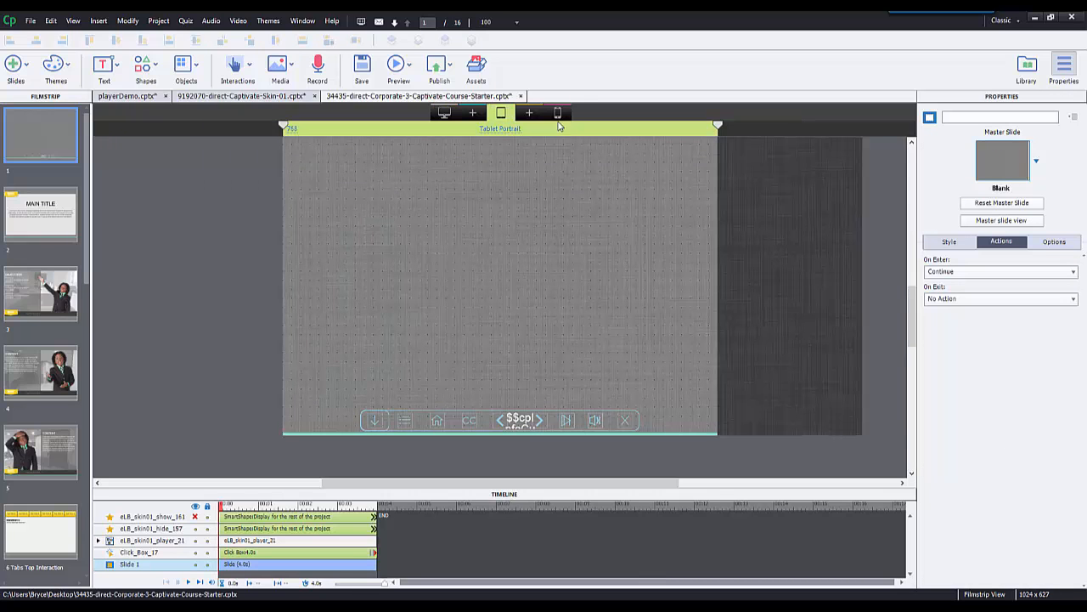
click(558, 112)
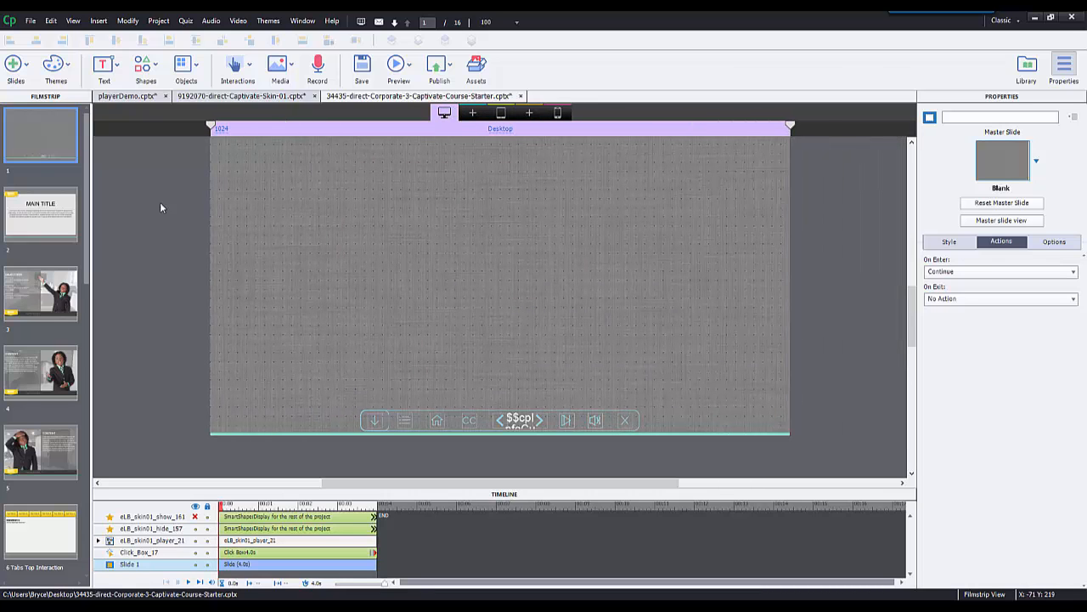
mouse_move(132, 313)
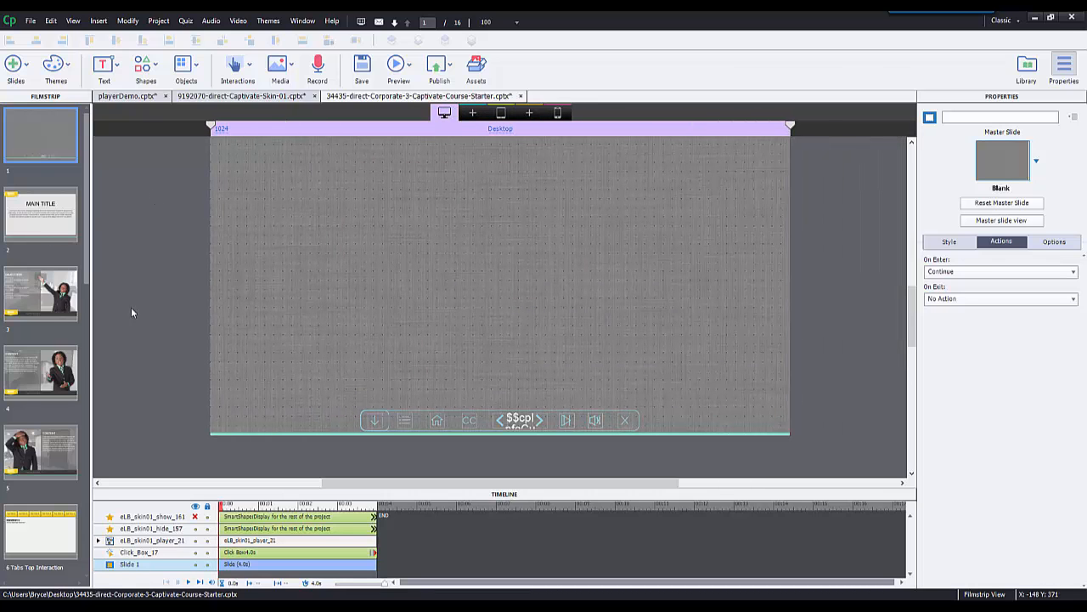
click(396, 65)
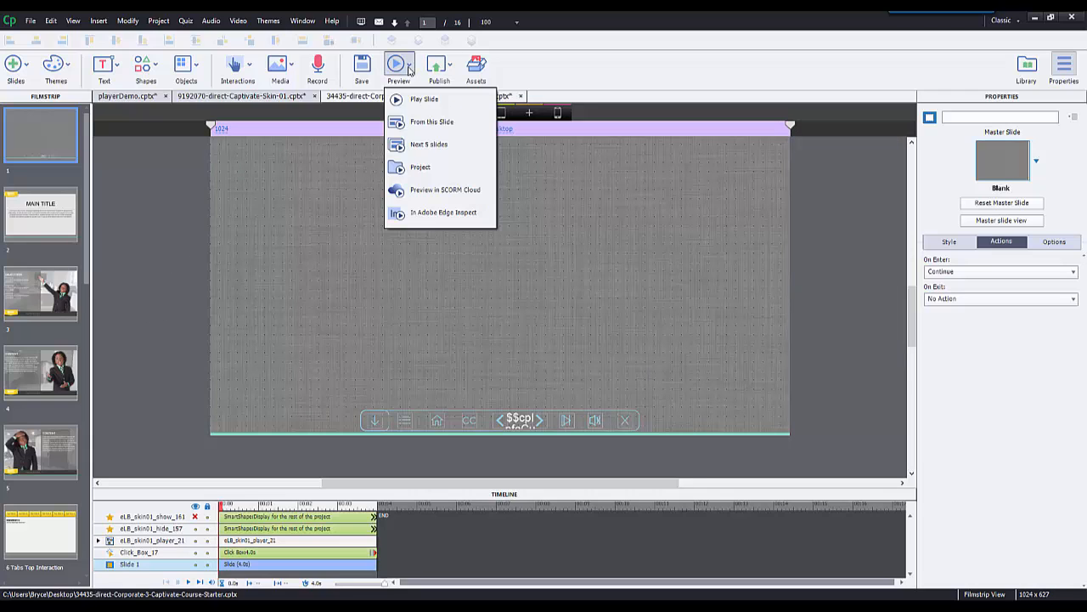
mouse_move(428, 144)
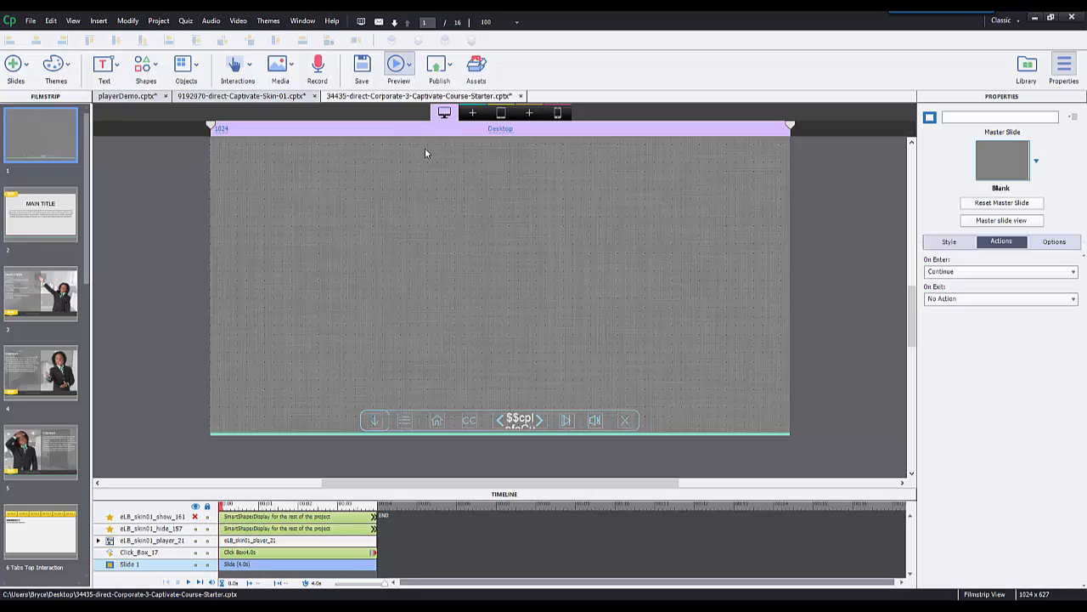
click(397, 68)
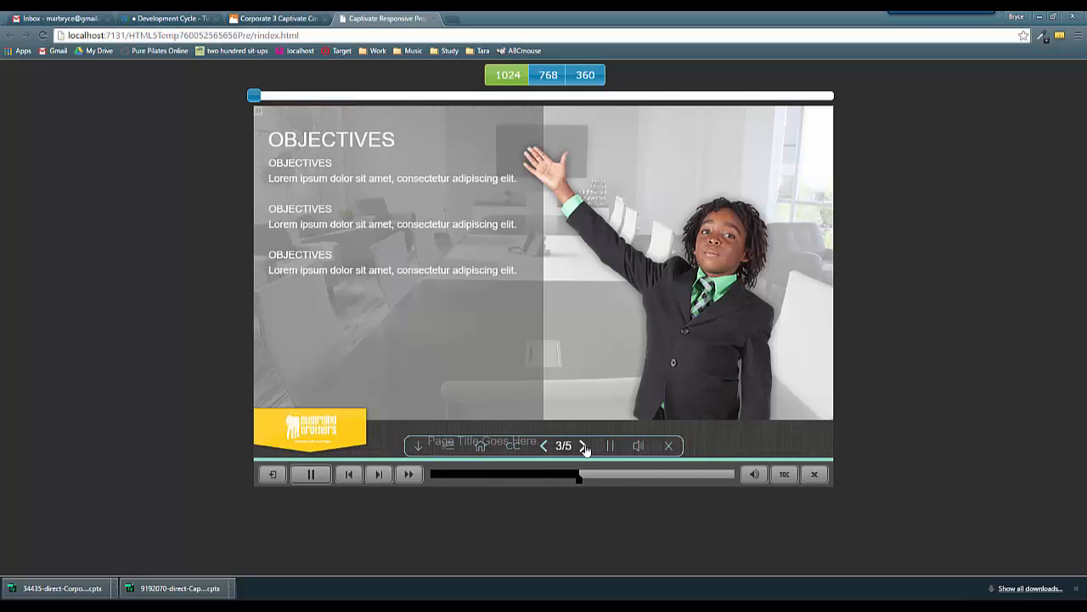
Advance the browser preview to slide 4 and pause playback on the playbar
click(583, 446)
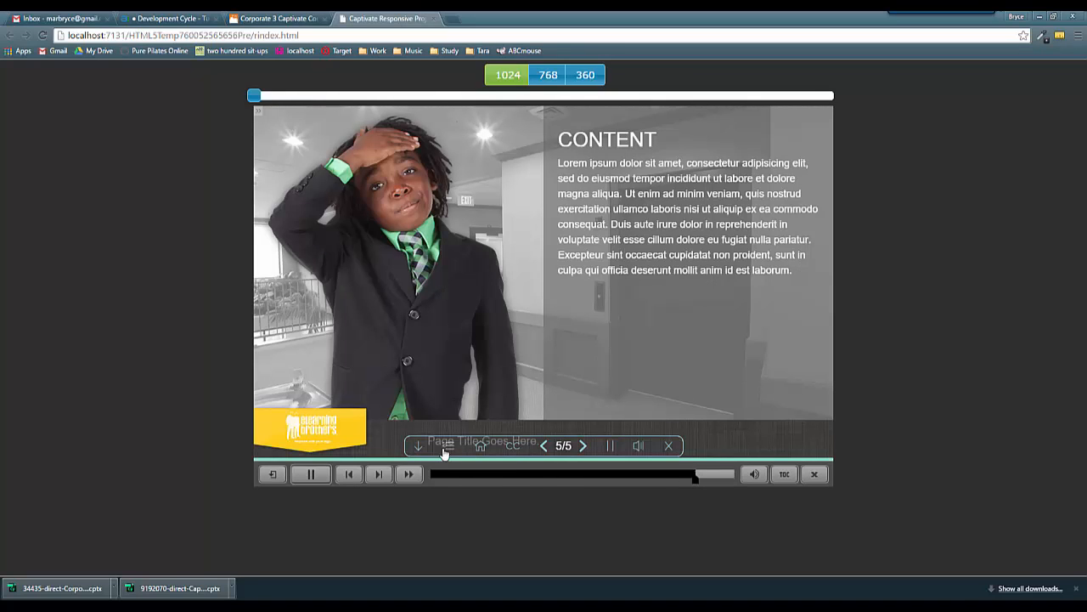
click(449, 445)
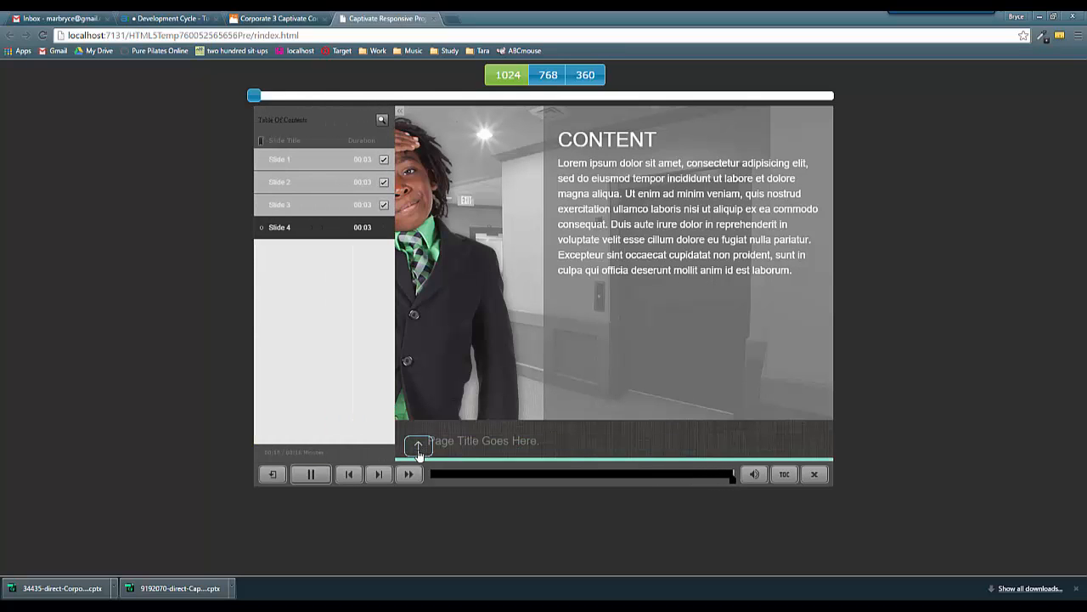
click(418, 446)
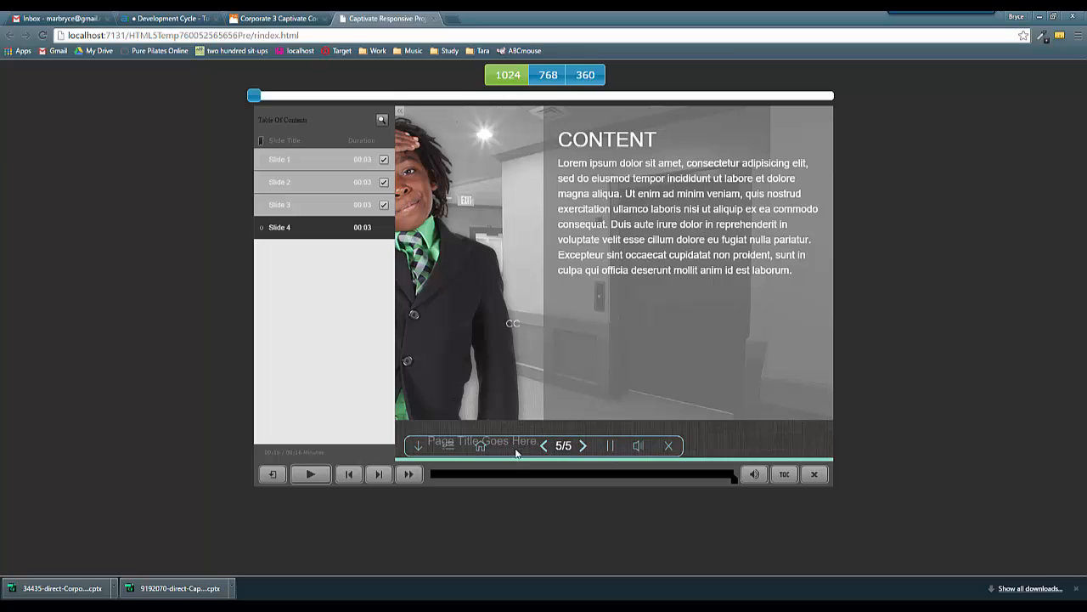
mouse_move(513, 338)
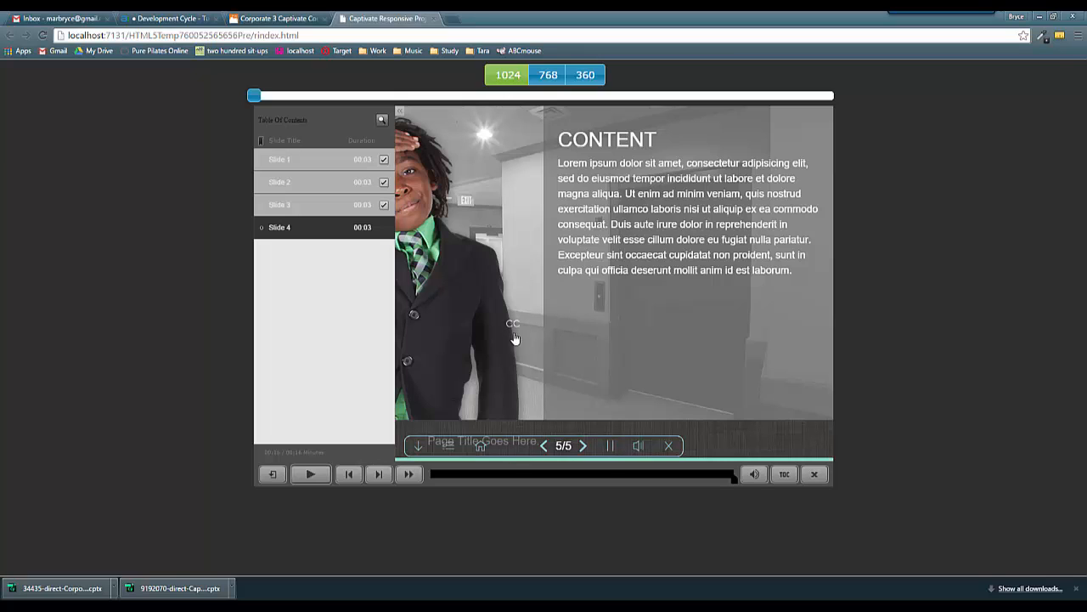
mouse_move(517, 401)
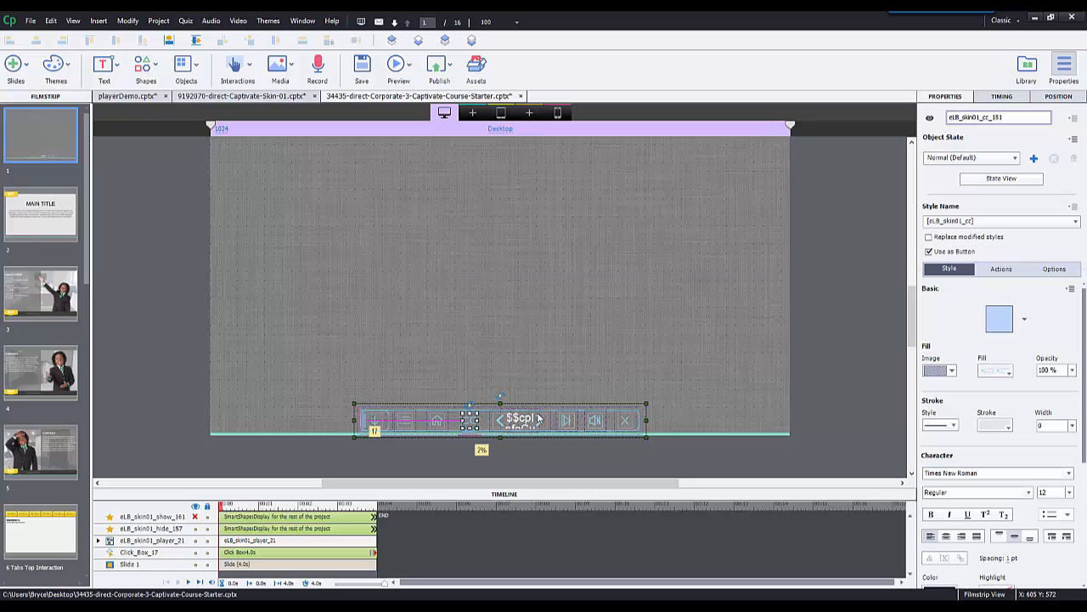
mouse_move(568, 374)
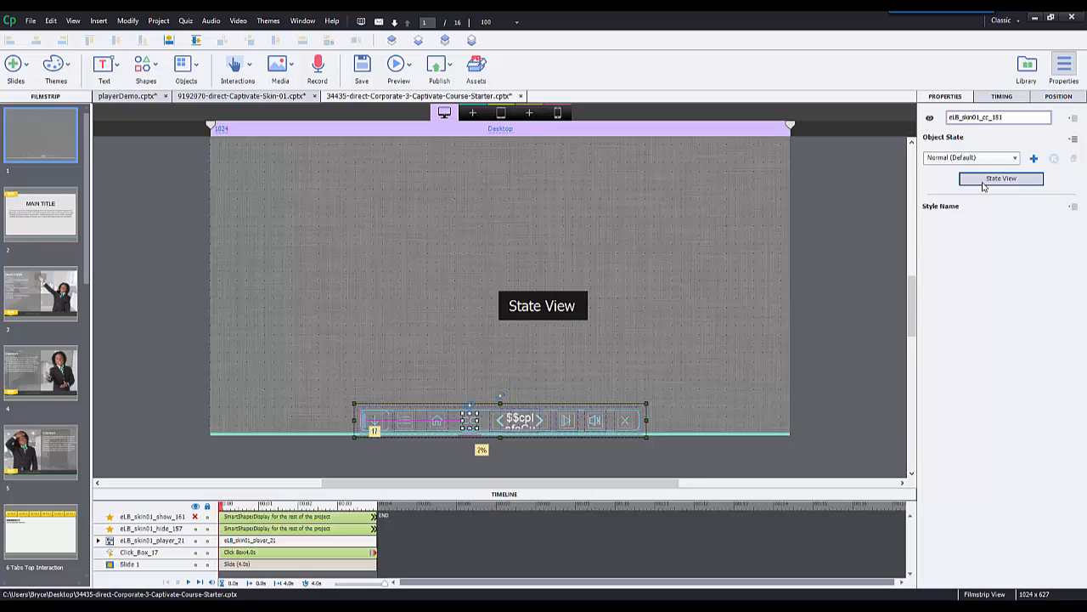
click(1001, 178)
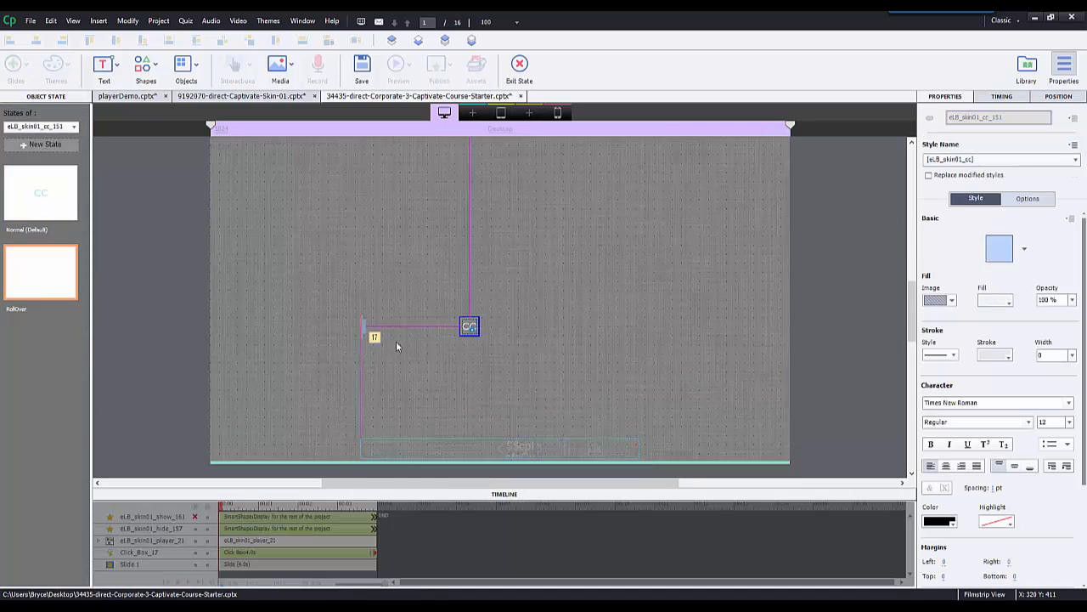
mouse_move(472, 330)
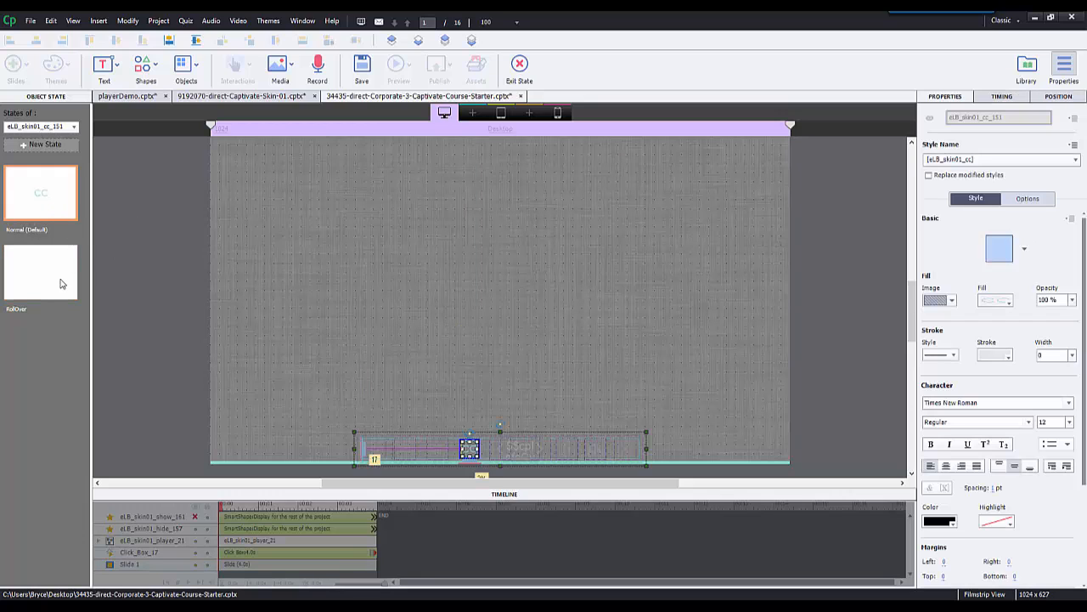
drag(469, 449, 469, 326)
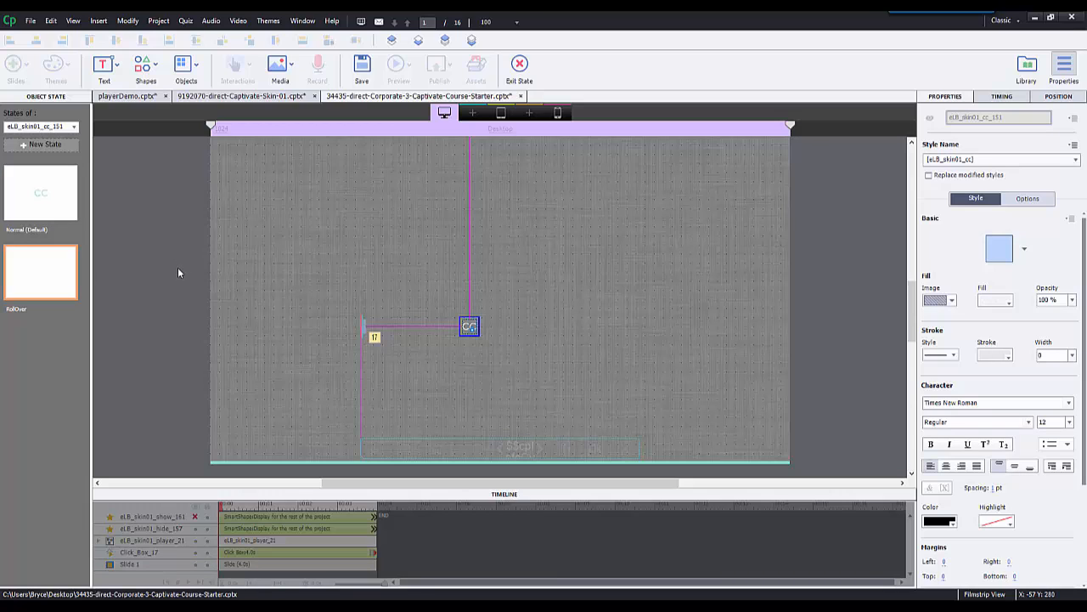
click(500, 113)
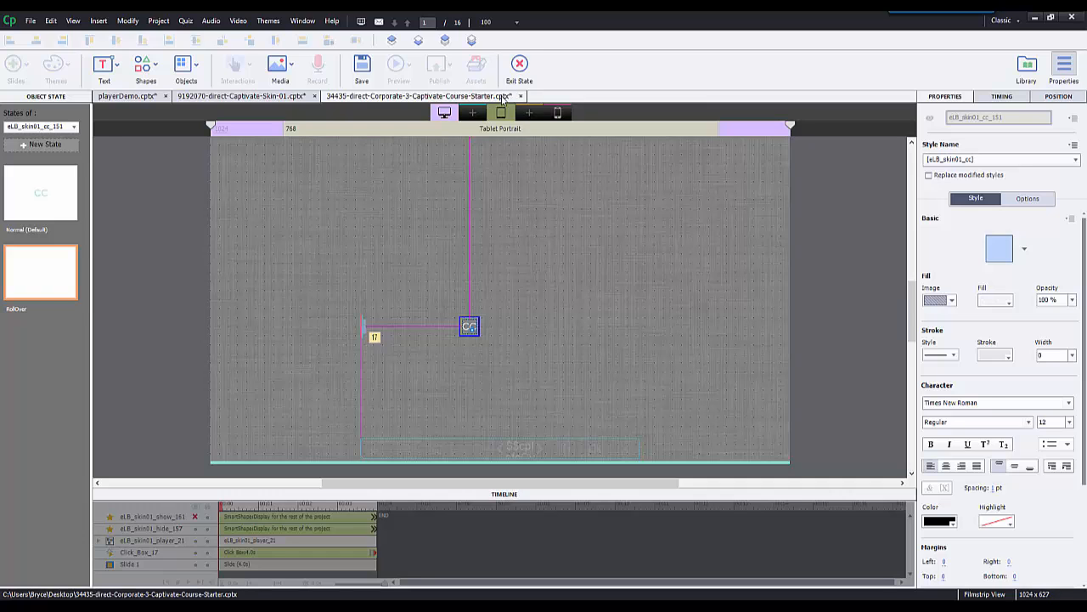
click(520, 69)
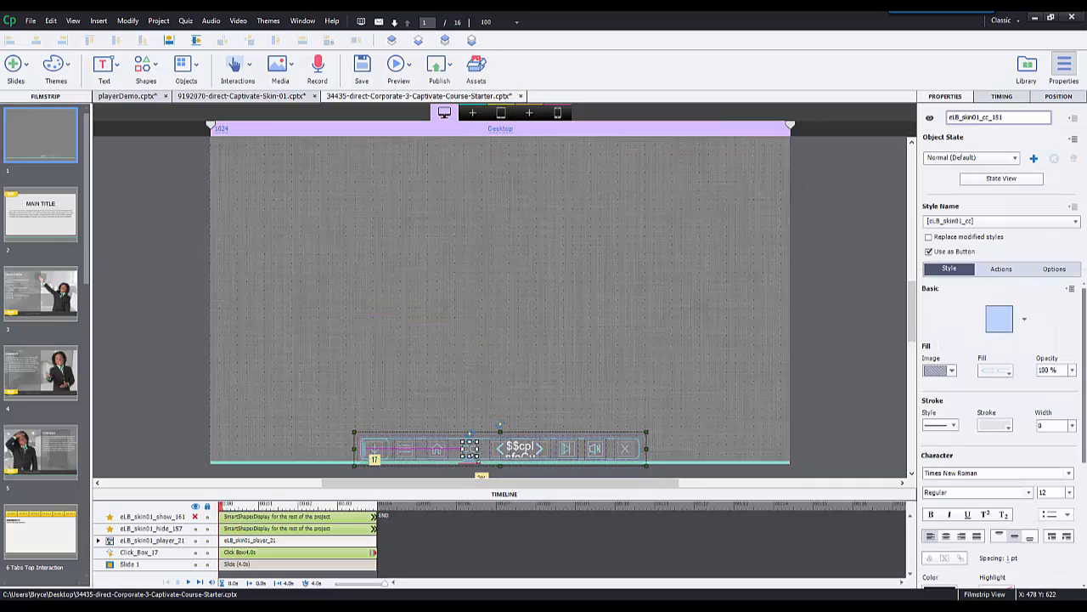
Toggle Use as Button off and back on for the navigation bar item
click(927, 251)
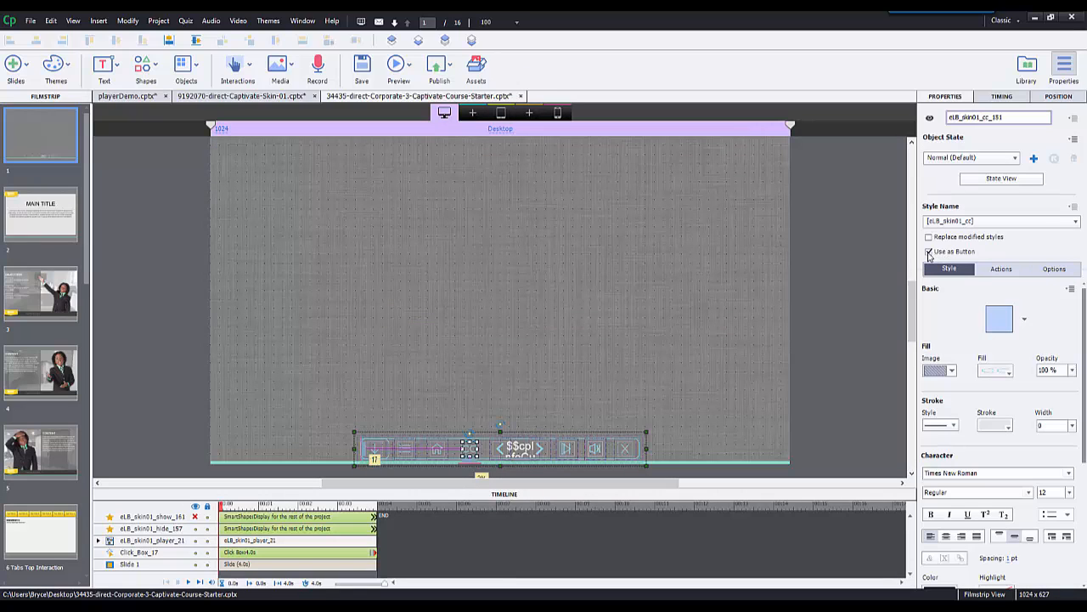
click(928, 251)
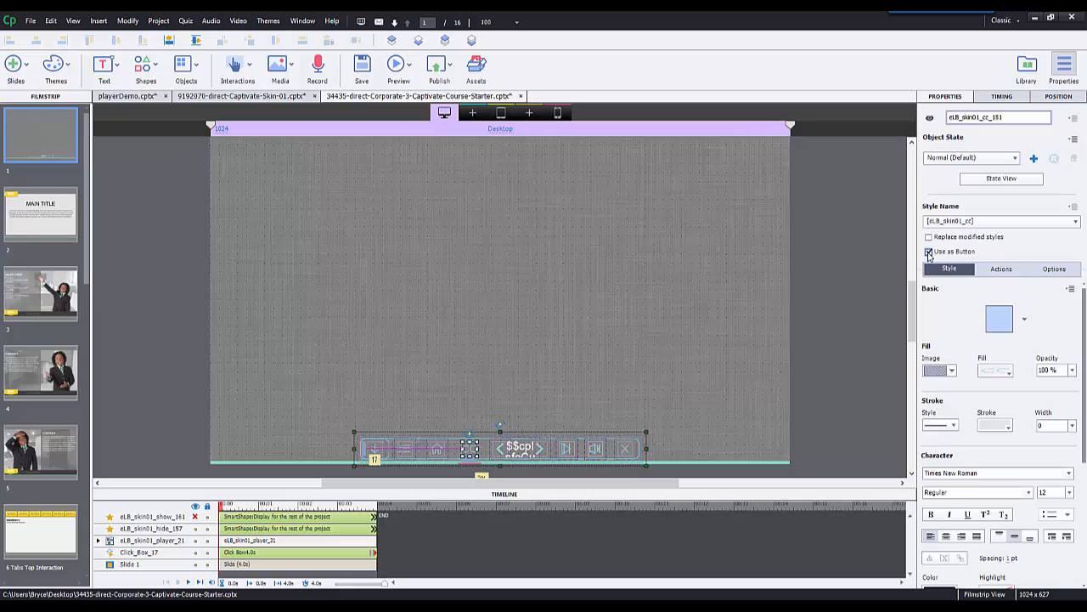
click(928, 252)
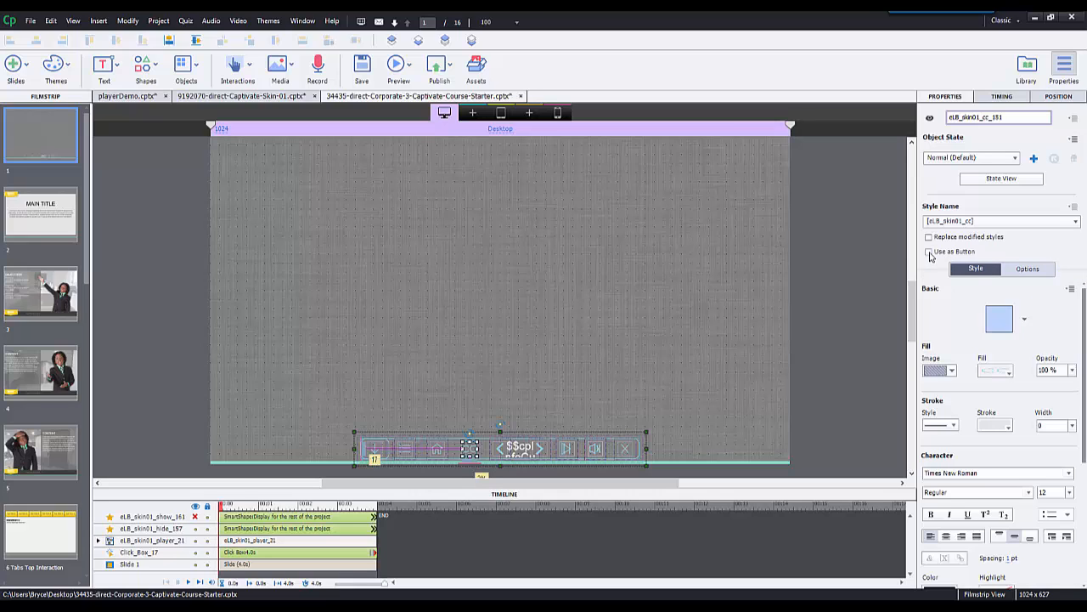
click(928, 251)
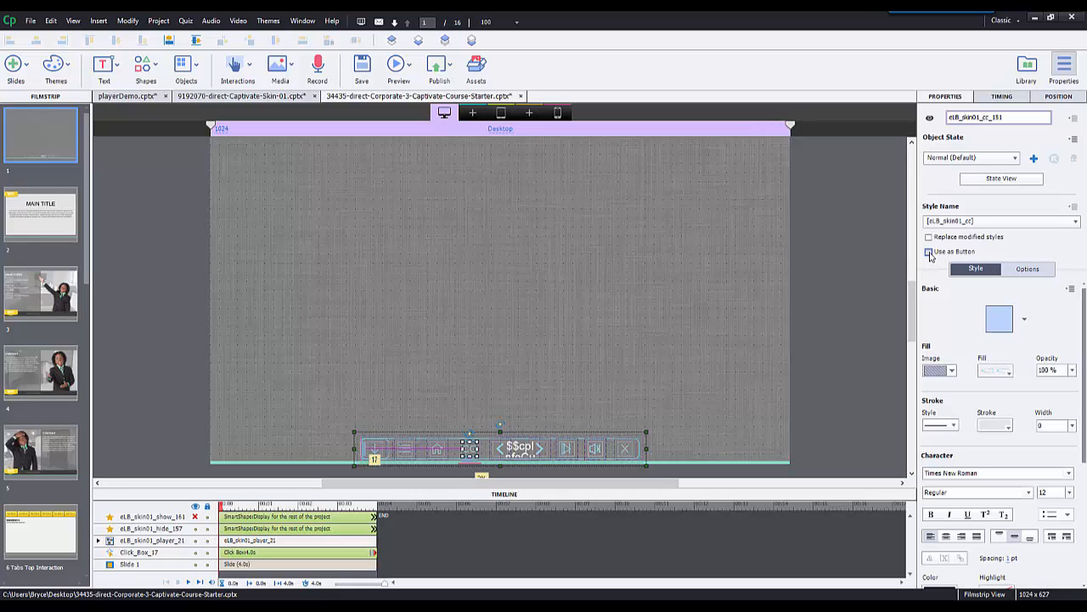
click(928, 251)
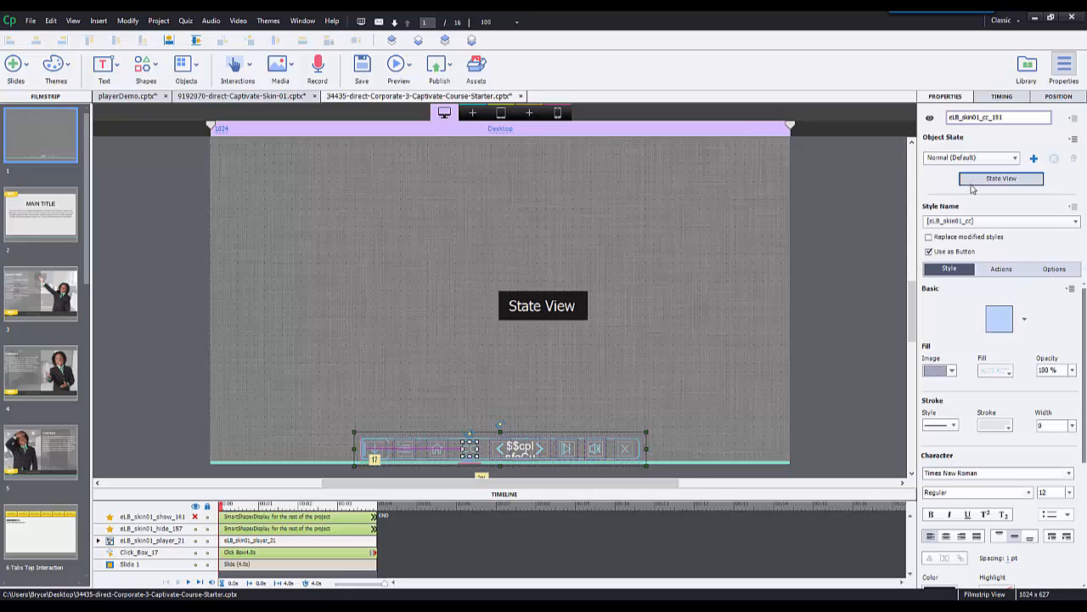
click(1001, 179)
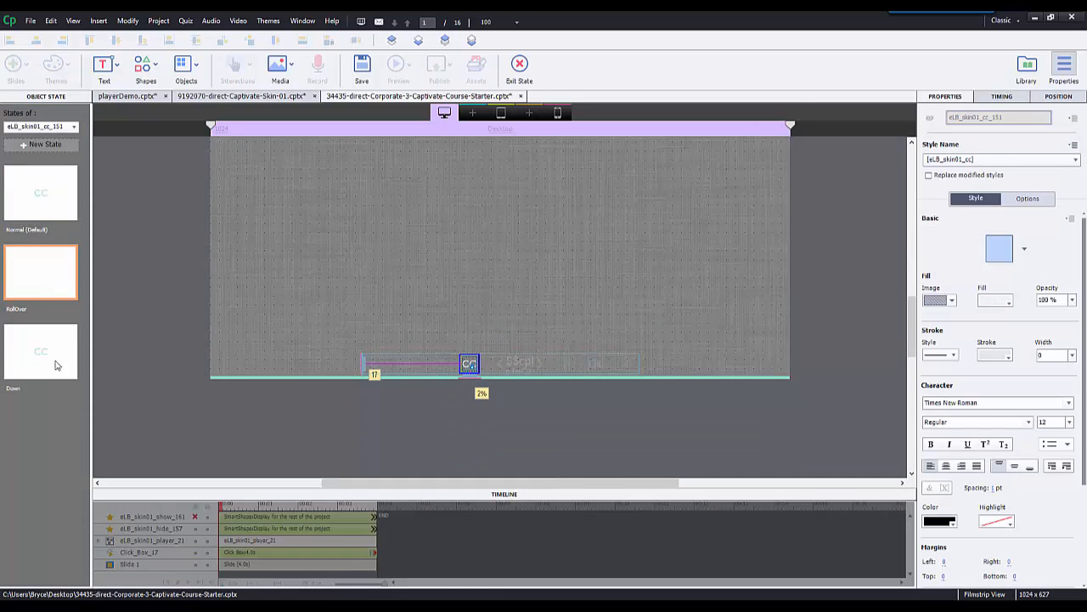
click(40, 194)
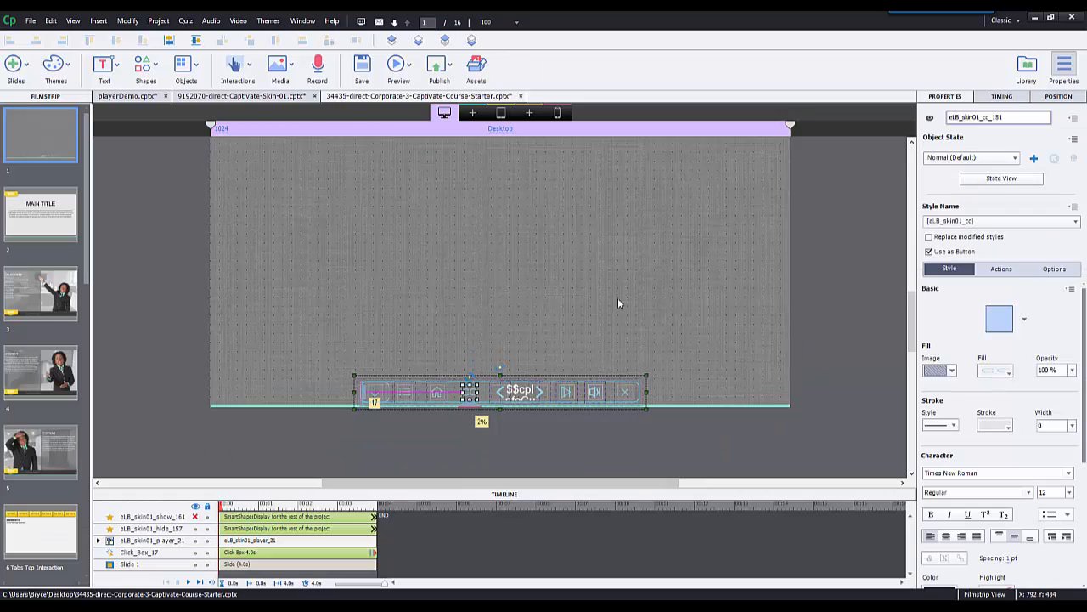
mouse_move(433, 454)
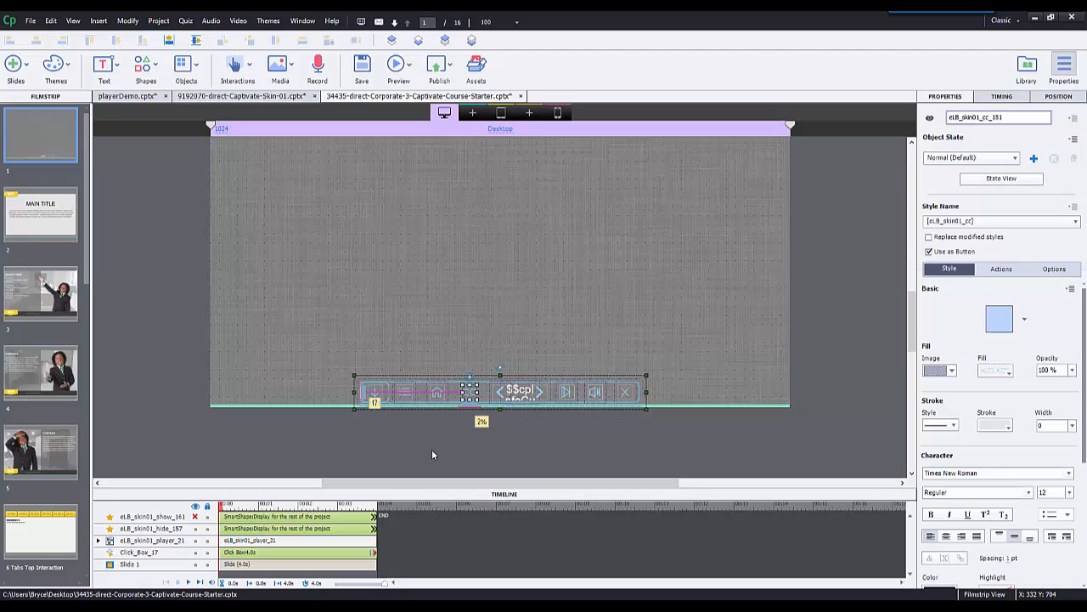
mouse_move(328, 458)
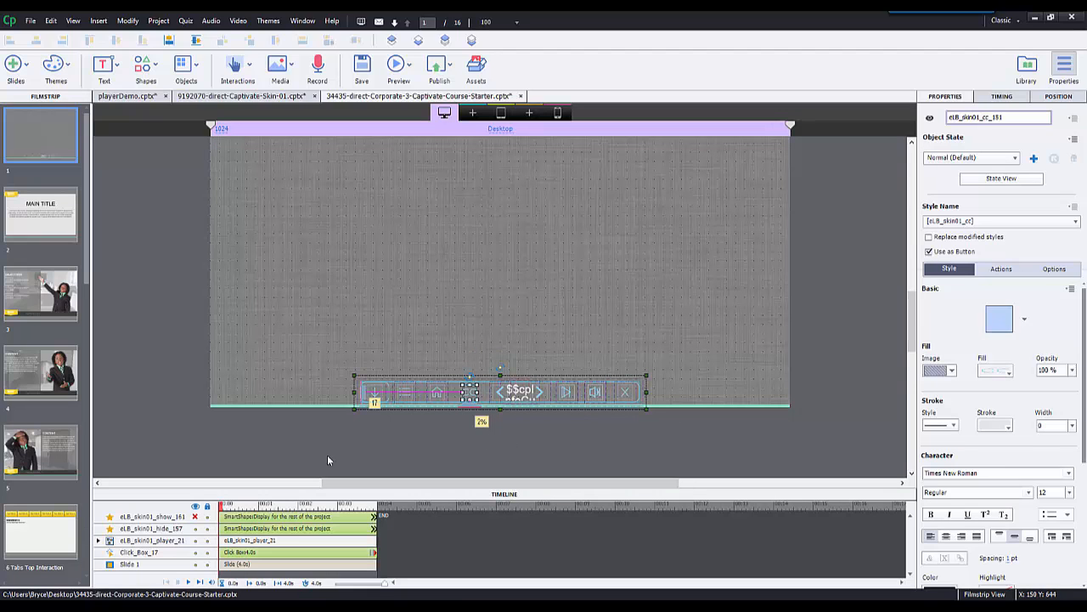
mouse_move(695, 346)
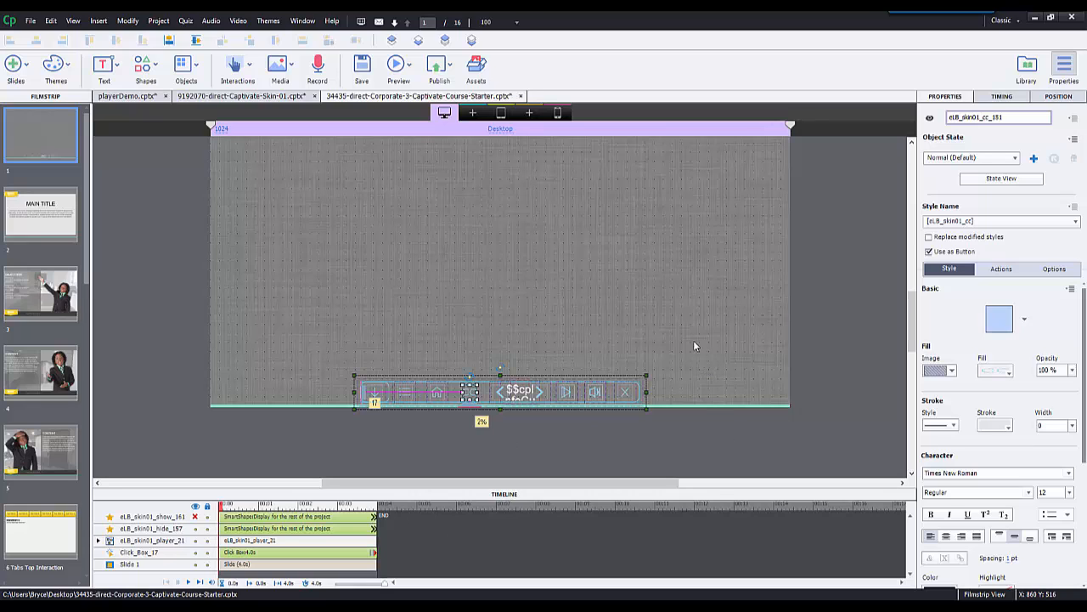
mouse_move(371, 449)
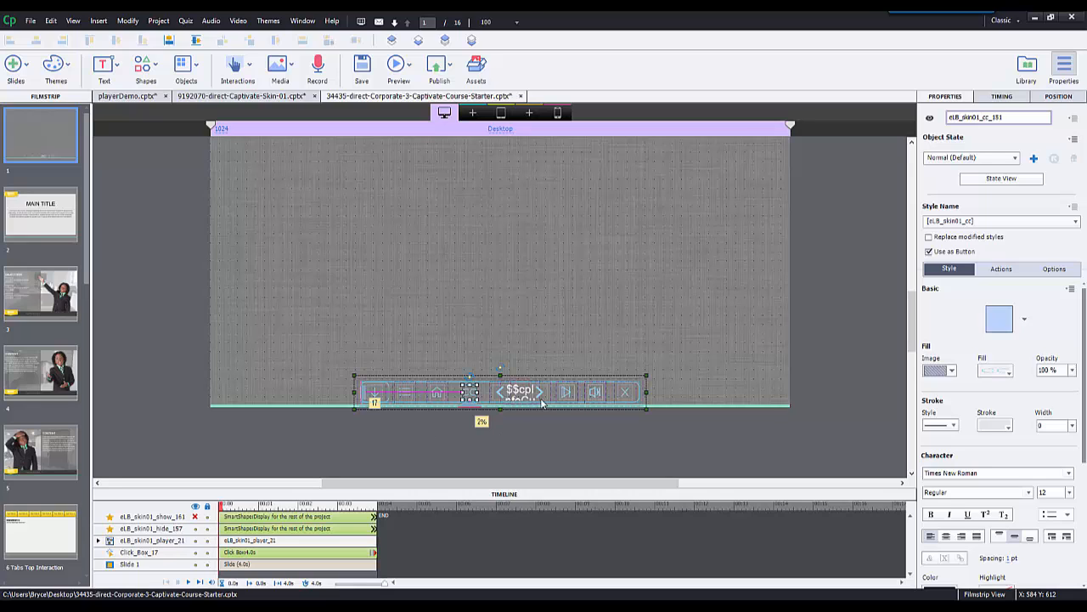
mouse_move(540, 398)
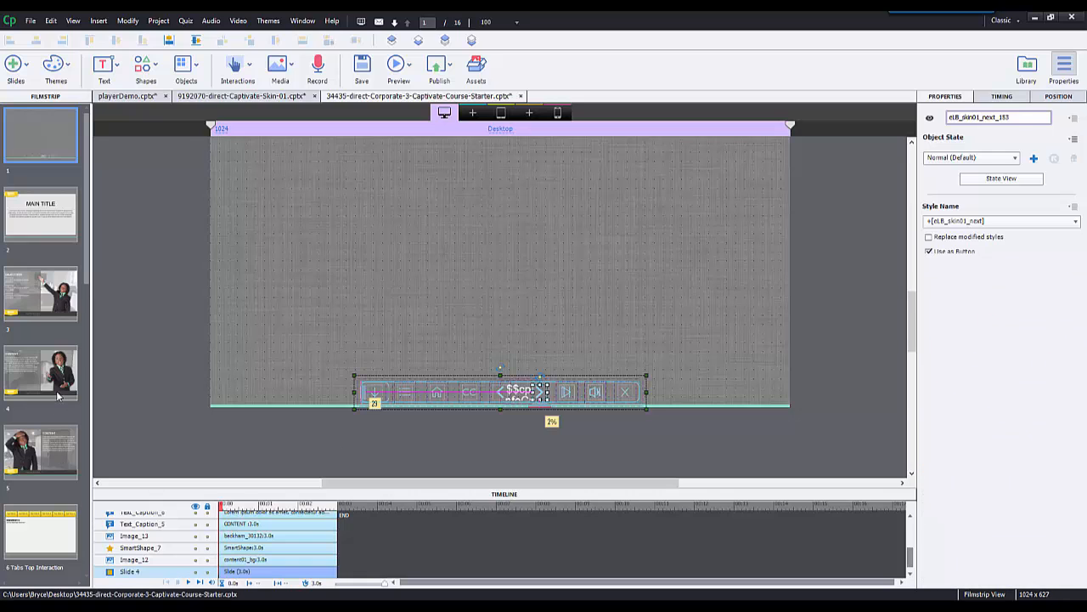
Select slide 4 in the Filmstrip to view the navigation bar over its content
click(40, 372)
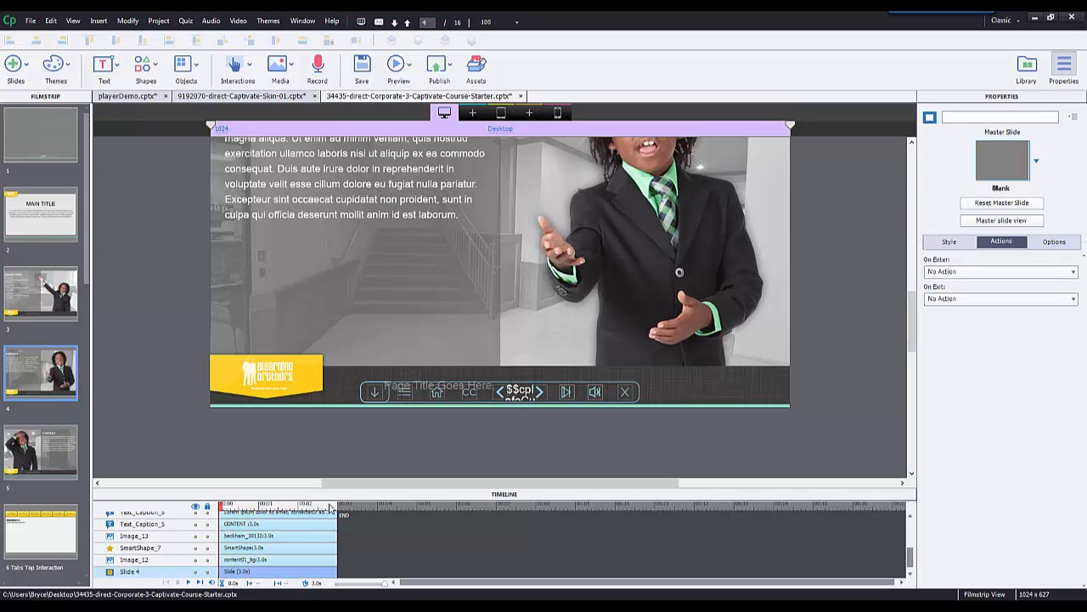
mouse_move(540, 400)
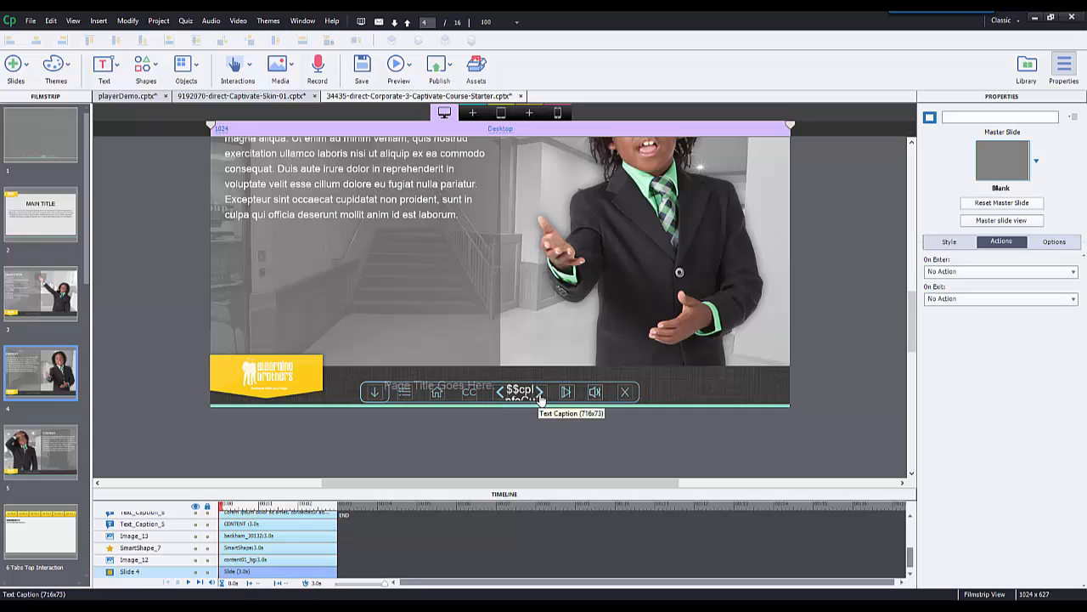
mouse_move(548, 428)
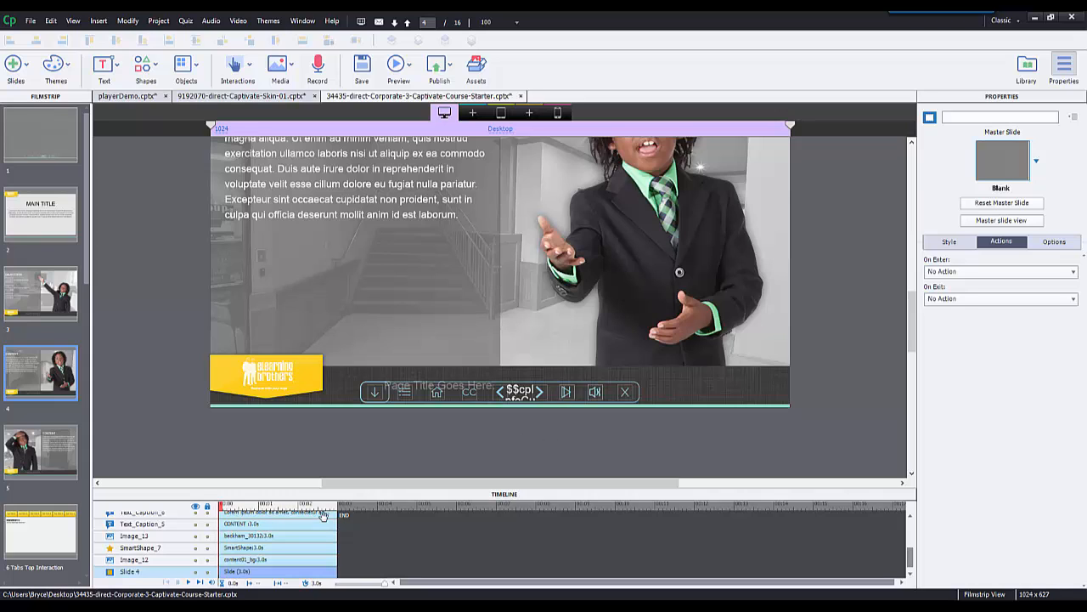
mouse_move(405, 478)
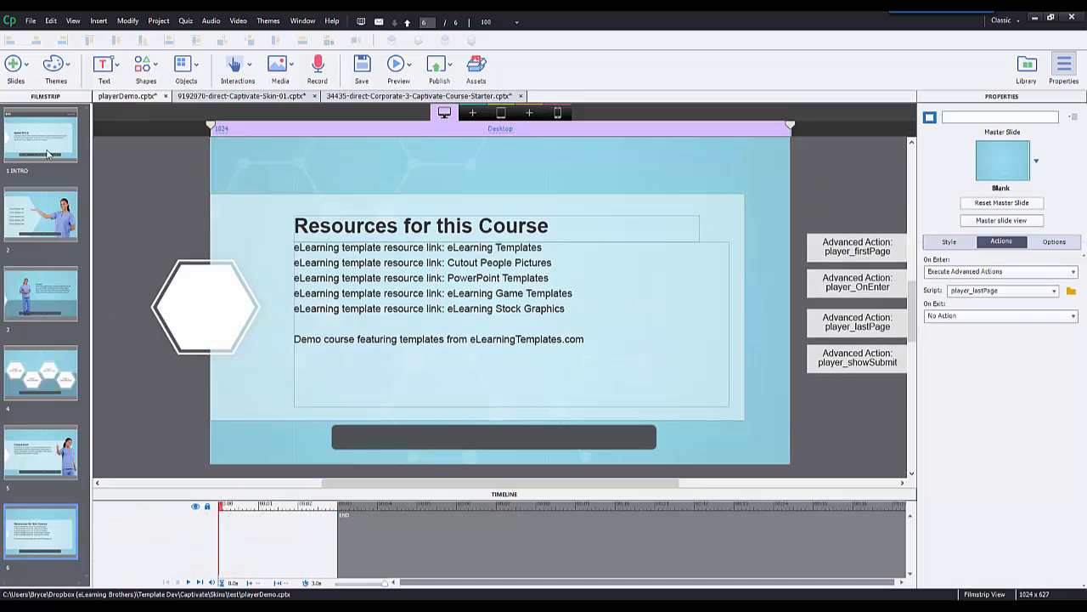
Select the demo project's first MAIN TITLE intro slide carrying the bottom player bar
click(41, 136)
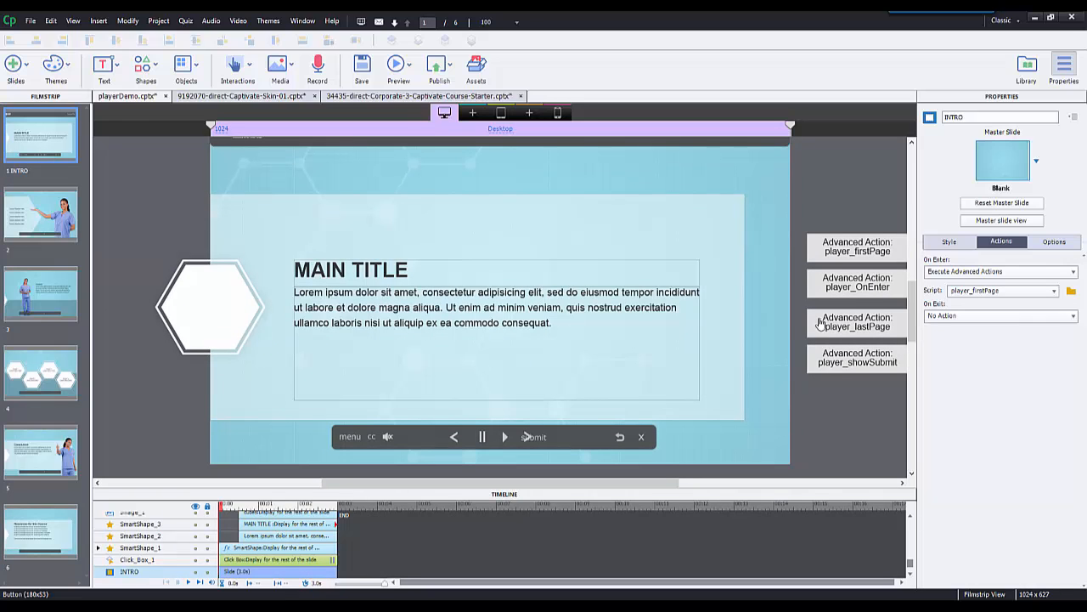
mouse_move(846, 280)
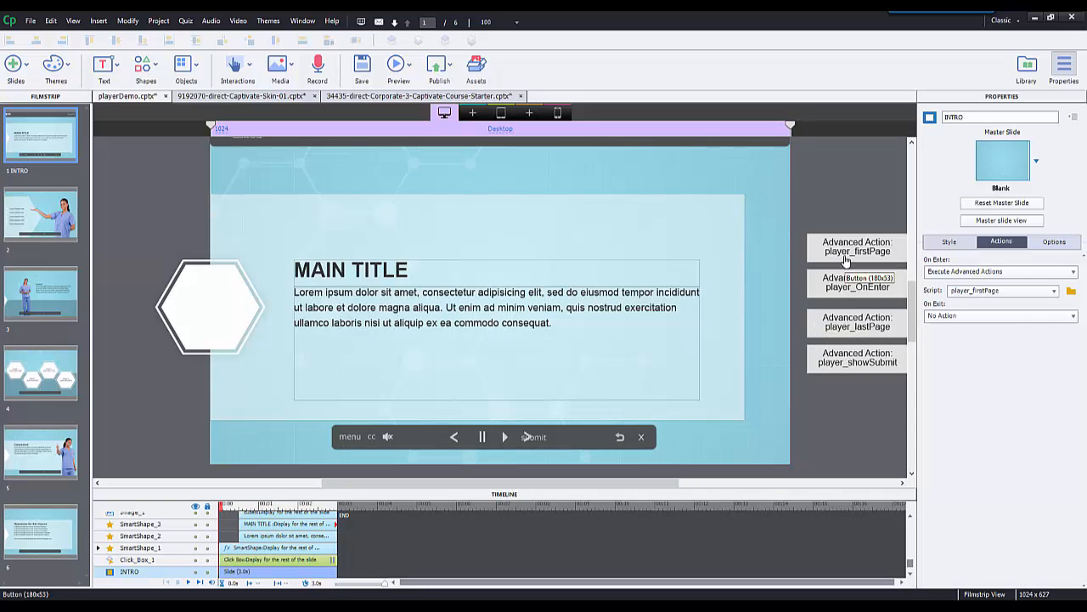
mouse_move(823, 199)
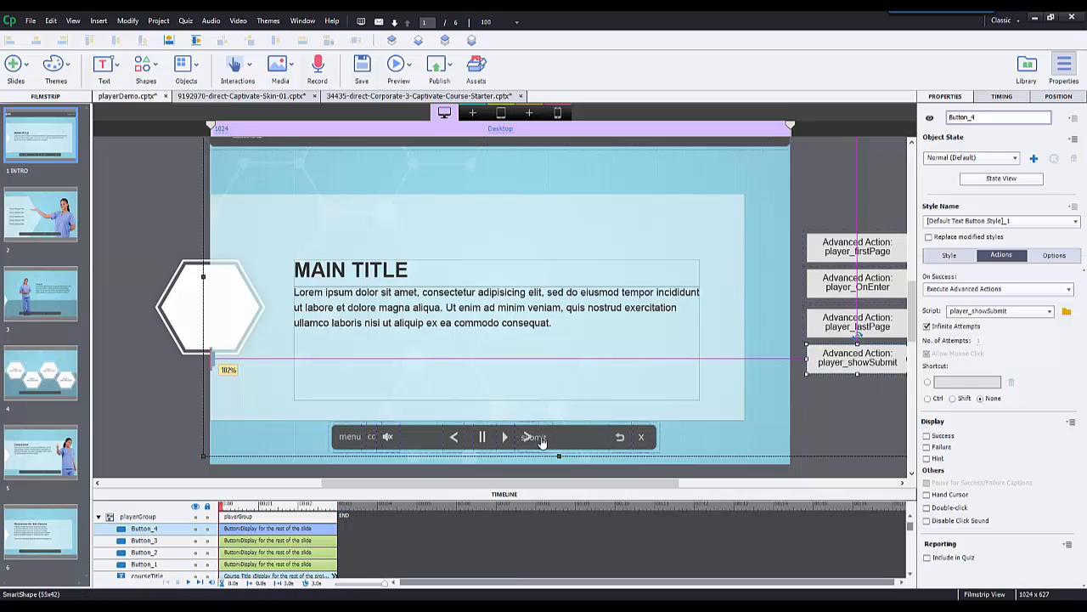
mouse_move(542, 438)
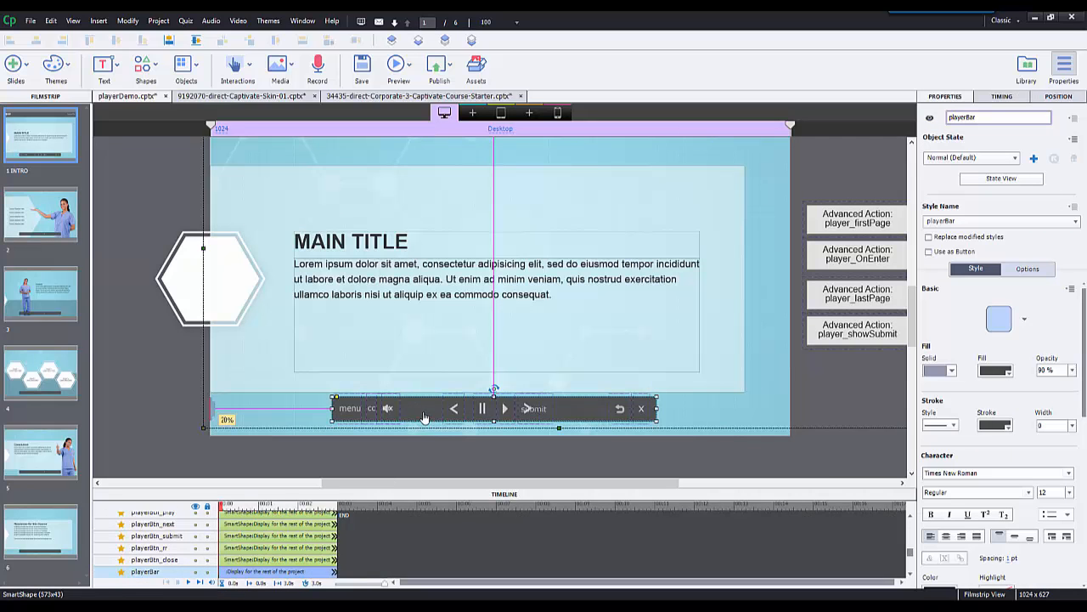
Set the navigation bar's Display For timing to Rest of Project
click(41, 214)
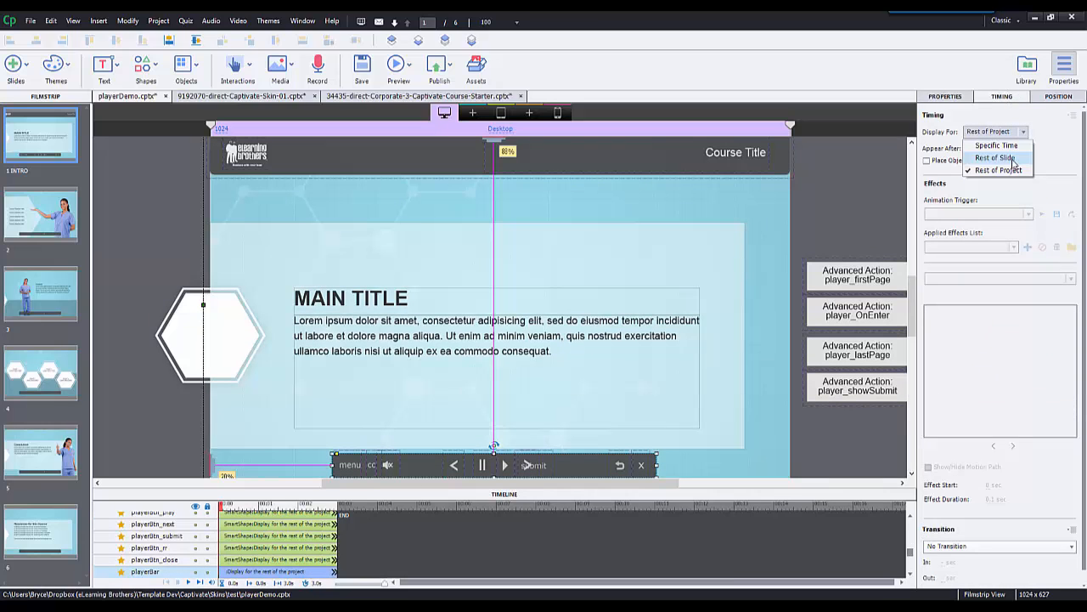
click(993, 156)
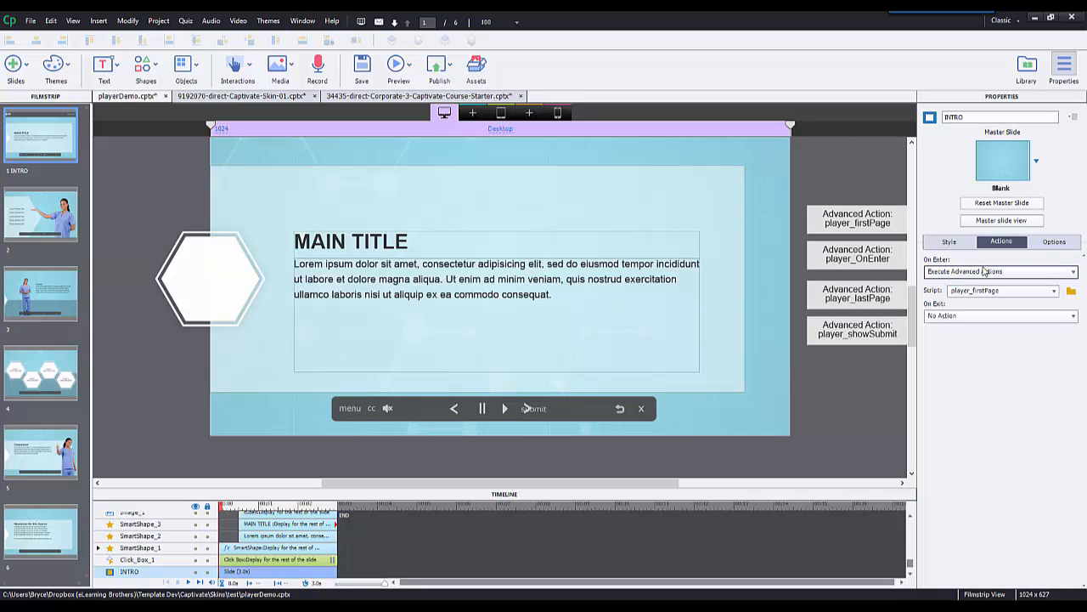
click(1071, 290)
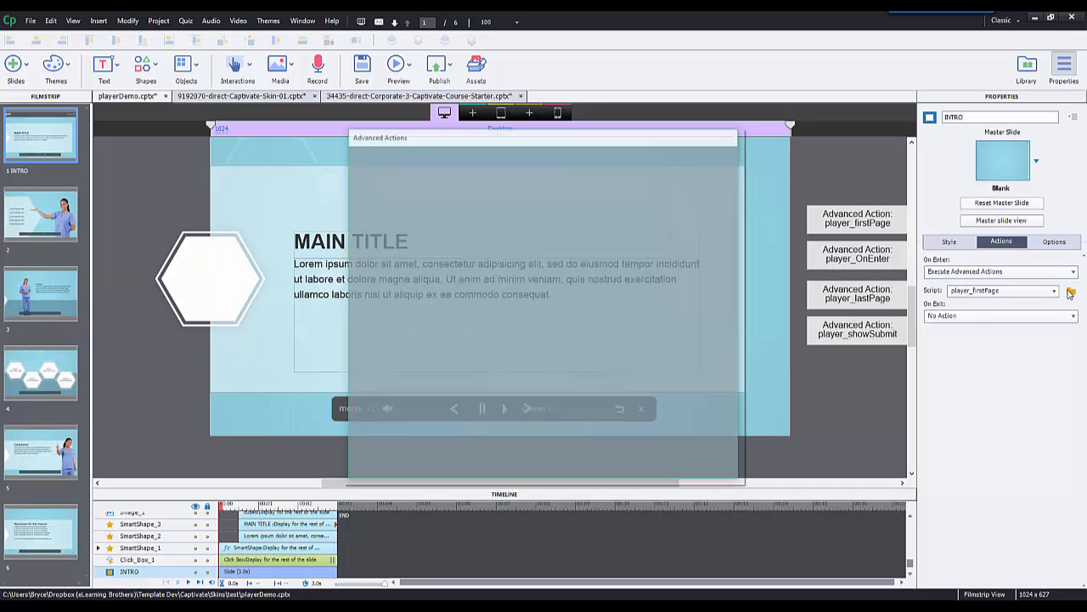
click(1070, 291)
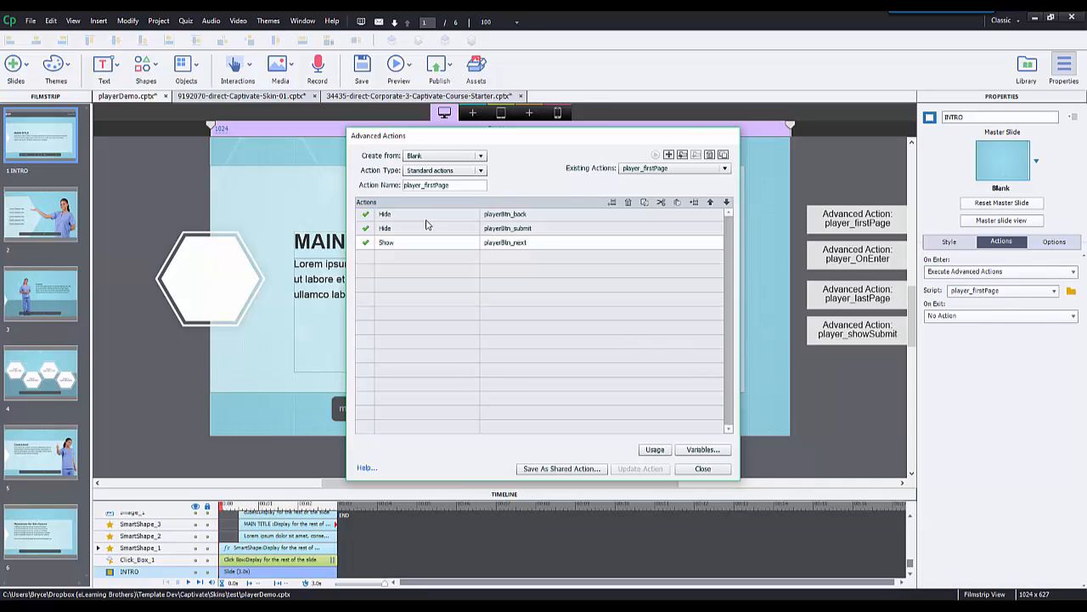
mouse_move(503, 236)
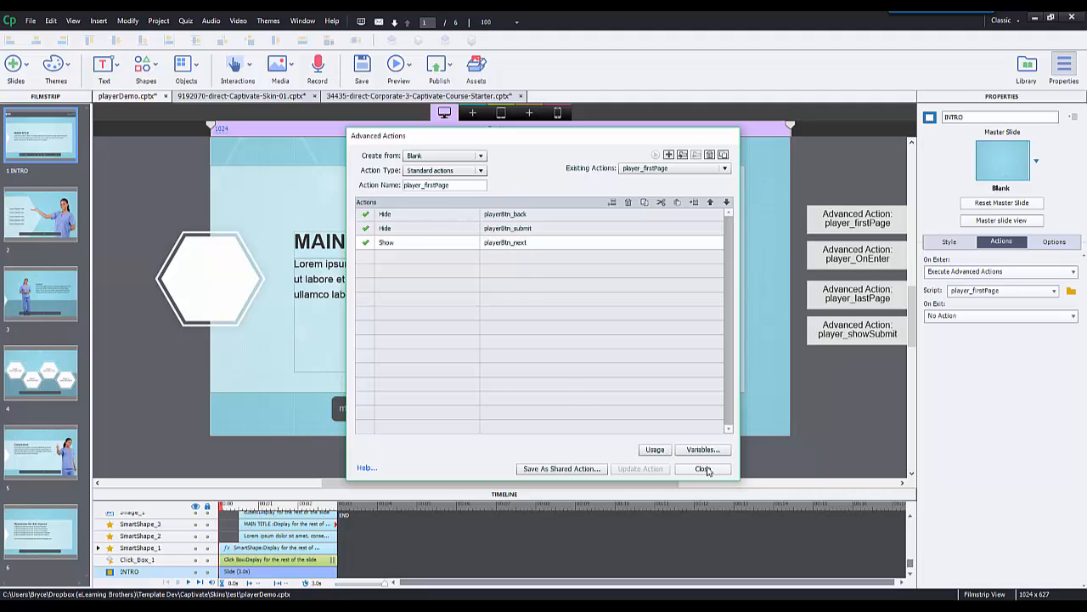
click(703, 469)
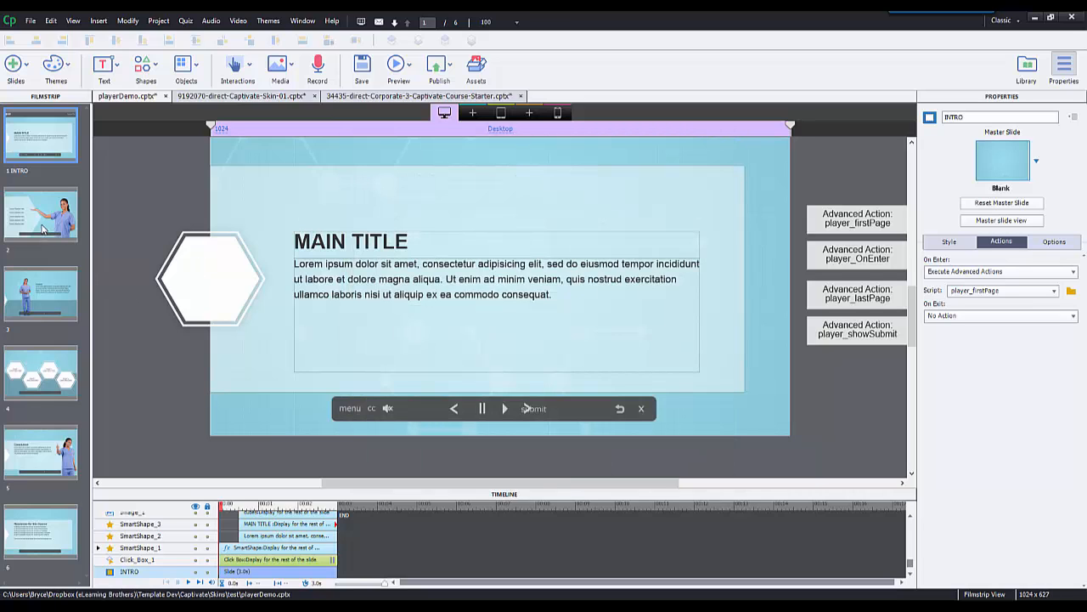
Select the course objectives slide and check its On Enter player_between action
click(41, 212)
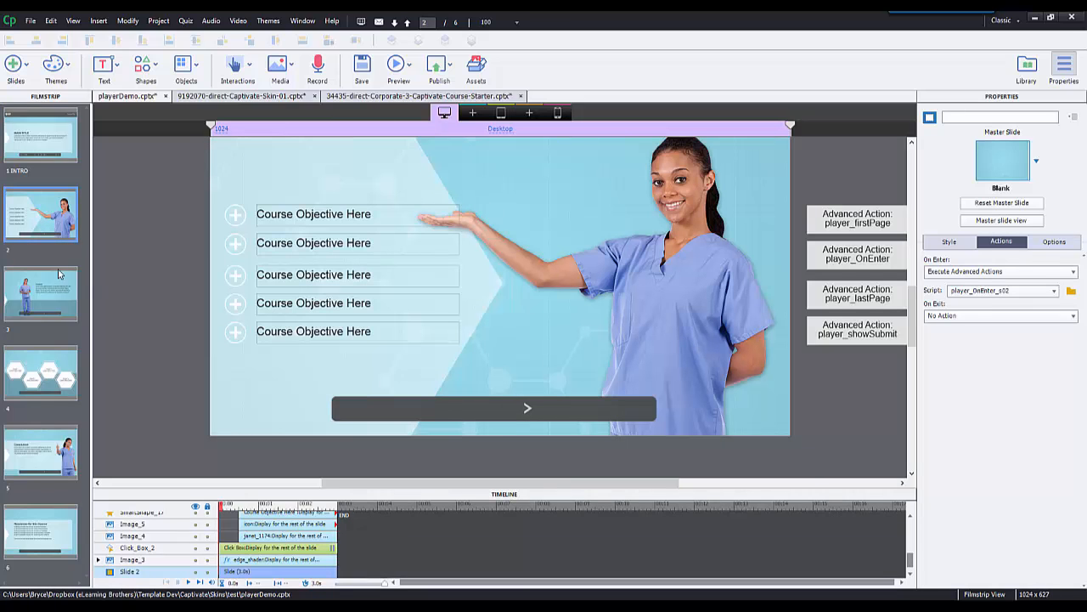
mouse_move(234, 408)
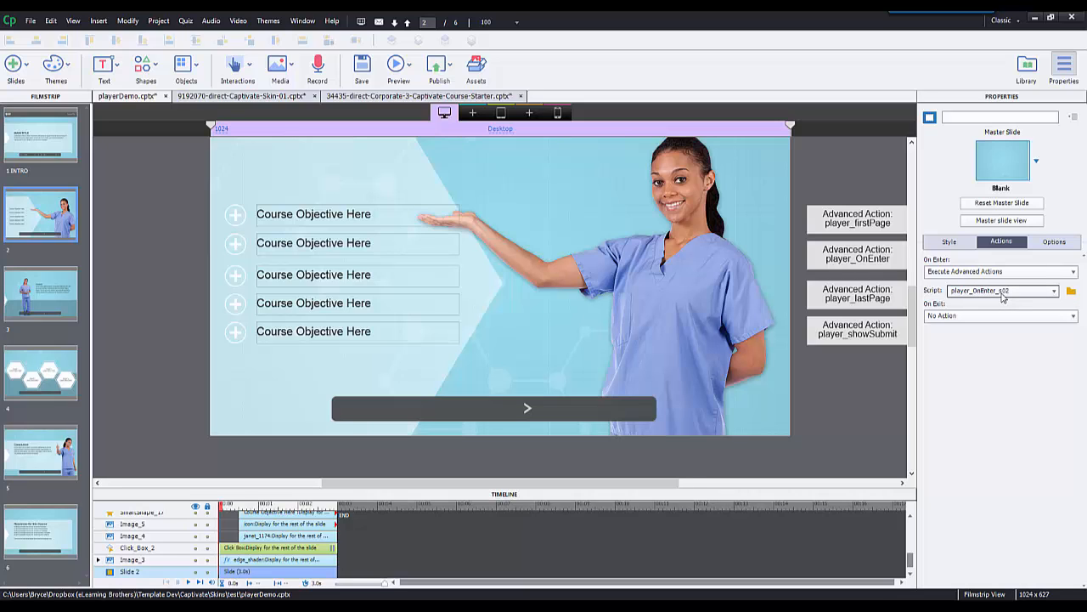
click(527, 408)
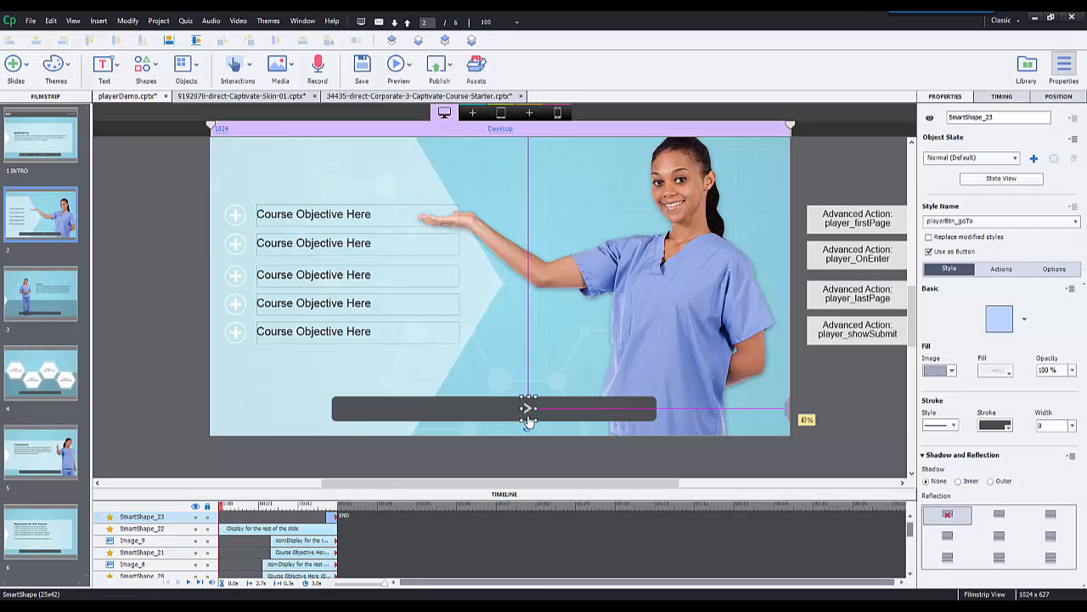
mouse_move(529, 417)
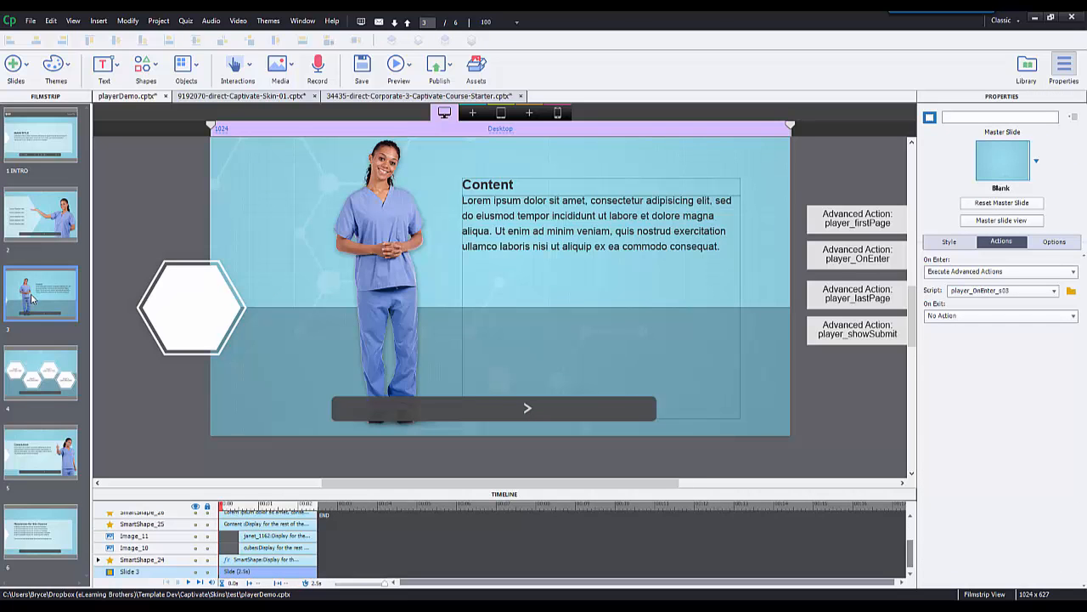
Return to the objectives slide and select its Next arrow smart shape
click(40, 214)
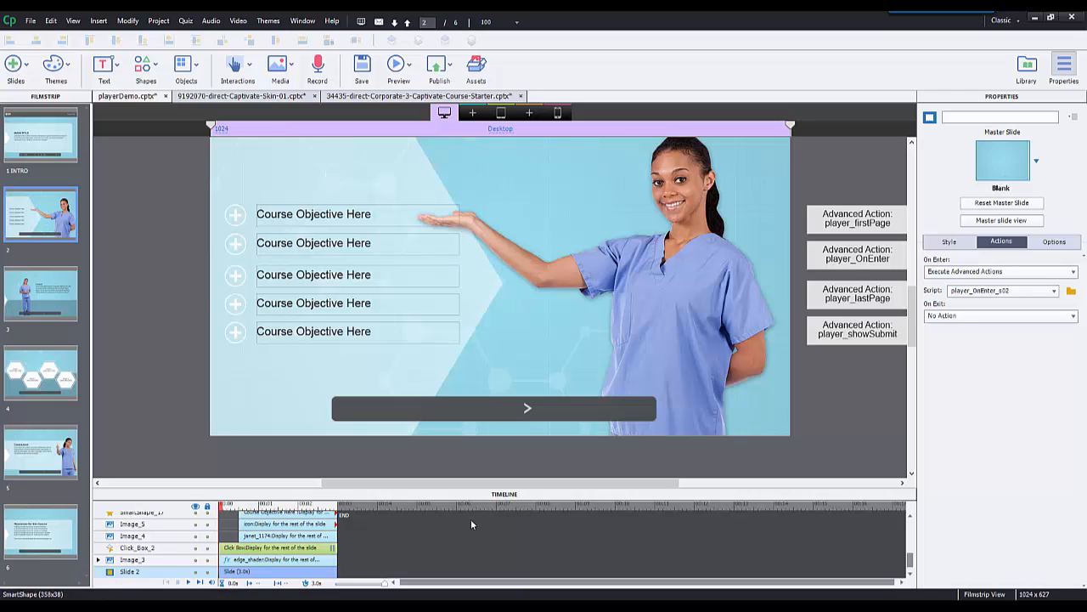
mouse_move(519, 409)
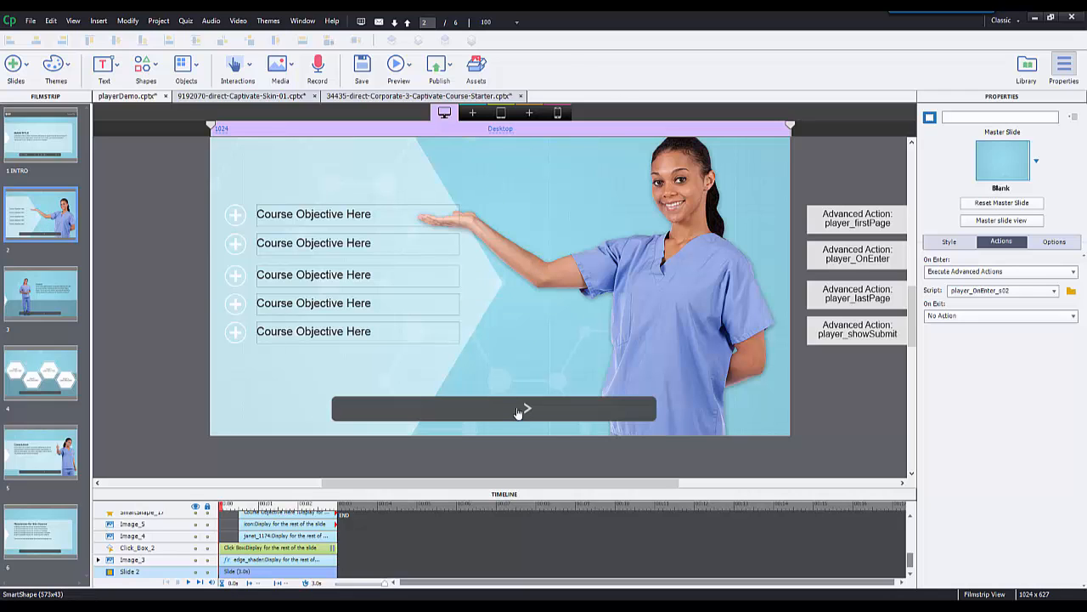
click(526, 408)
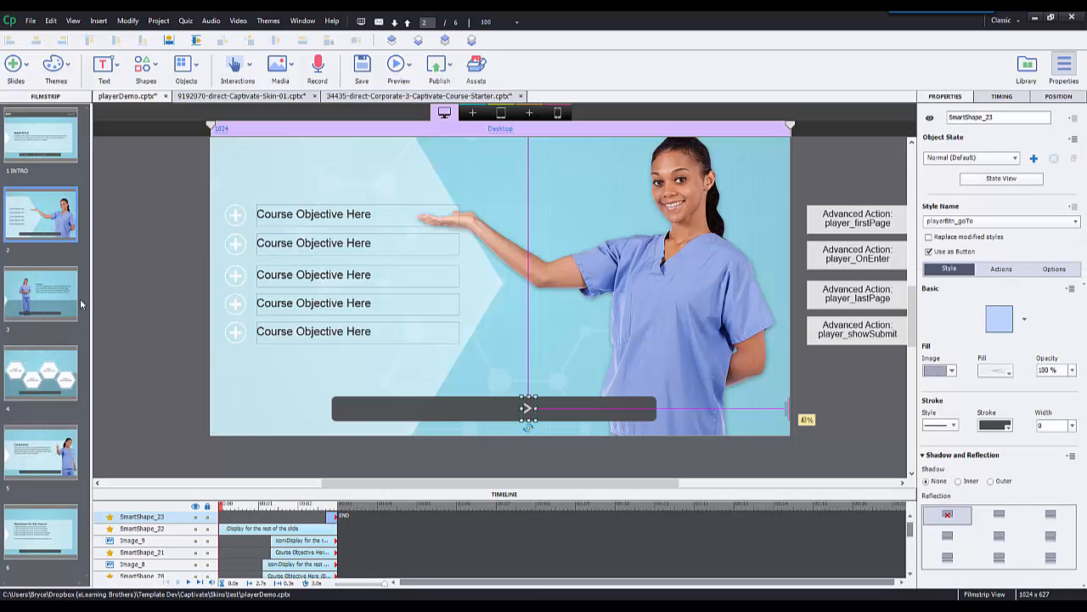
mouse_move(472, 355)
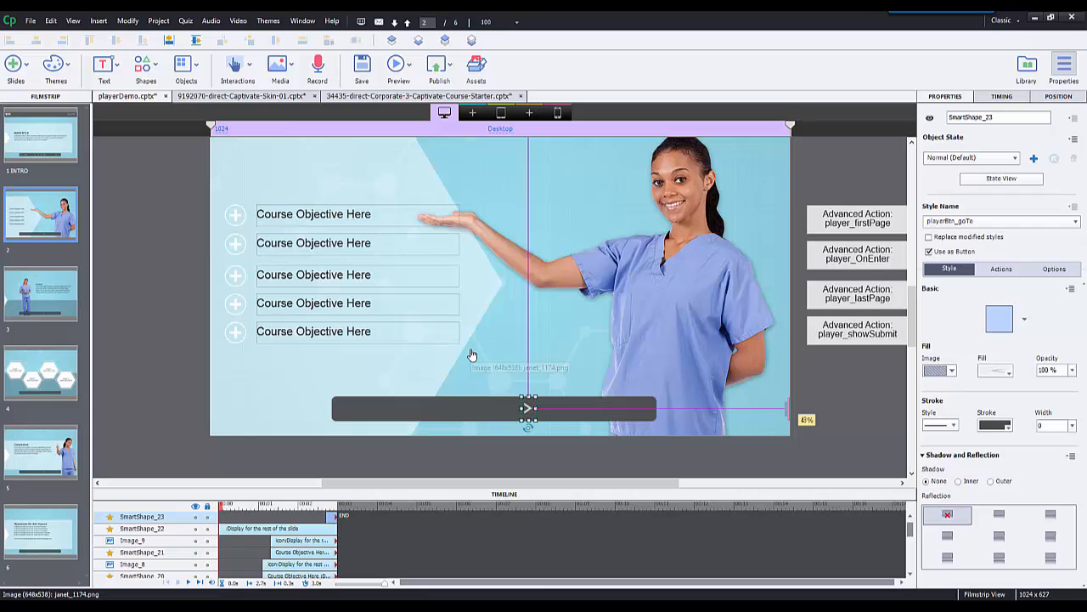
mouse_move(476, 352)
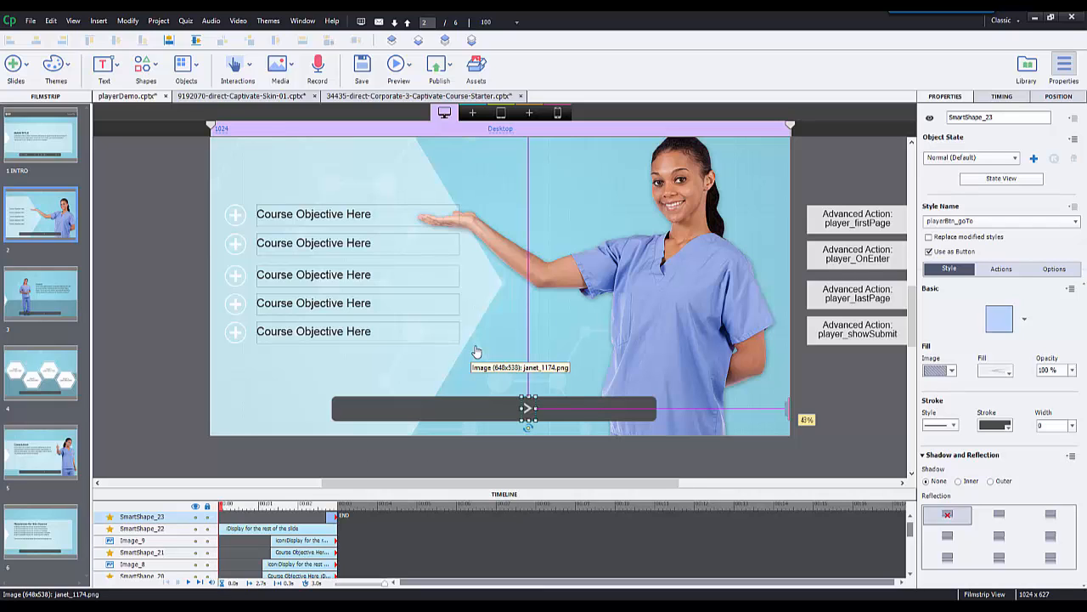
mouse_move(588, 308)
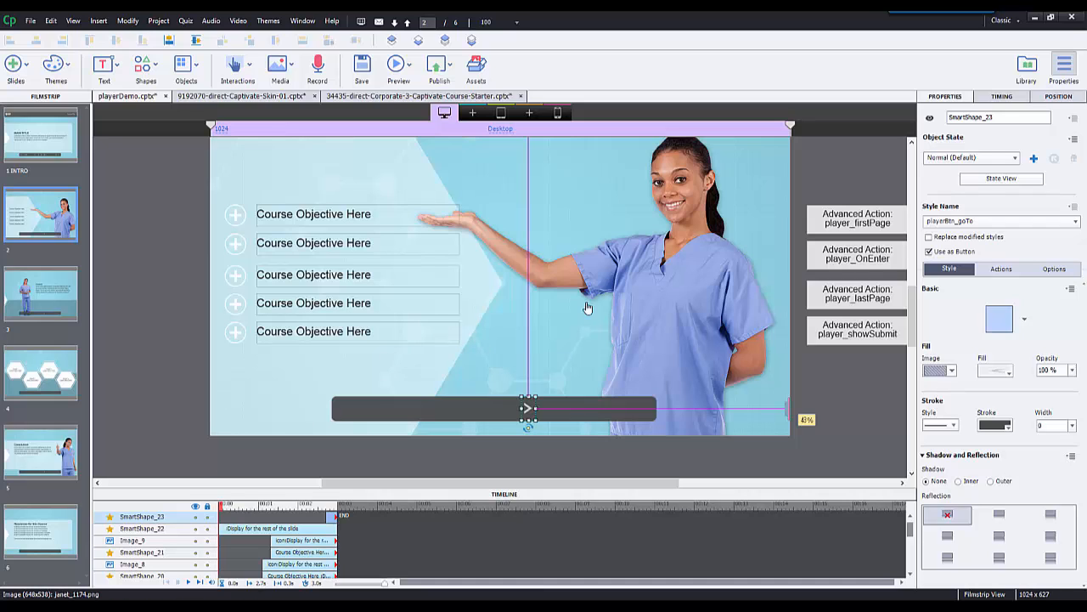
mouse_move(588, 308)
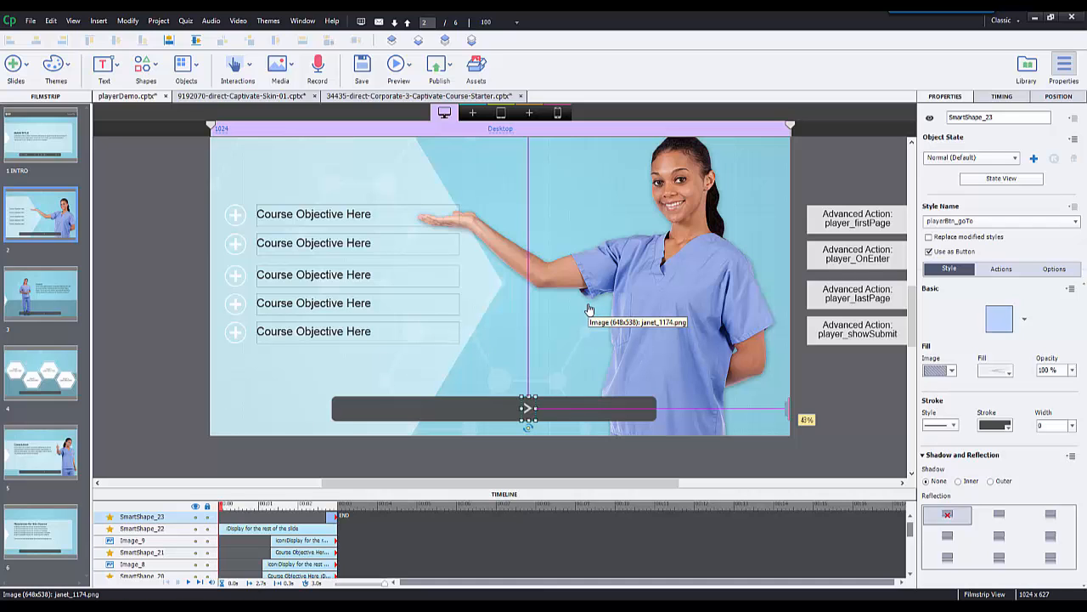
mouse_move(636, 360)
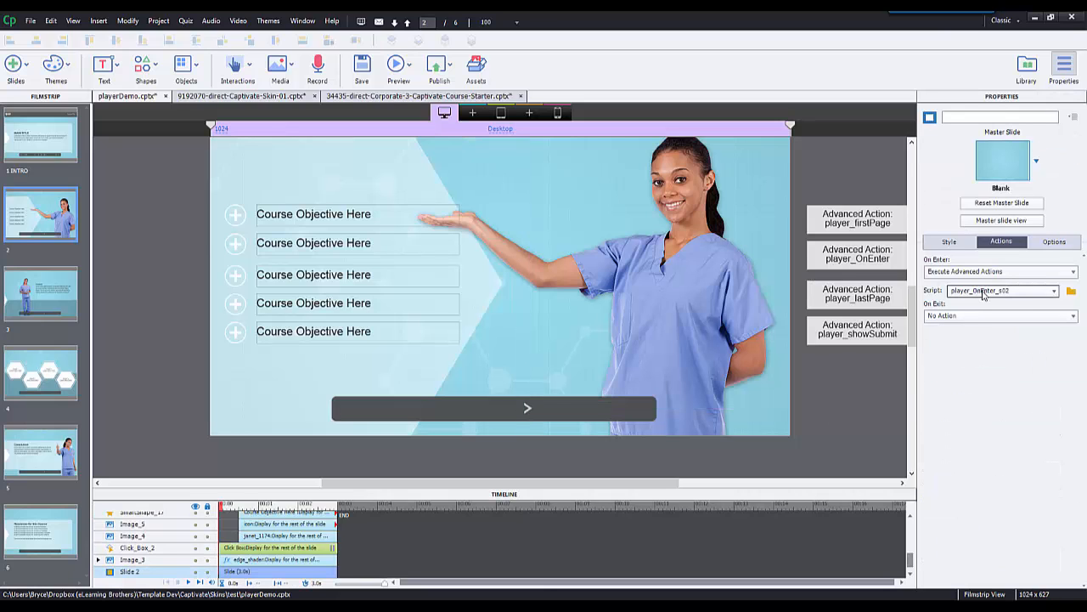
Bring up the objectives slide's player_between On Enter action in the Advanced Actions editor
click(1071, 291)
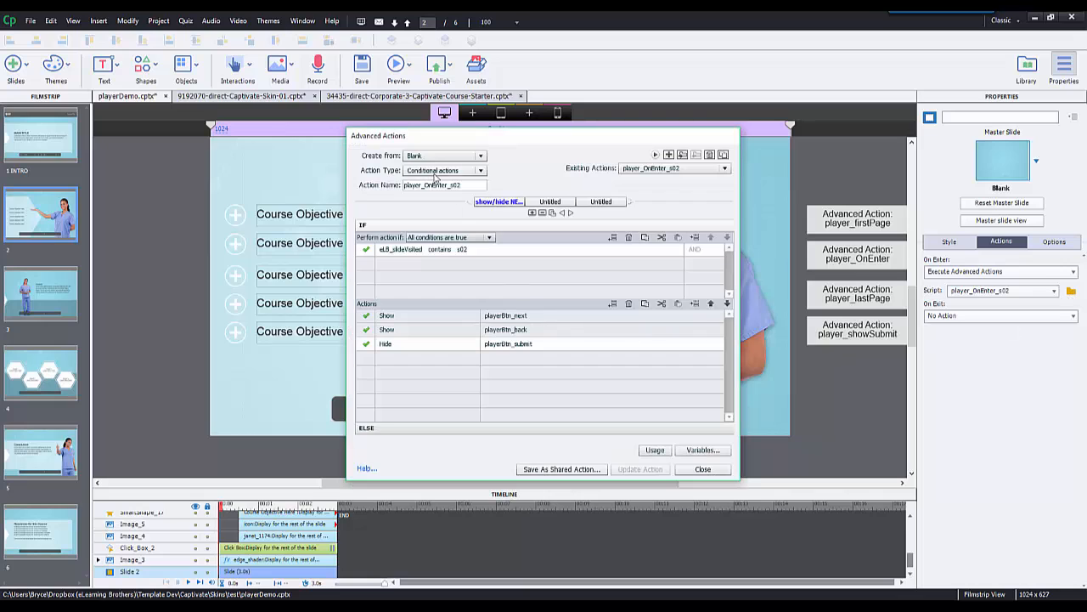
mouse_move(428, 214)
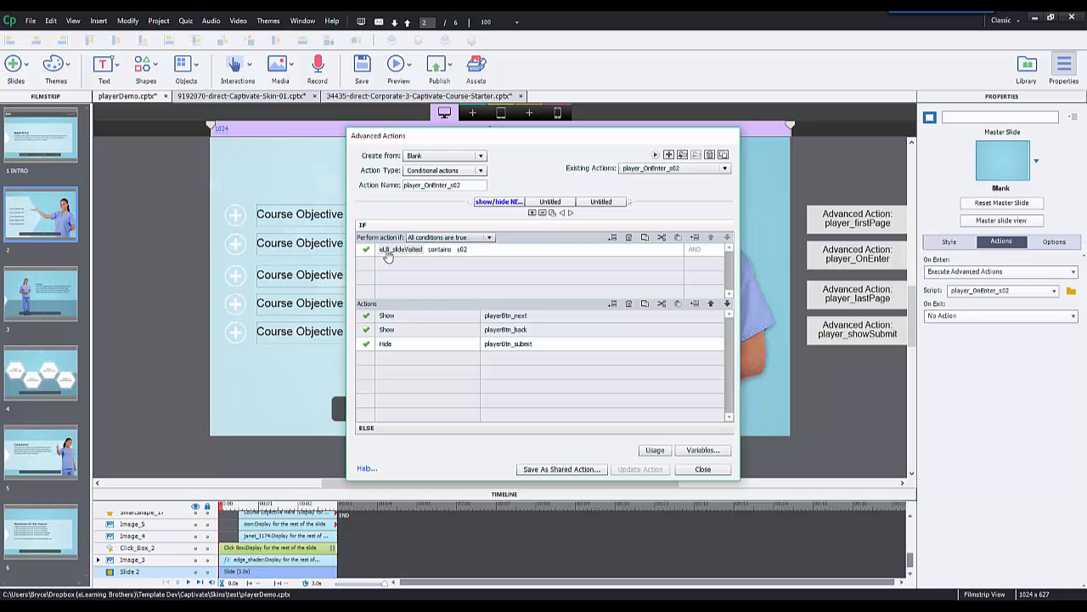
mouse_move(408, 255)
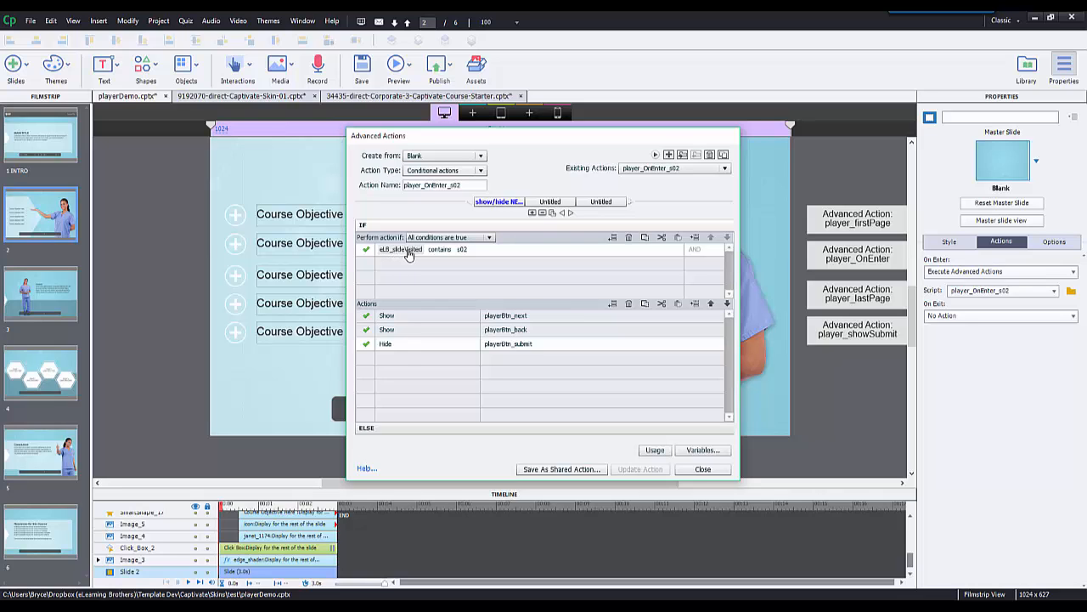
mouse_move(393, 256)
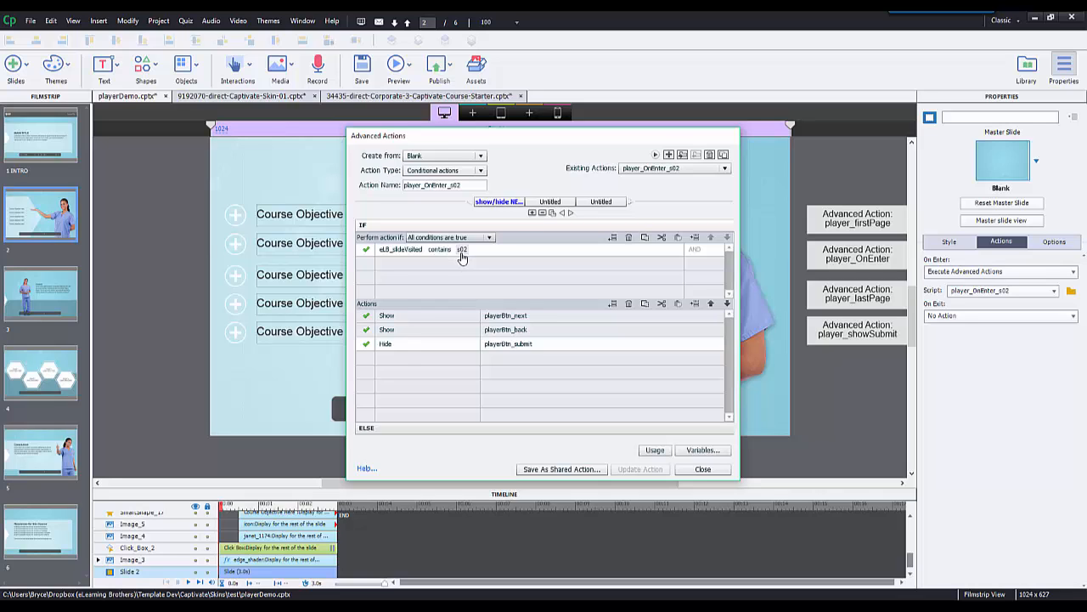
mouse_move(462, 259)
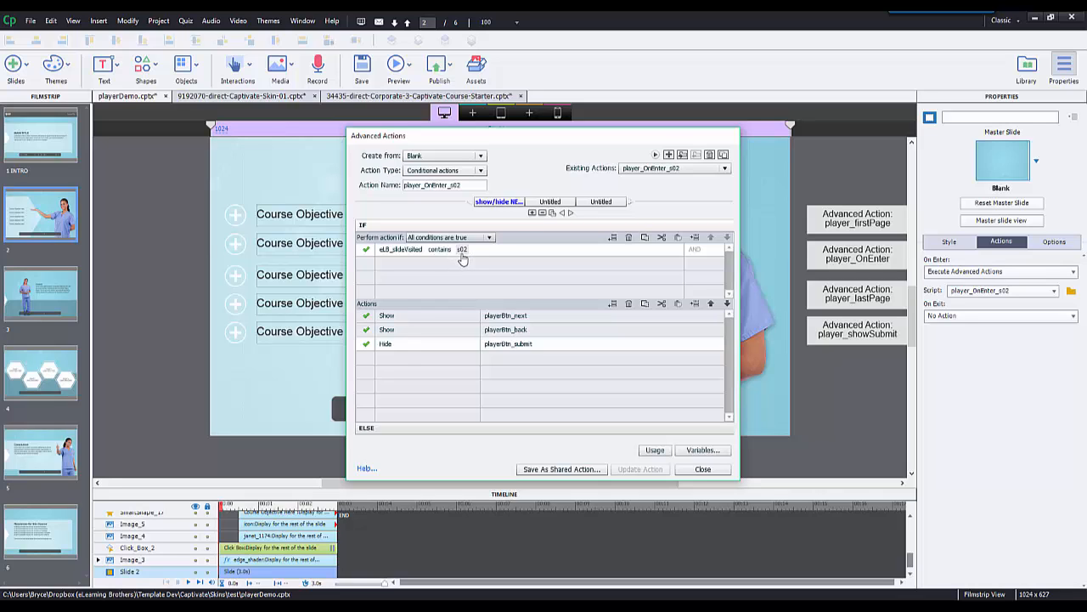
mouse_move(508, 372)
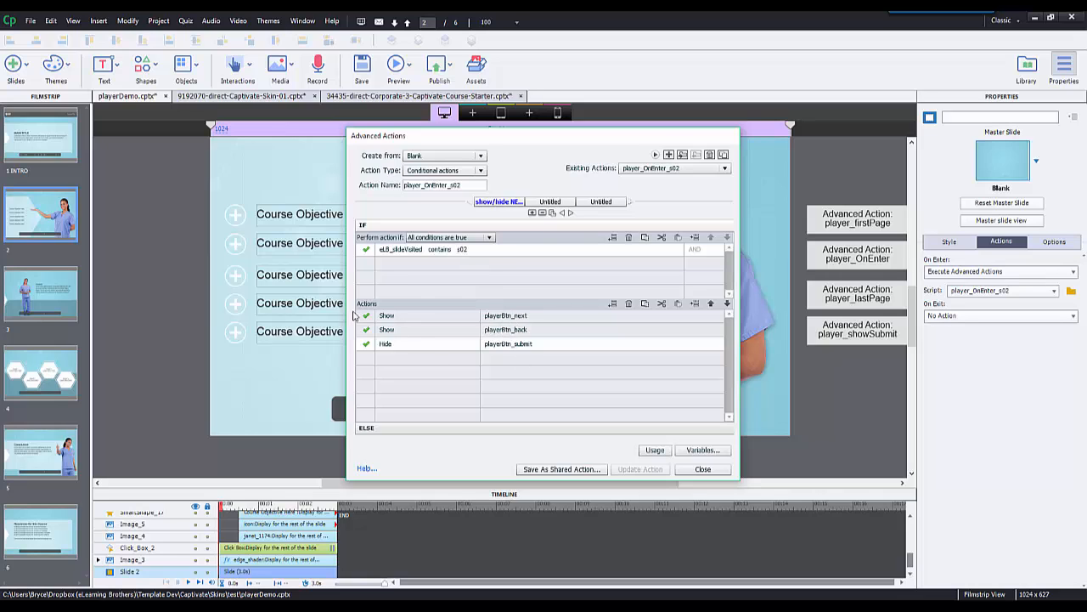
mouse_move(58, 122)
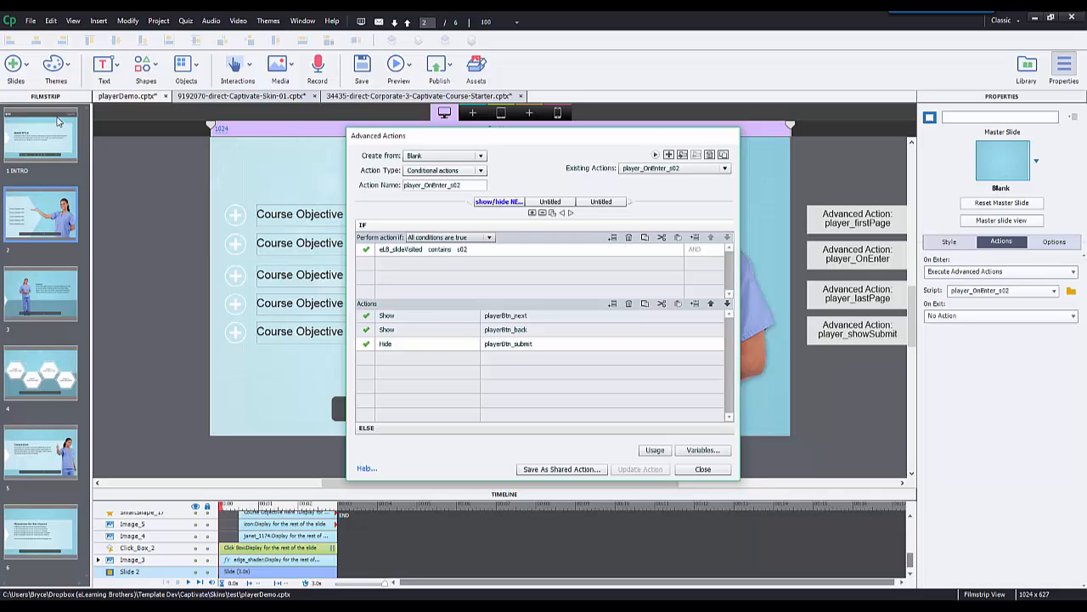
mouse_move(51, 151)
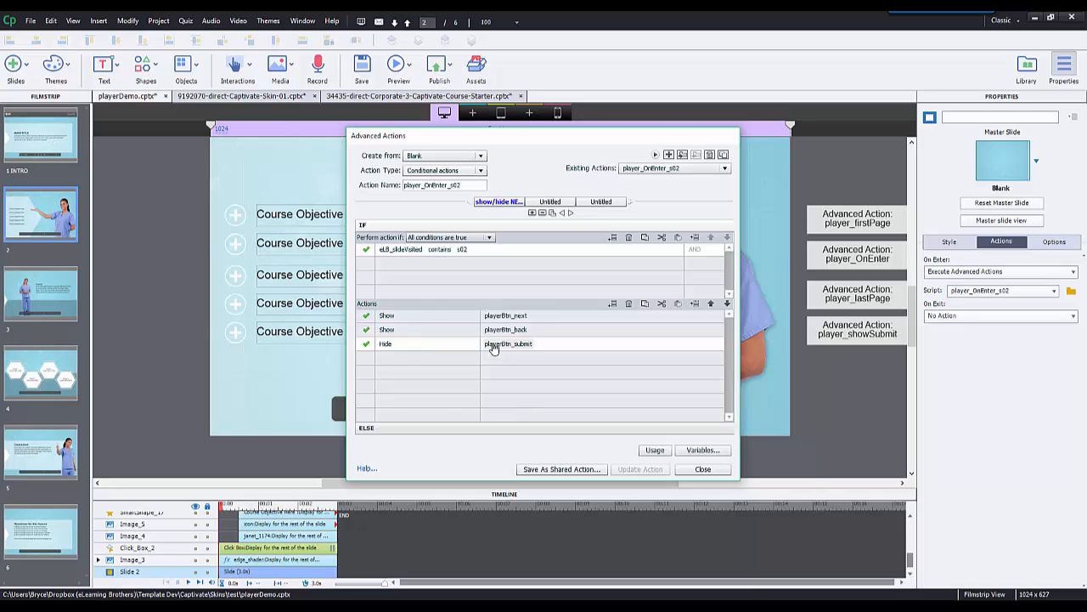
mouse_move(481, 384)
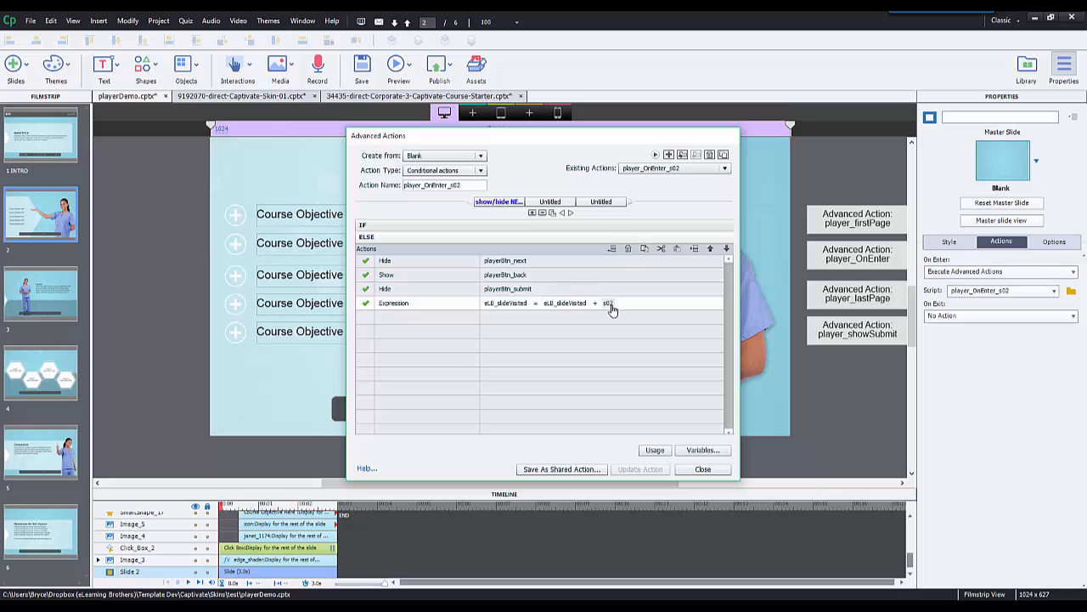
mouse_move(508, 268)
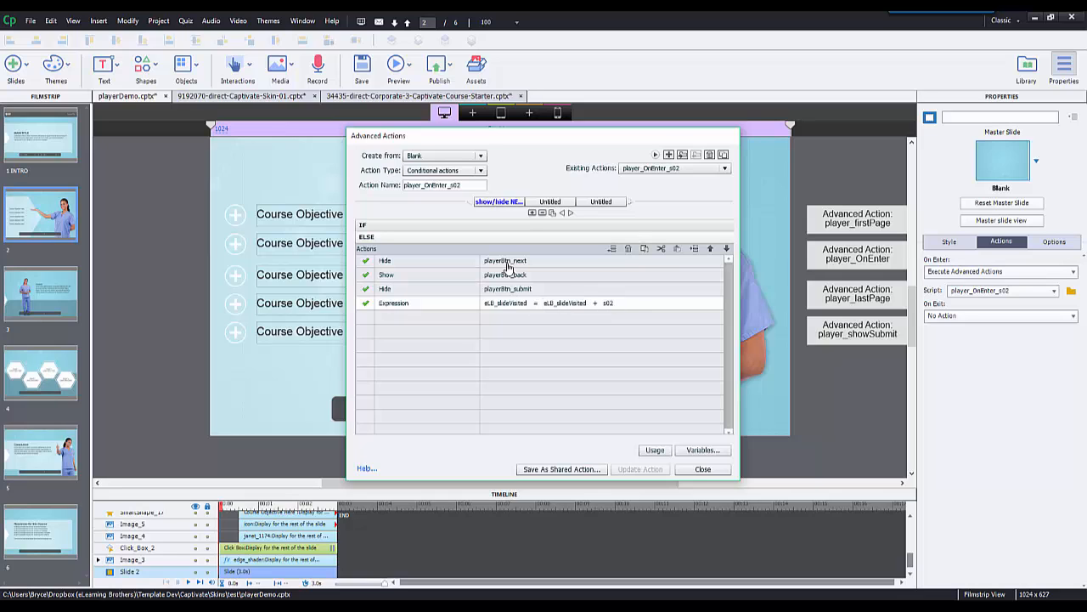
mouse_move(152, 384)
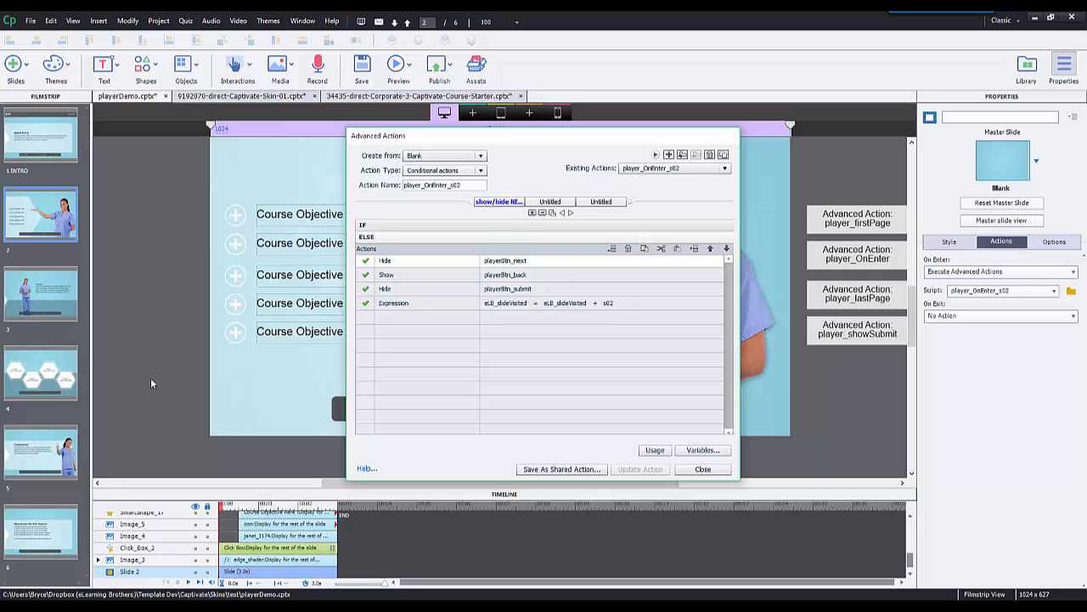
mouse_move(251, 319)
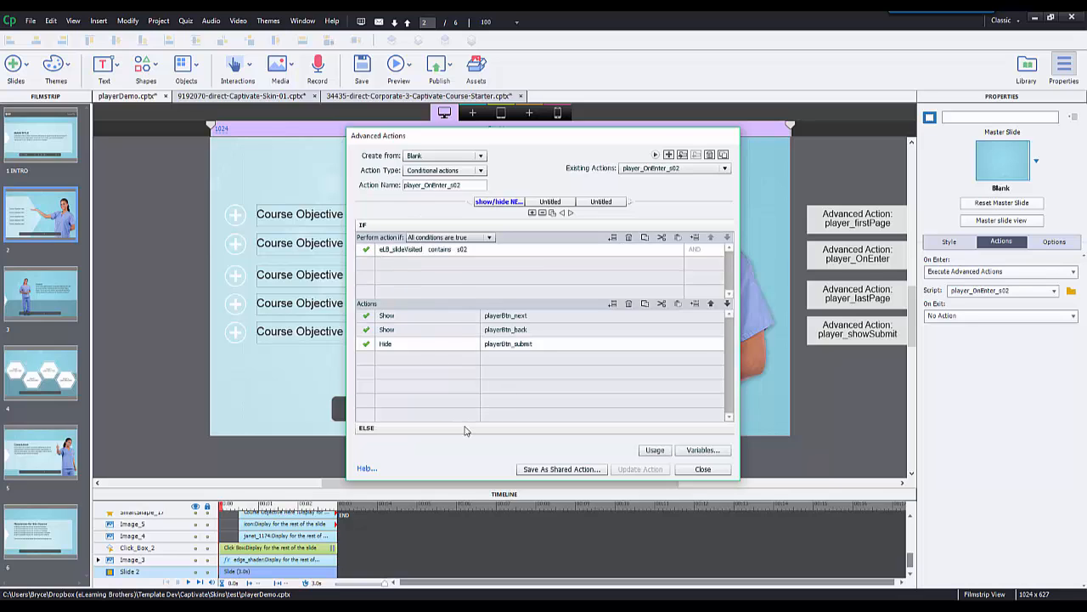
mouse_move(544, 293)
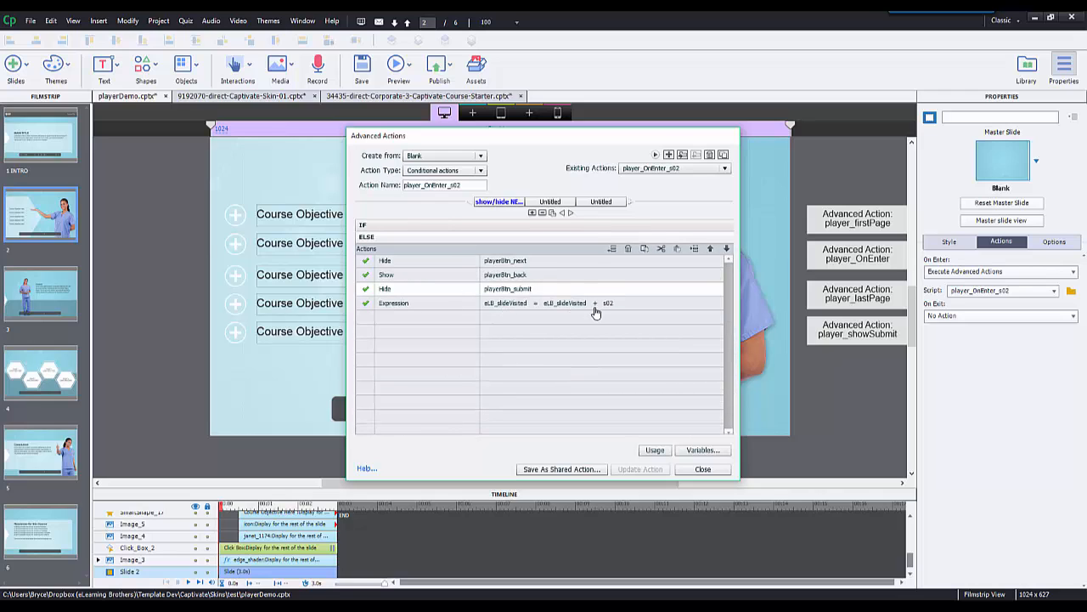
mouse_move(564, 310)
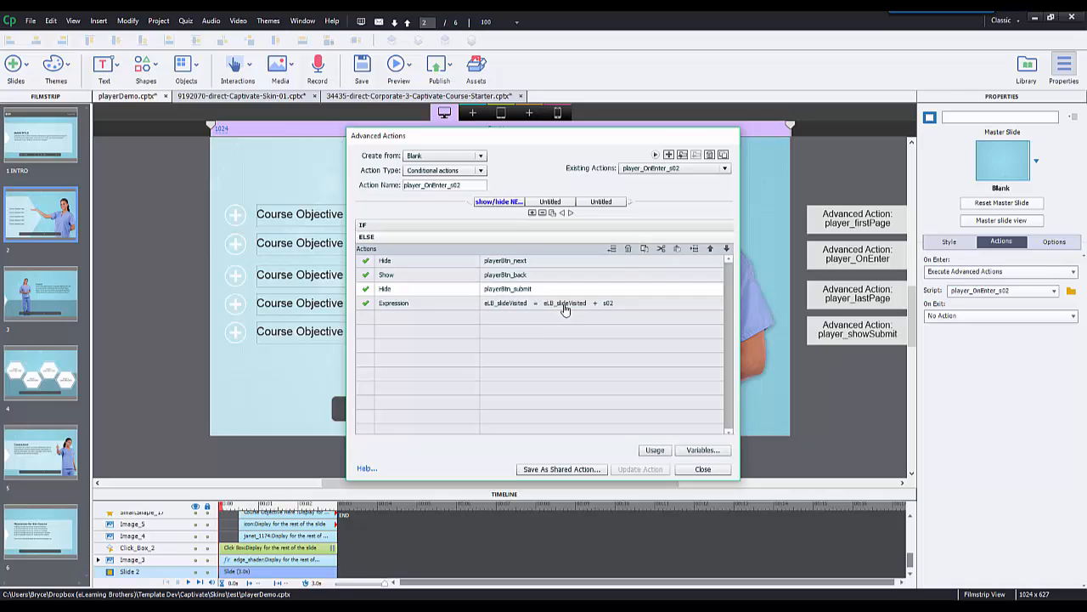
mouse_move(513, 267)
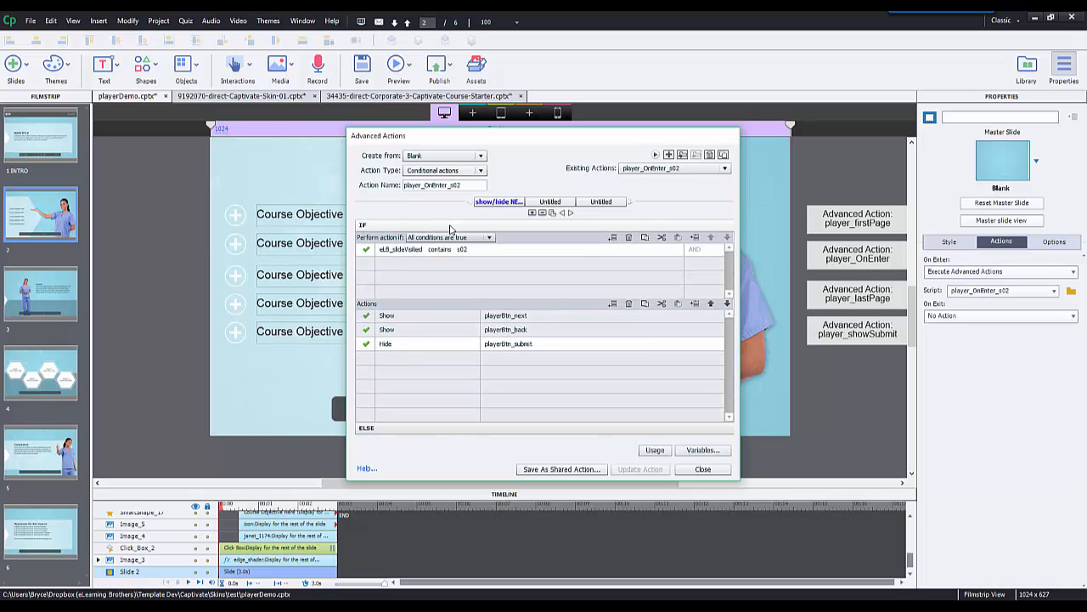
mouse_move(1015, 452)
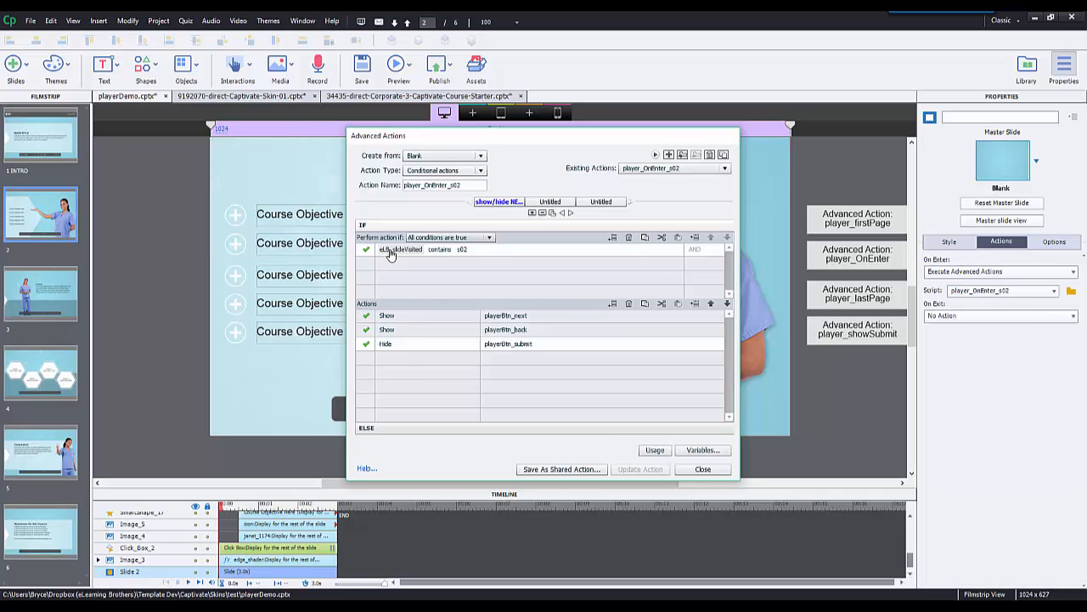
mouse_move(388, 256)
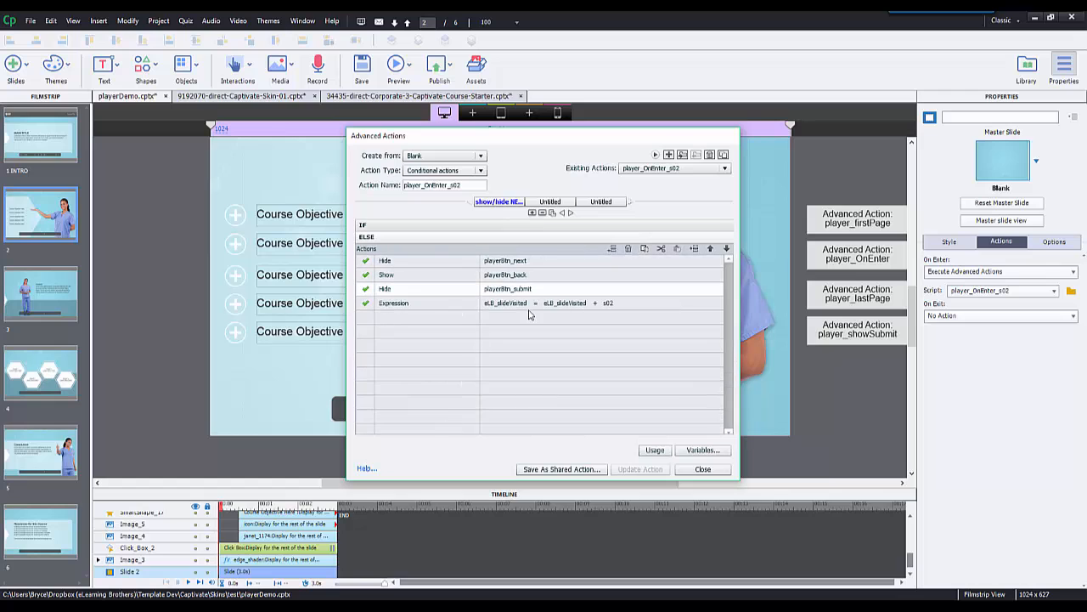
mouse_move(455, 234)
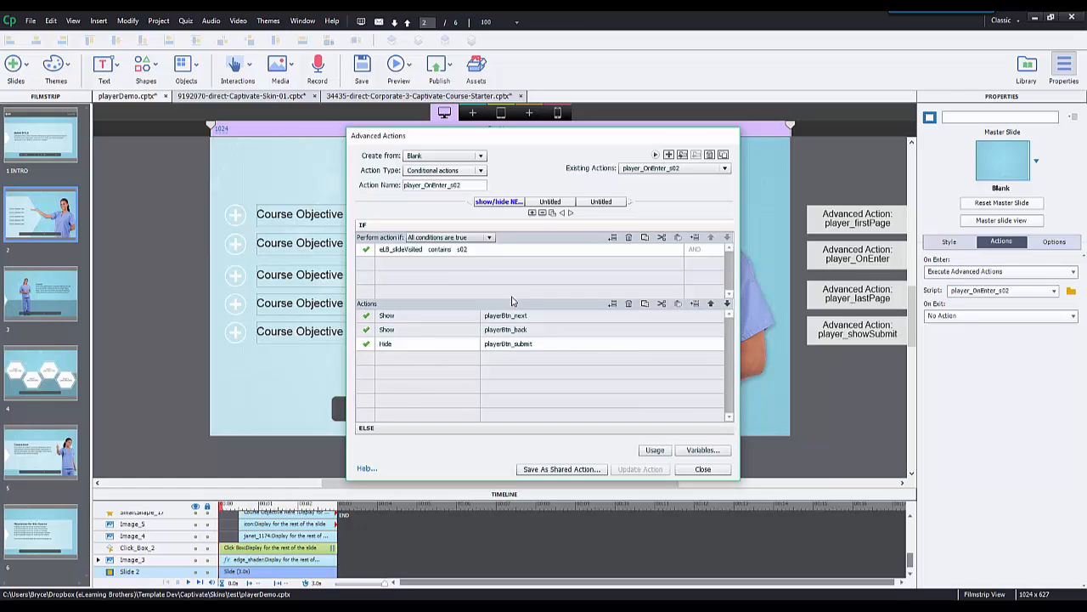
mouse_move(518, 326)
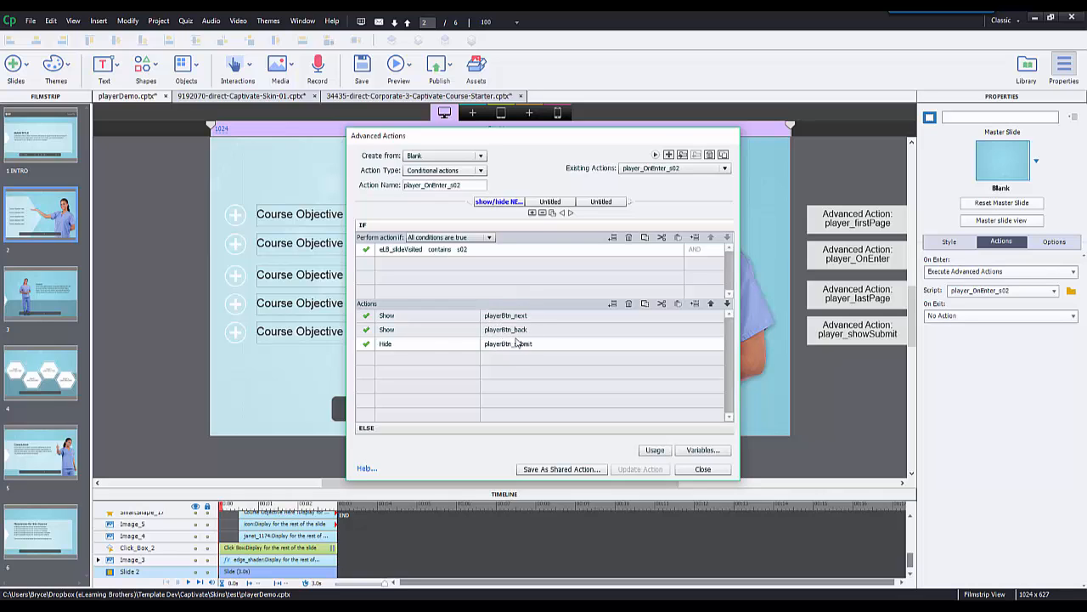
Inspect the Else branch hiding buttons and incrementing the slide counter, then close the editor
click(518, 343)
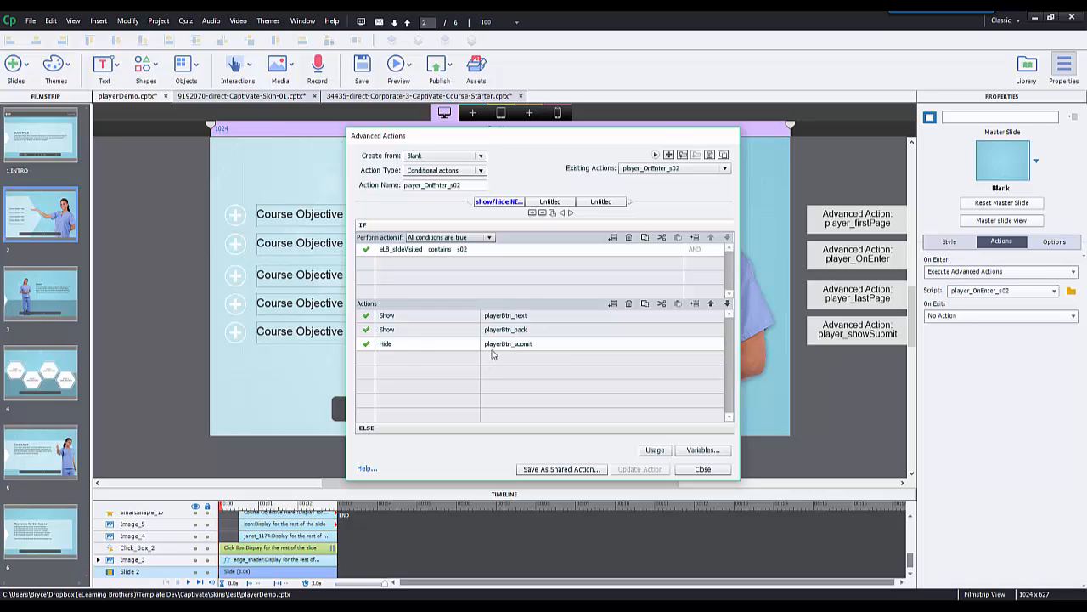
mouse_move(678, 488)
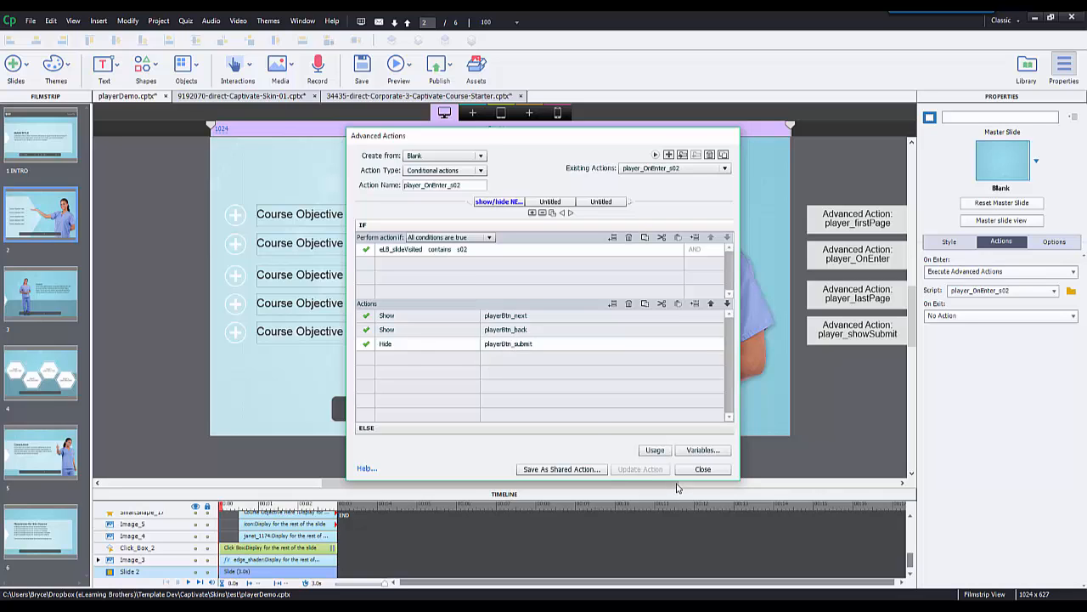
click(703, 469)
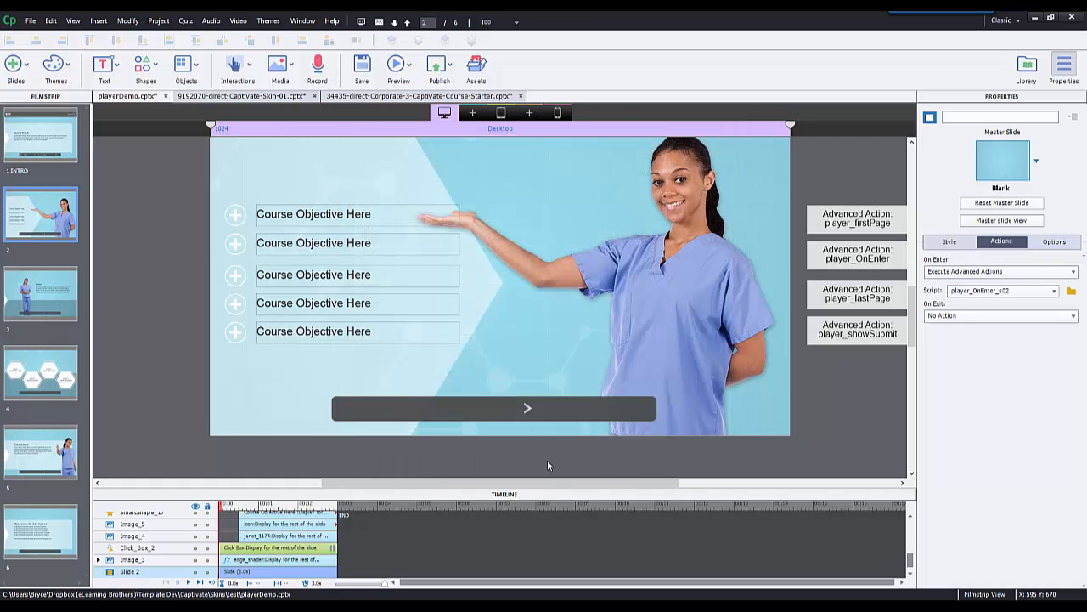
On slide 3, review the player_between On Enter action, close it, and select the forward-arrow shape
click(41, 292)
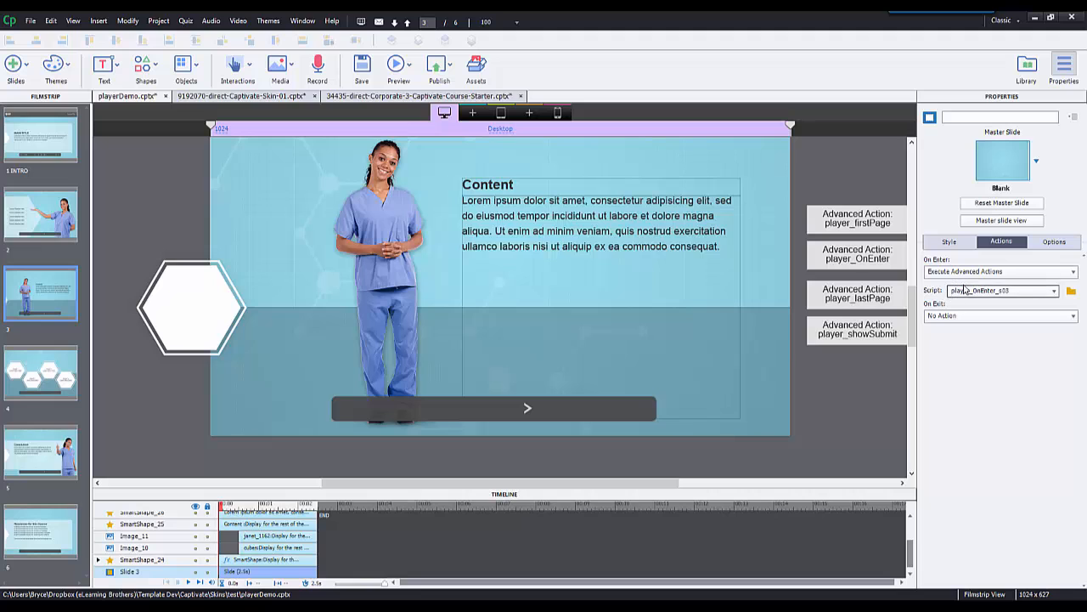
click(1072, 290)
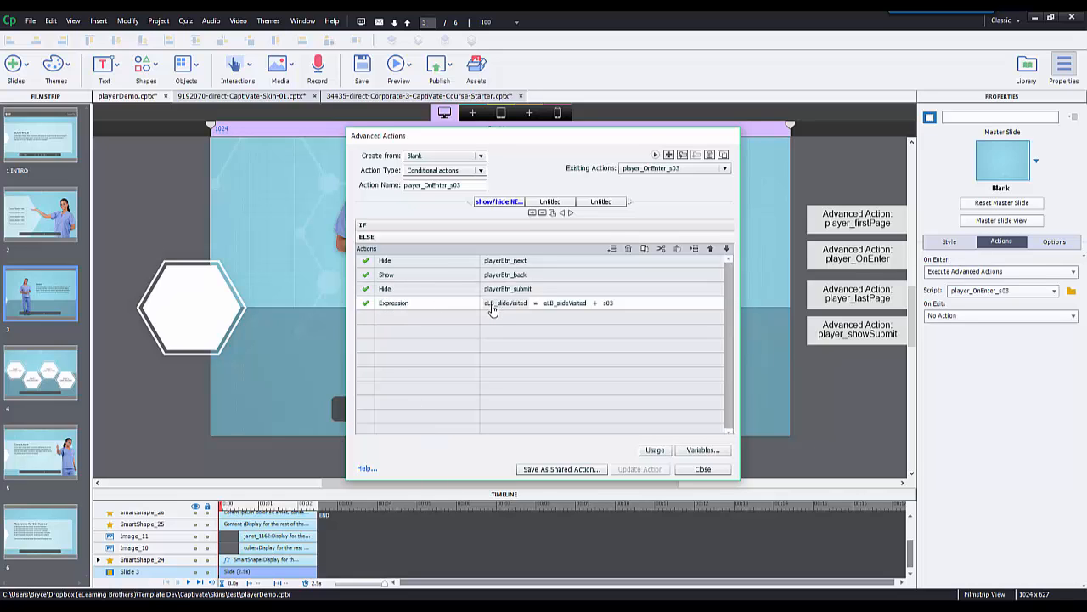
mouse_move(500, 310)
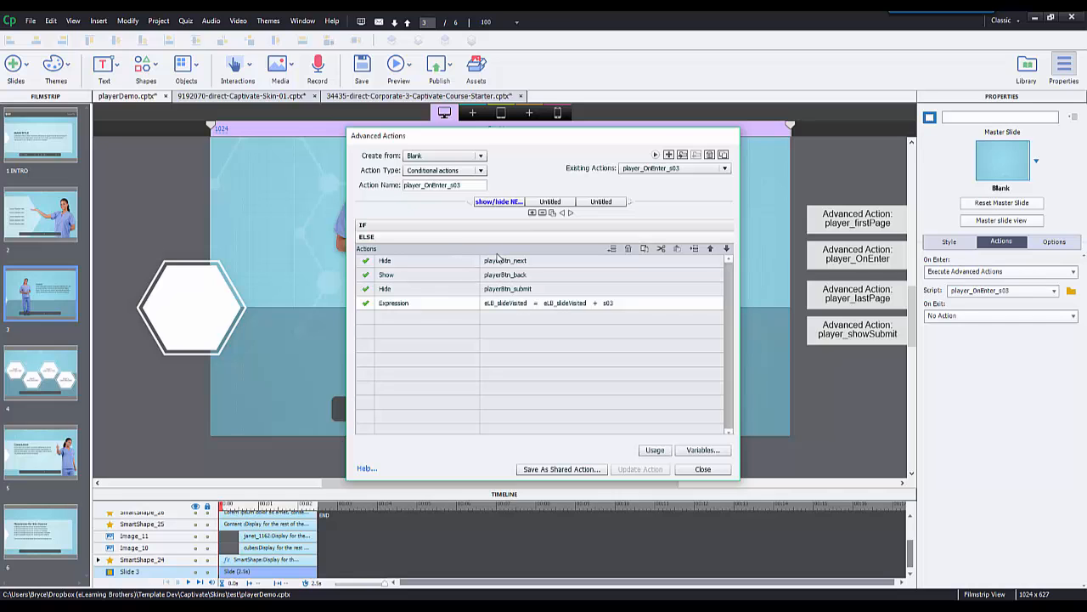
click(701, 469)
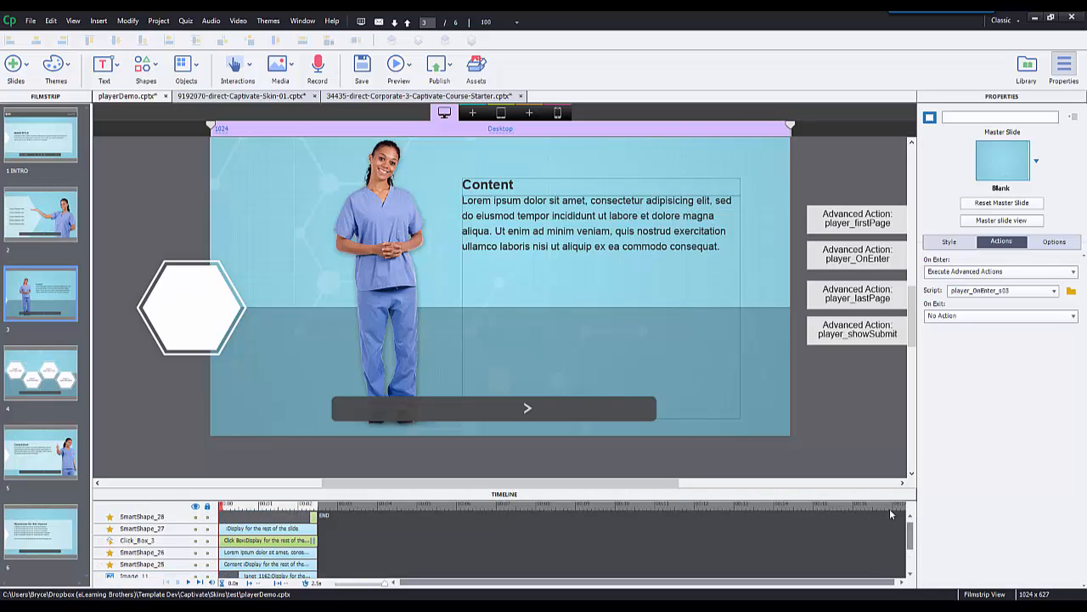
click(526, 408)
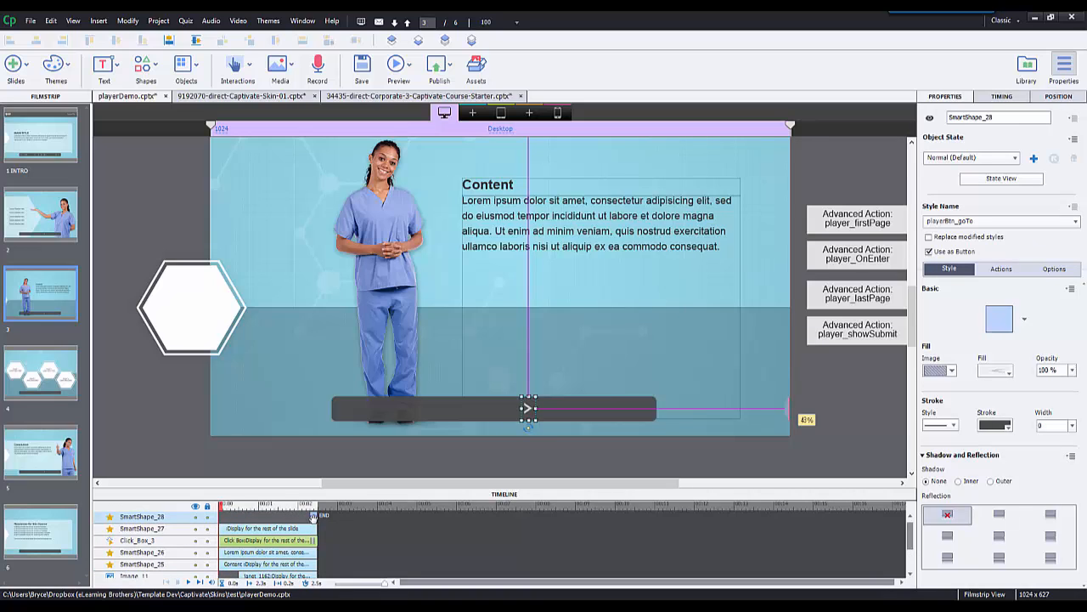
On slide 4, review player_showSubmit showing Back and Submit and hiding Next, then move to Resources
click(41, 372)
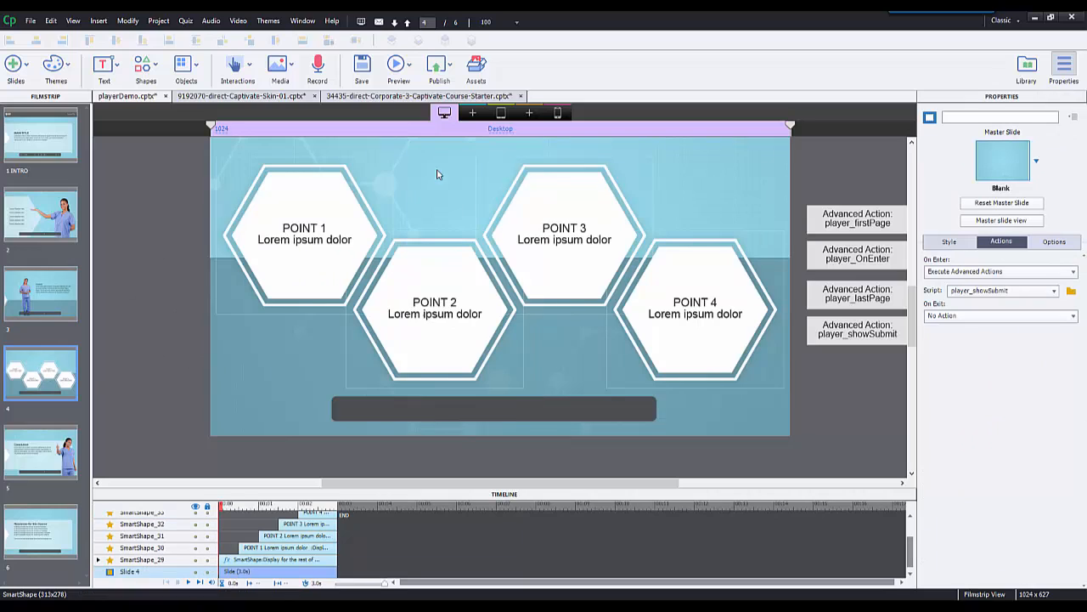
mouse_move(421, 295)
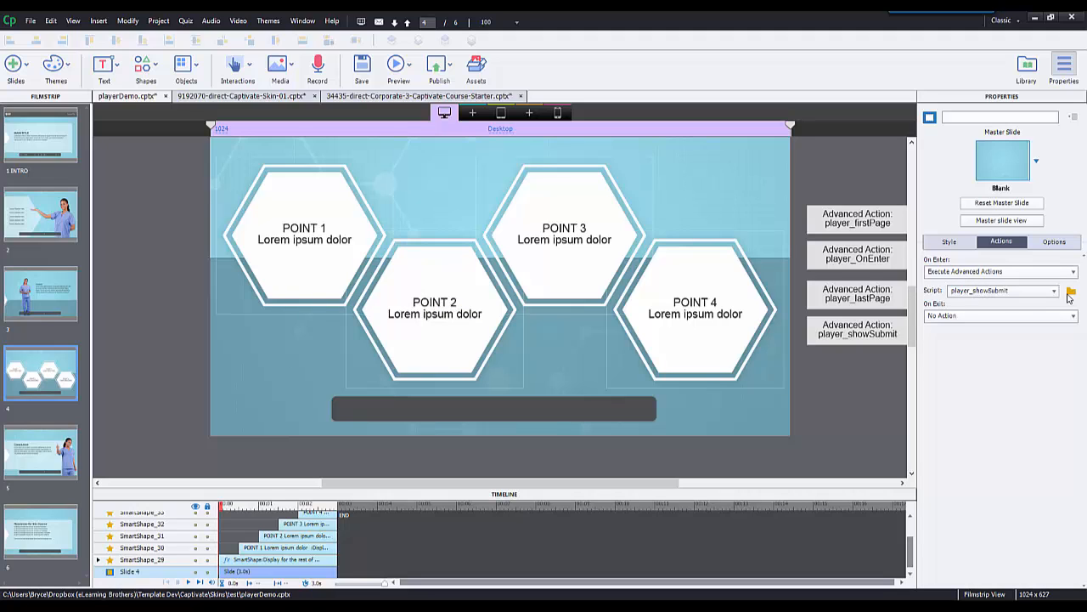
click(1070, 291)
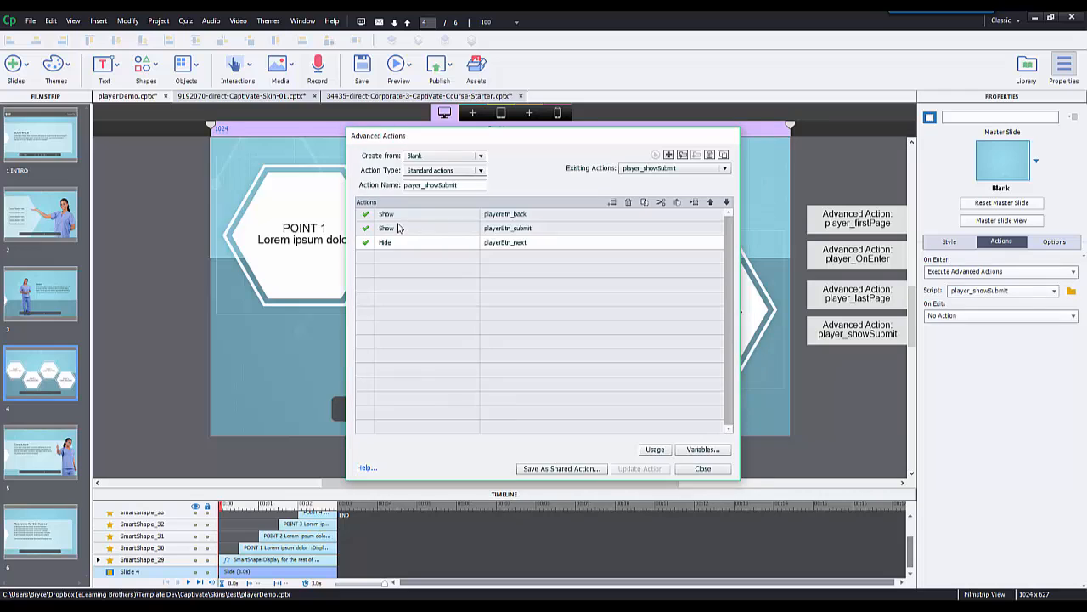
mouse_move(413, 255)
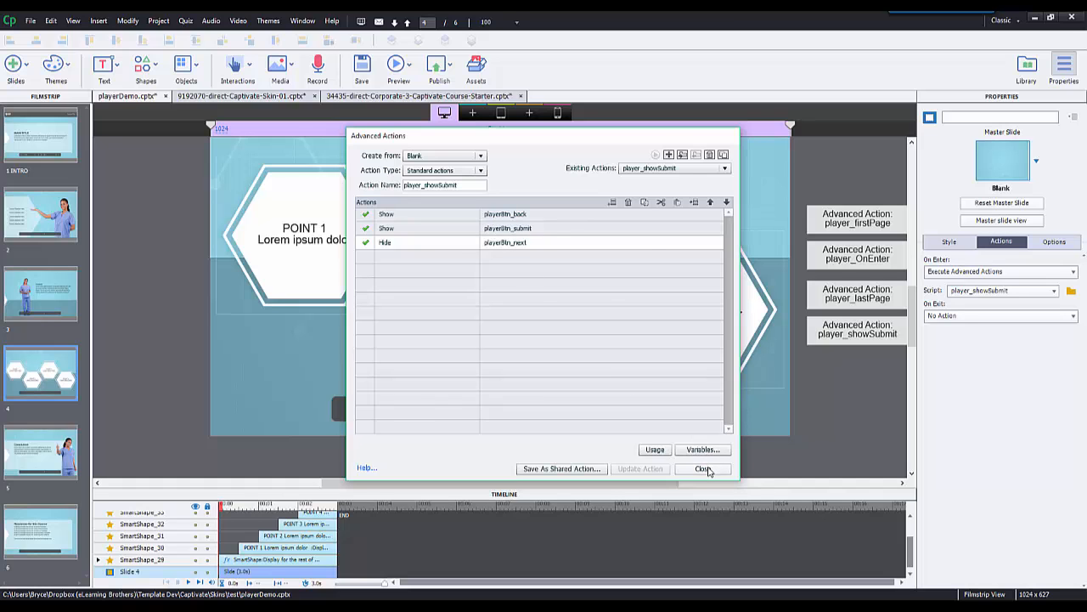
click(704, 469)
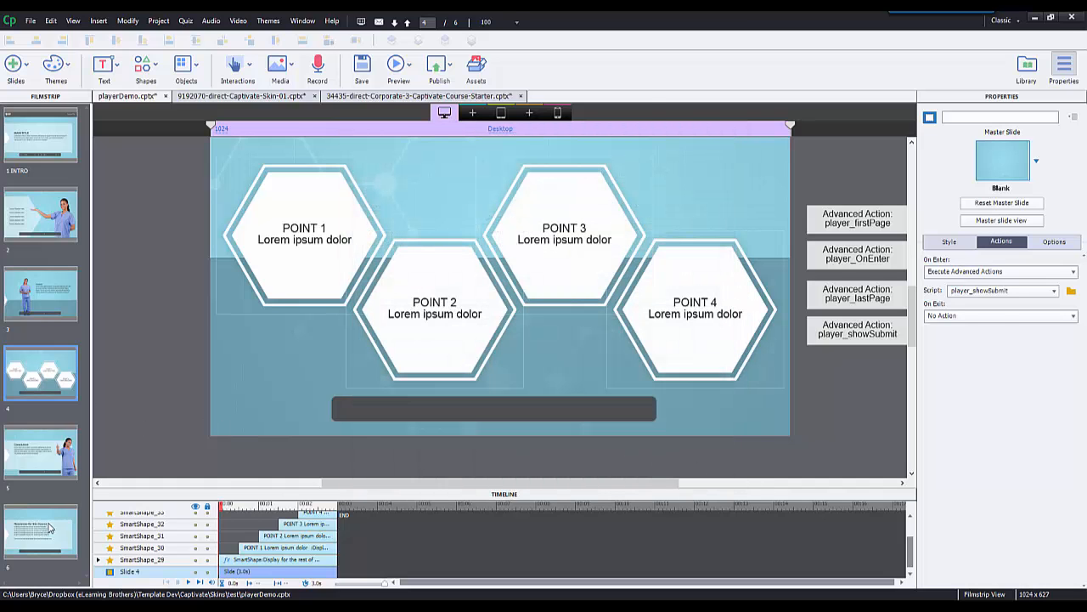
click(40, 530)
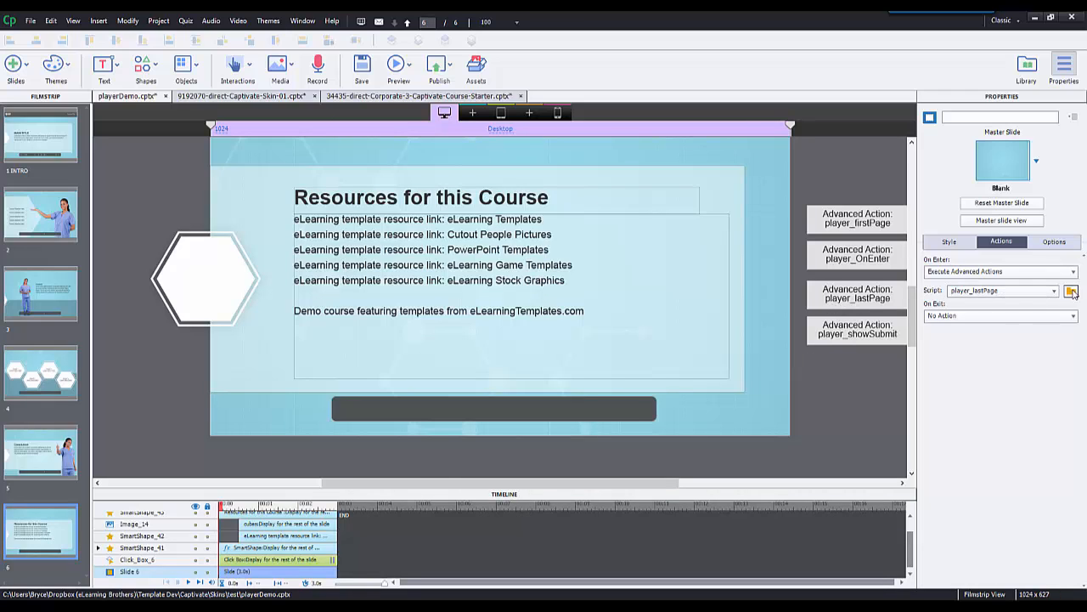
Review the Resources slide's player_lastPage action showing Back and hiding Submit and Next, then close it
click(1071, 291)
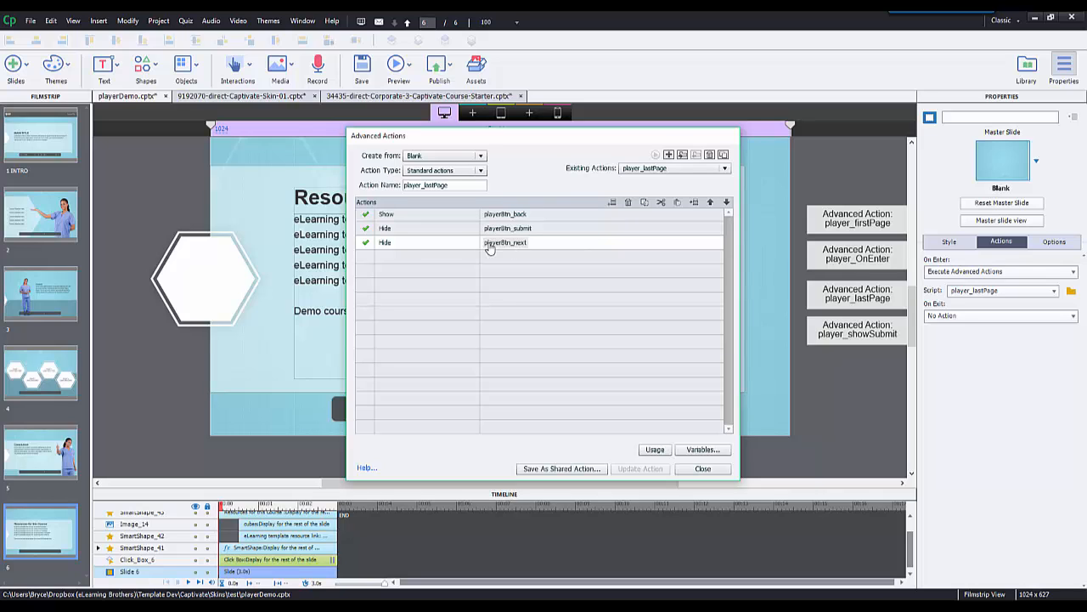
mouse_move(489, 247)
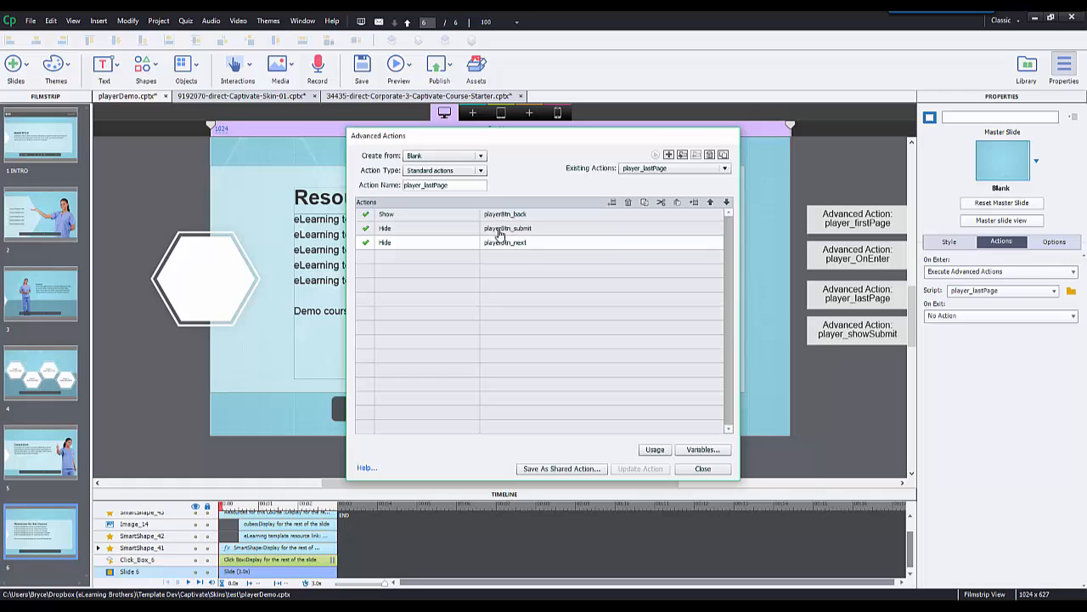
click(702, 469)
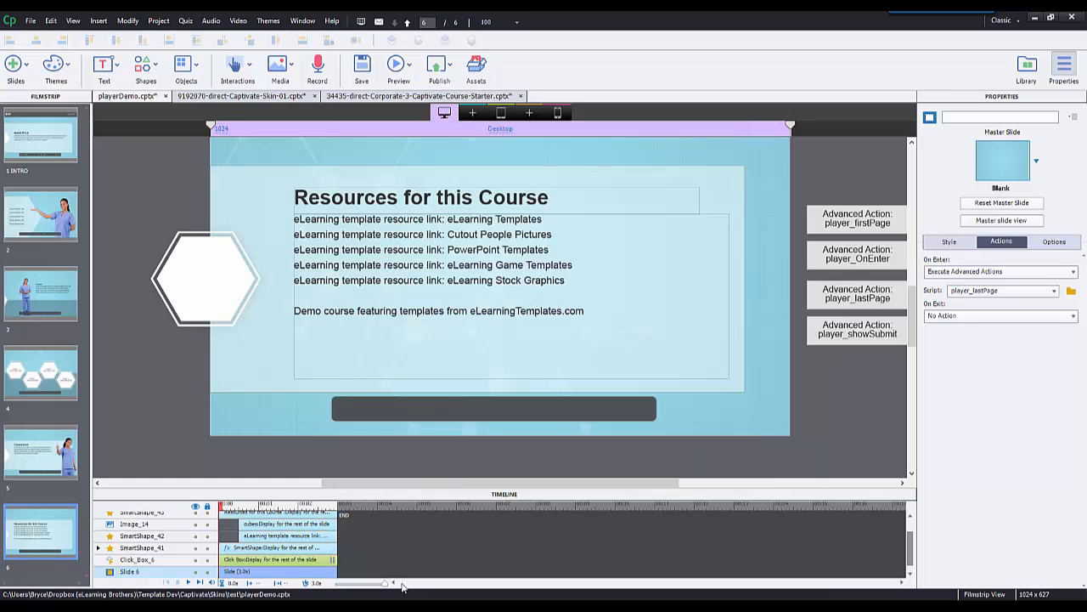